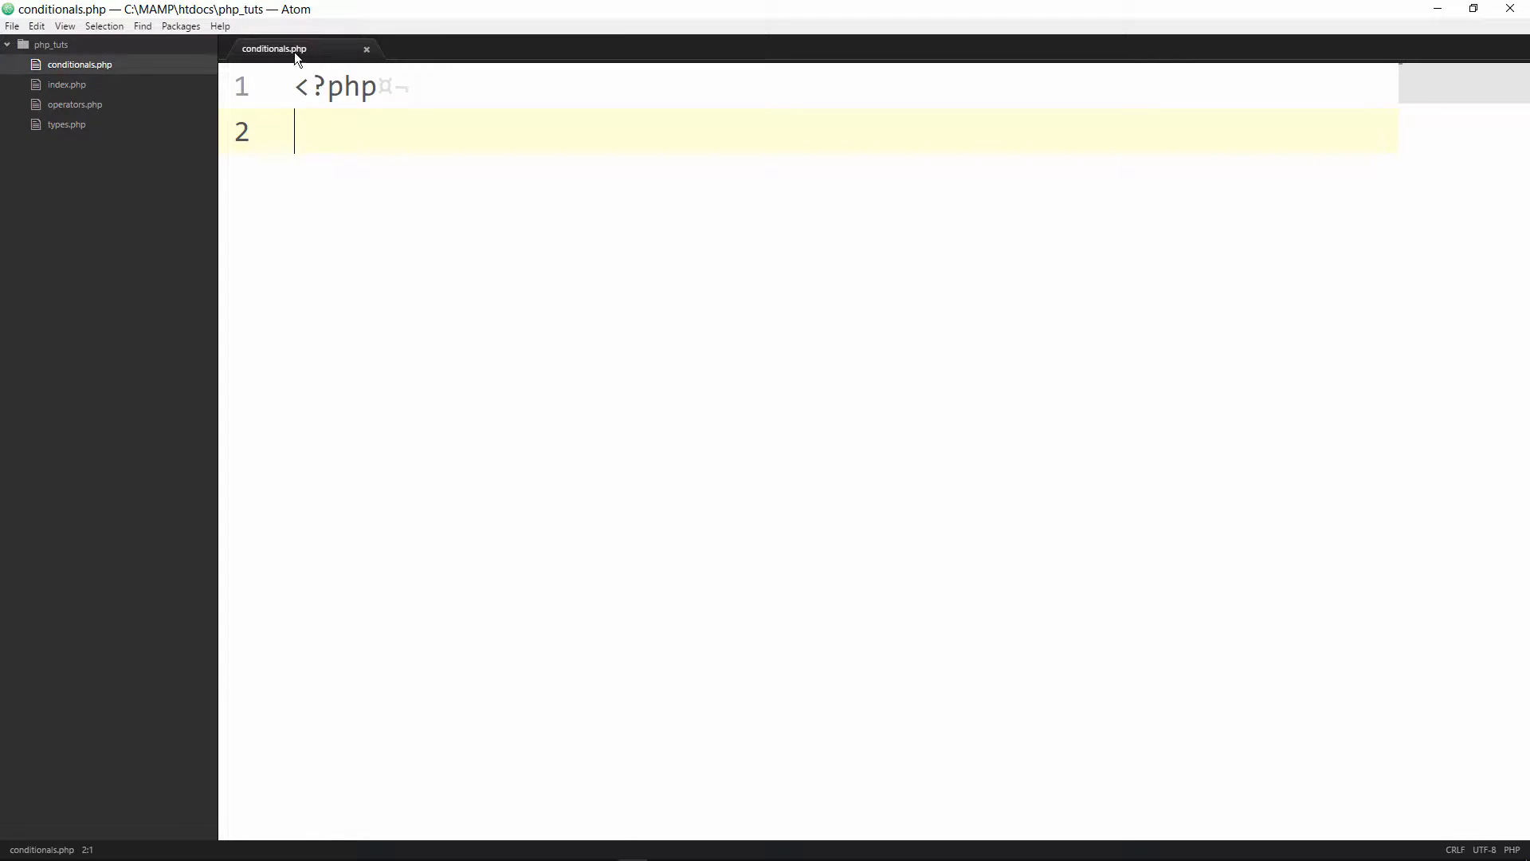
mouse_move(298, 50)
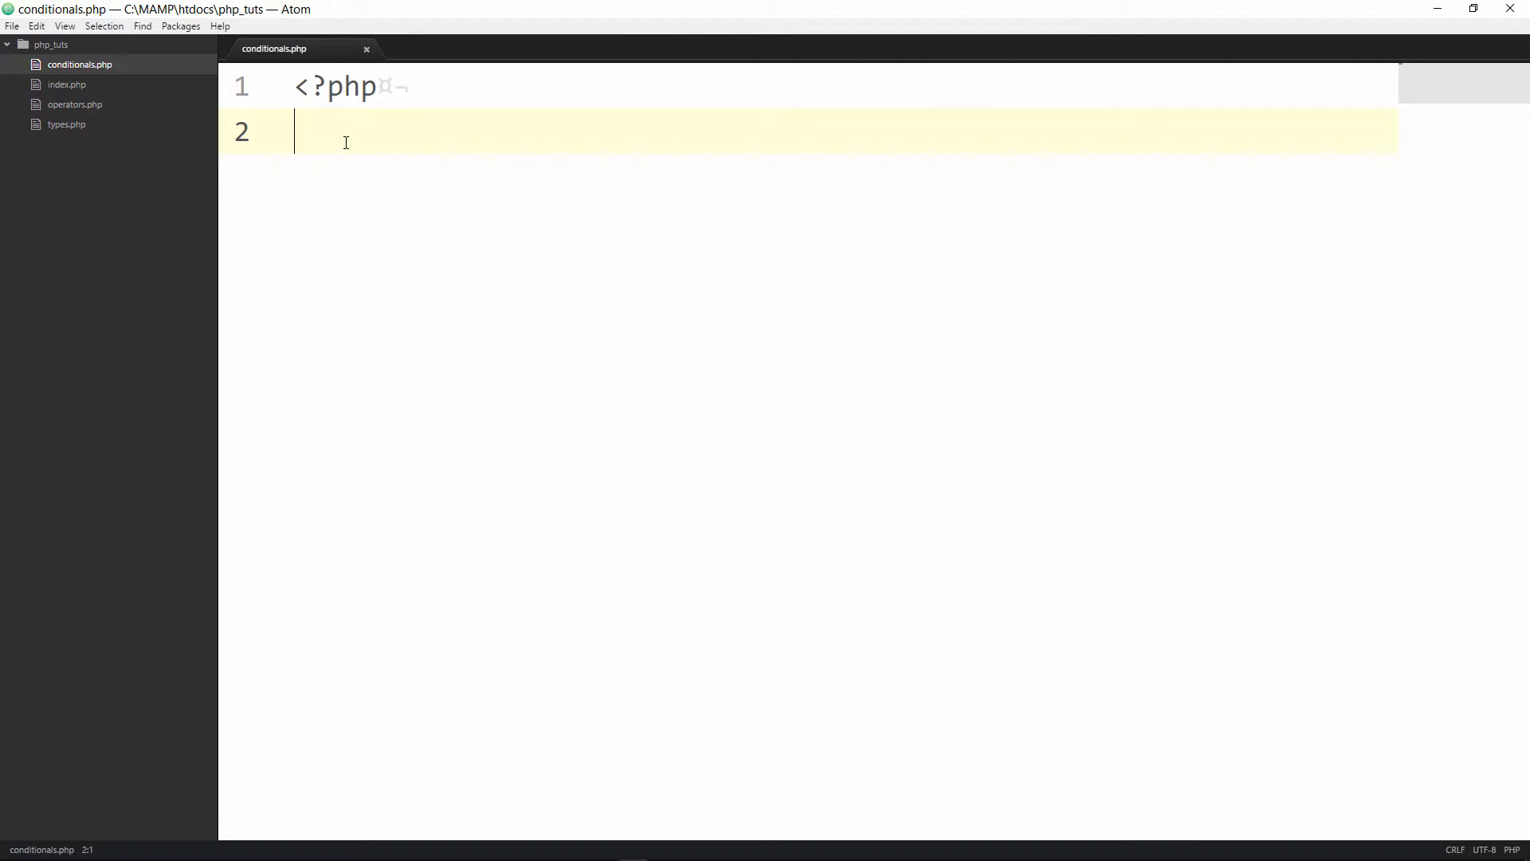
Add the assignment $x = 20; on a new line after the opening tag
key("enter")
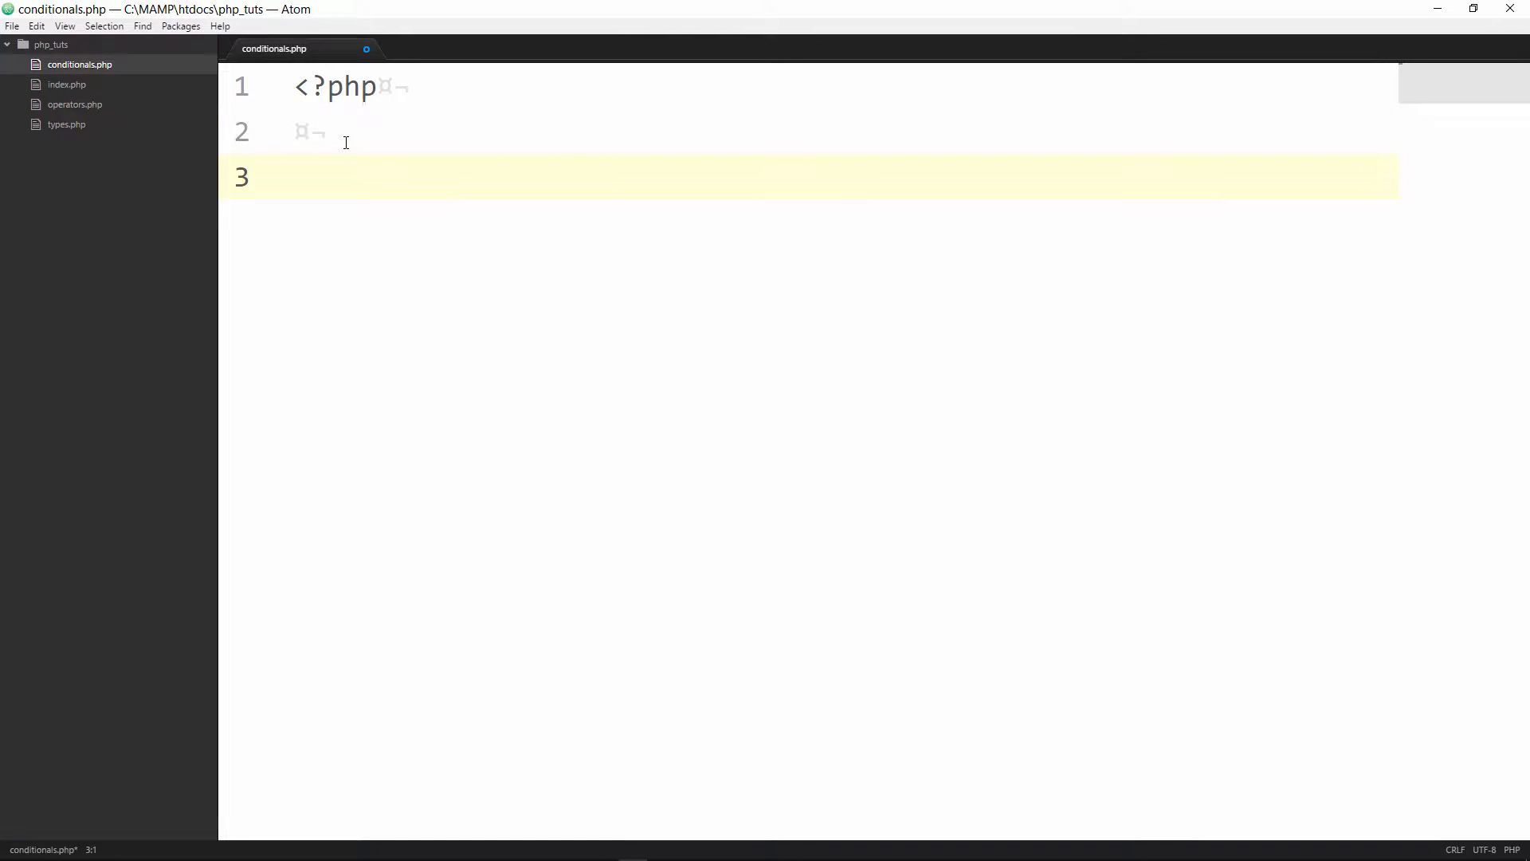
type("$")
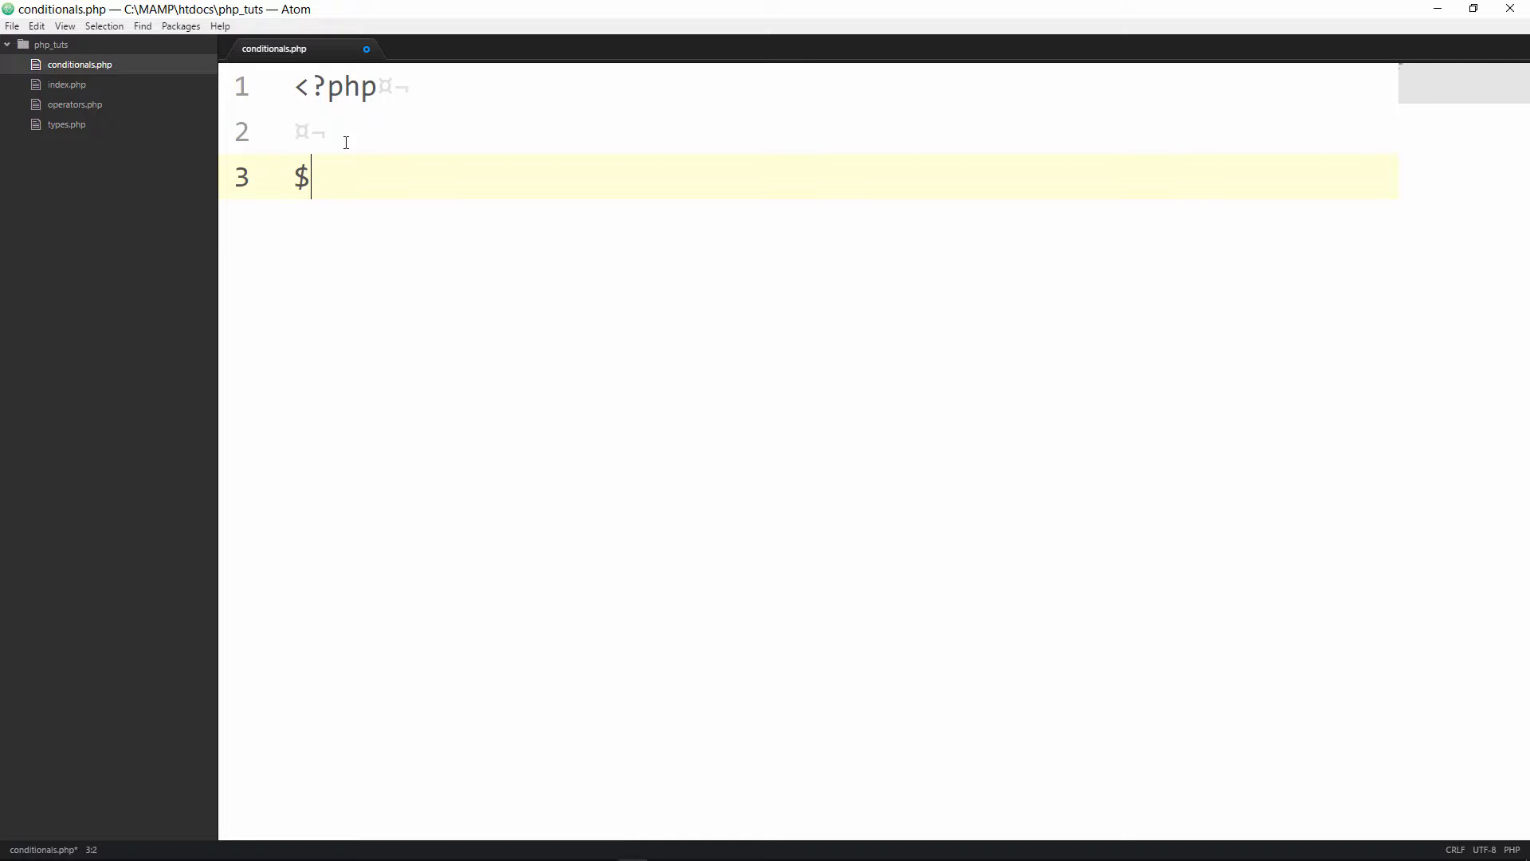
type("x = 20;")
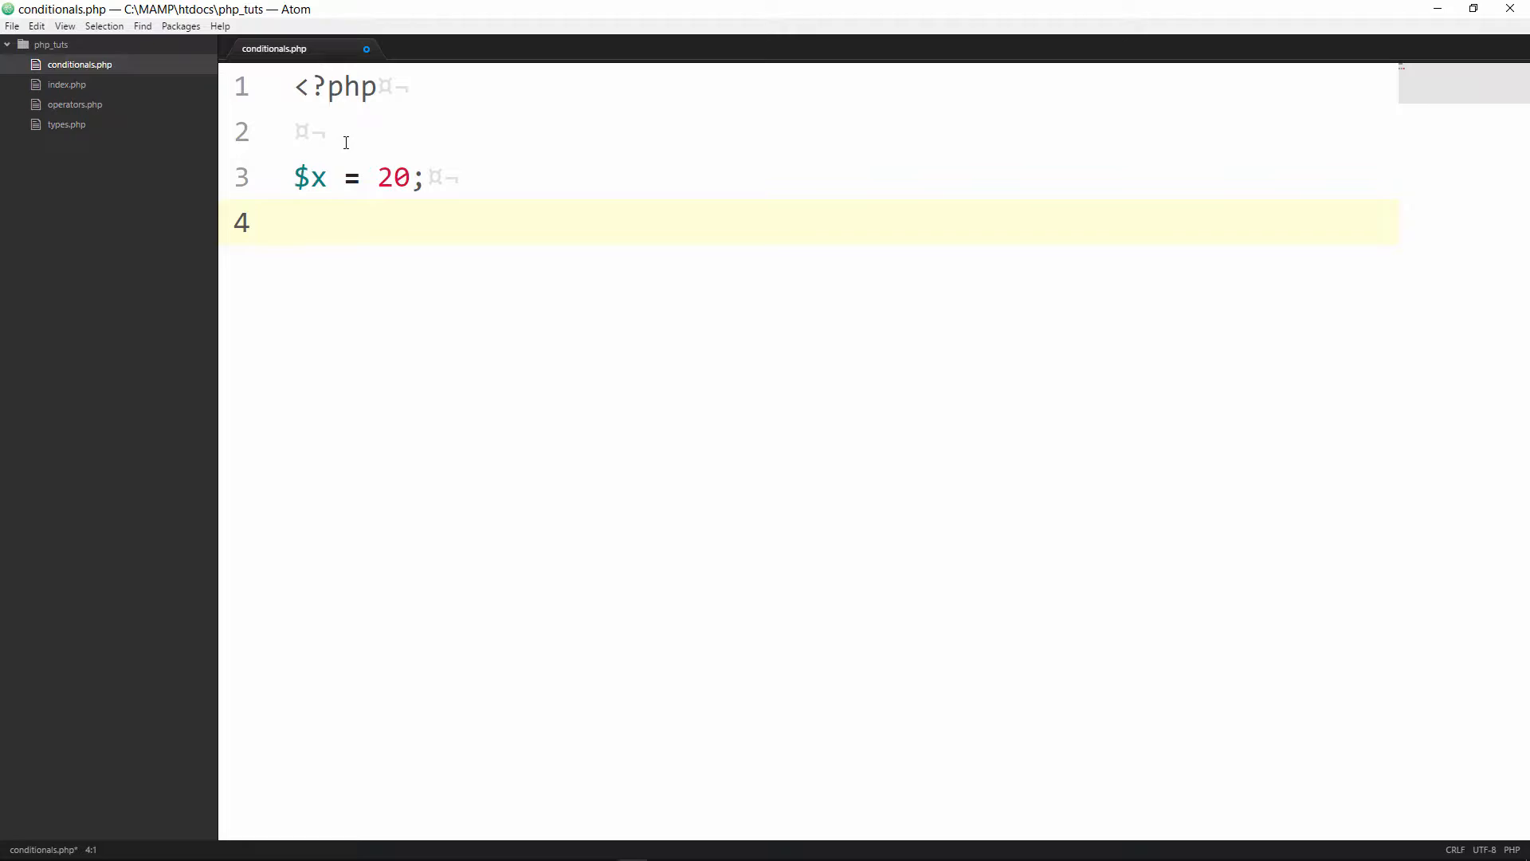
Start an empty if () { block below the assignment with auto-closed braces
key("enter")
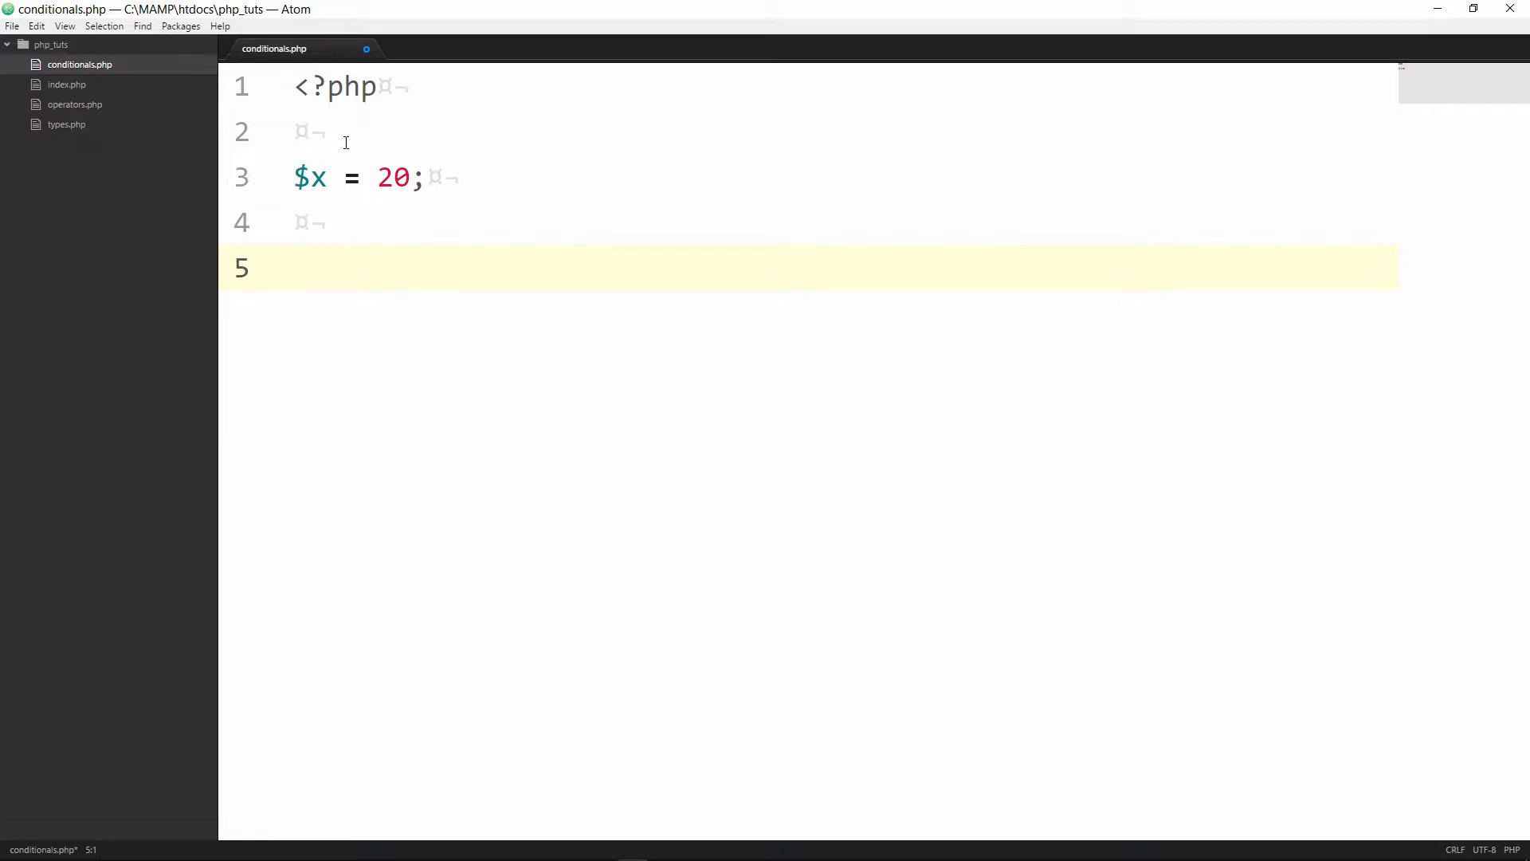
type("if")
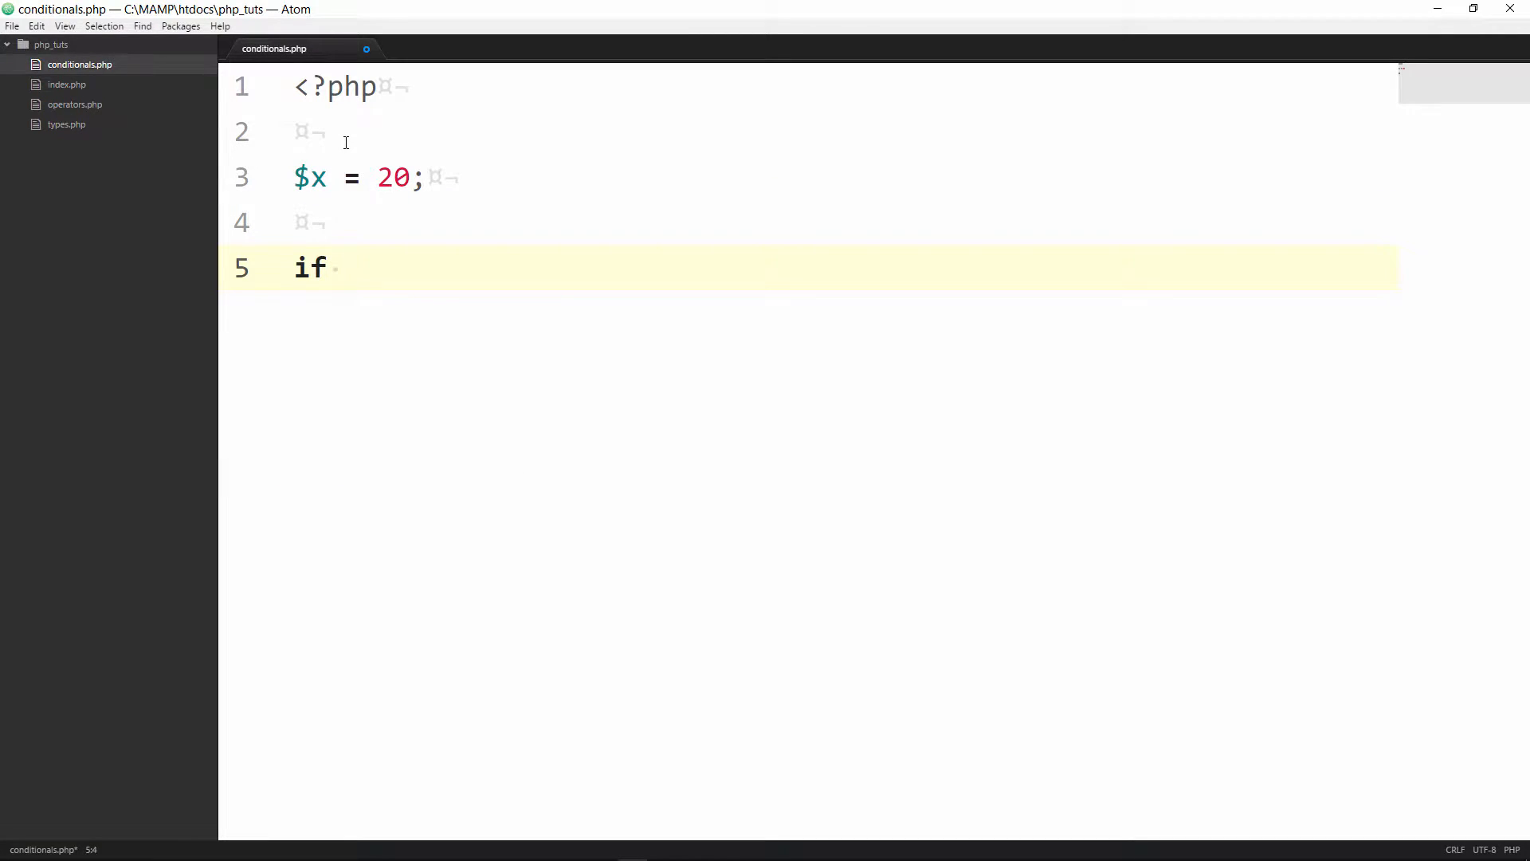
type("()")
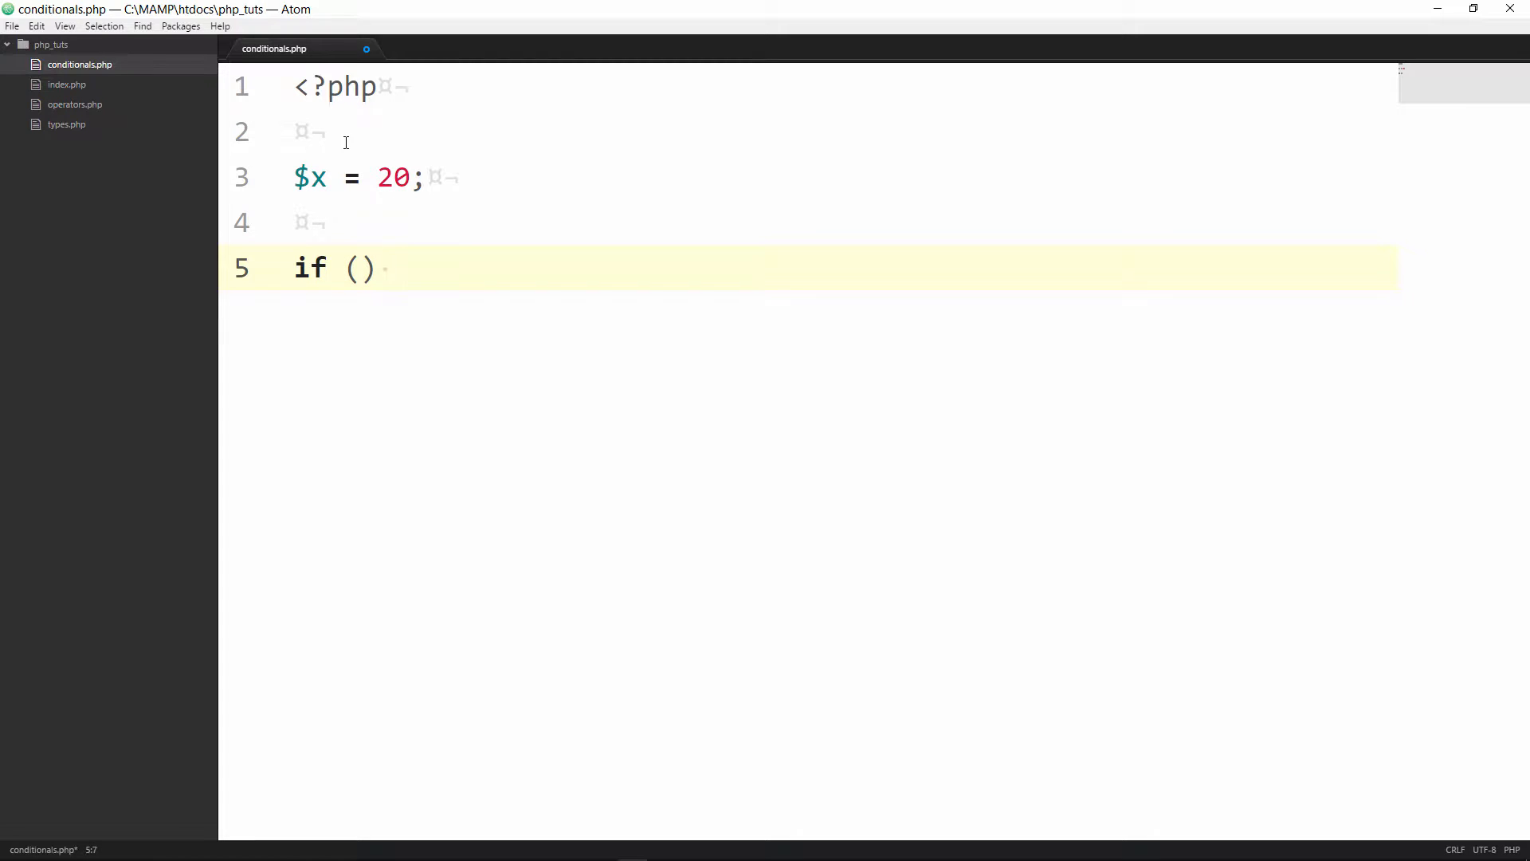
type("{")
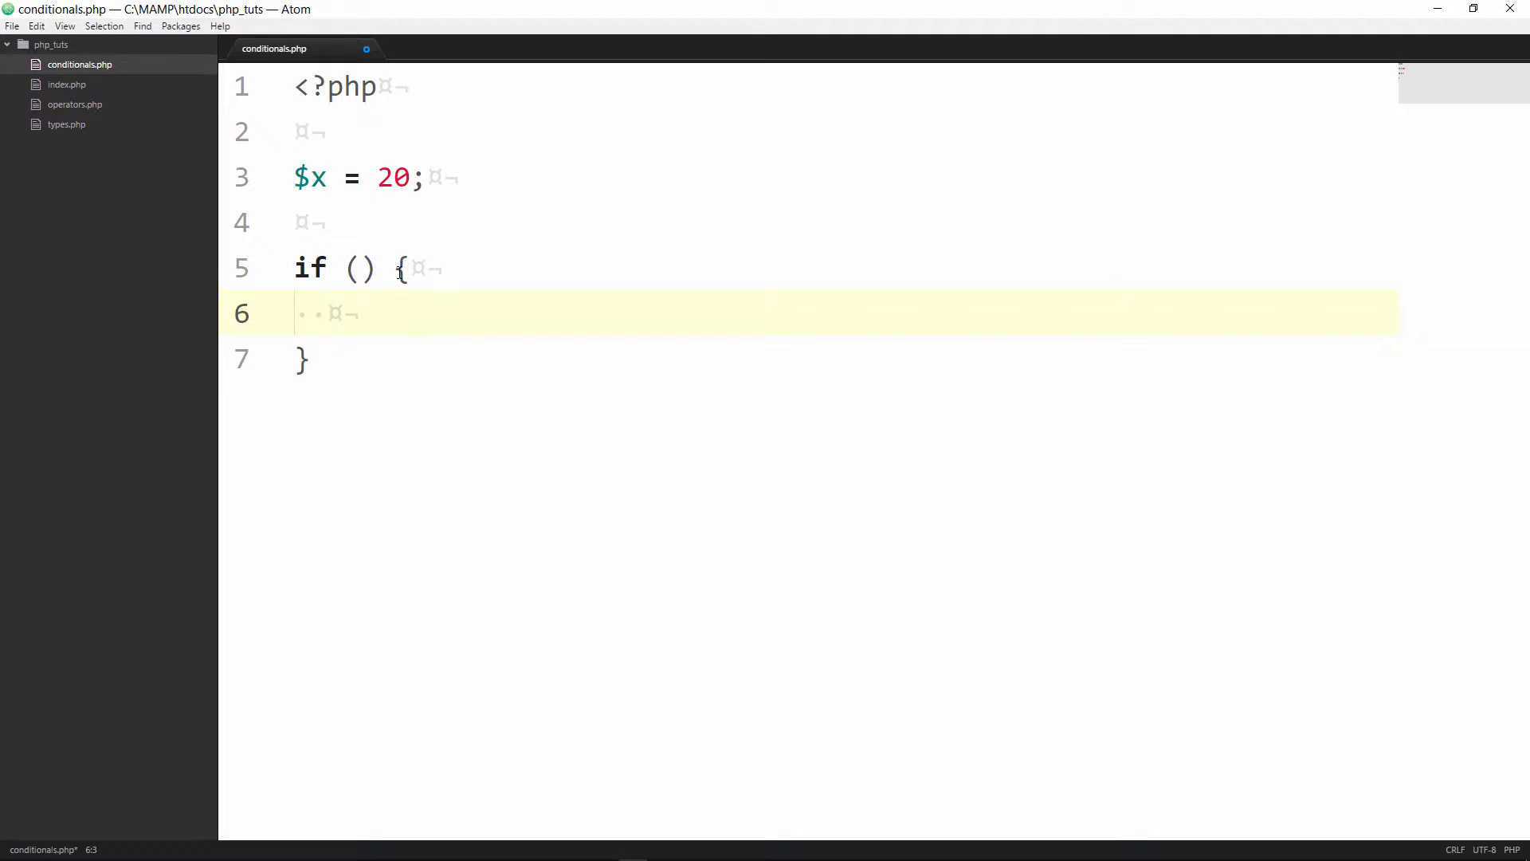
Fill the if condition with $x == 20
left_click(360, 268)
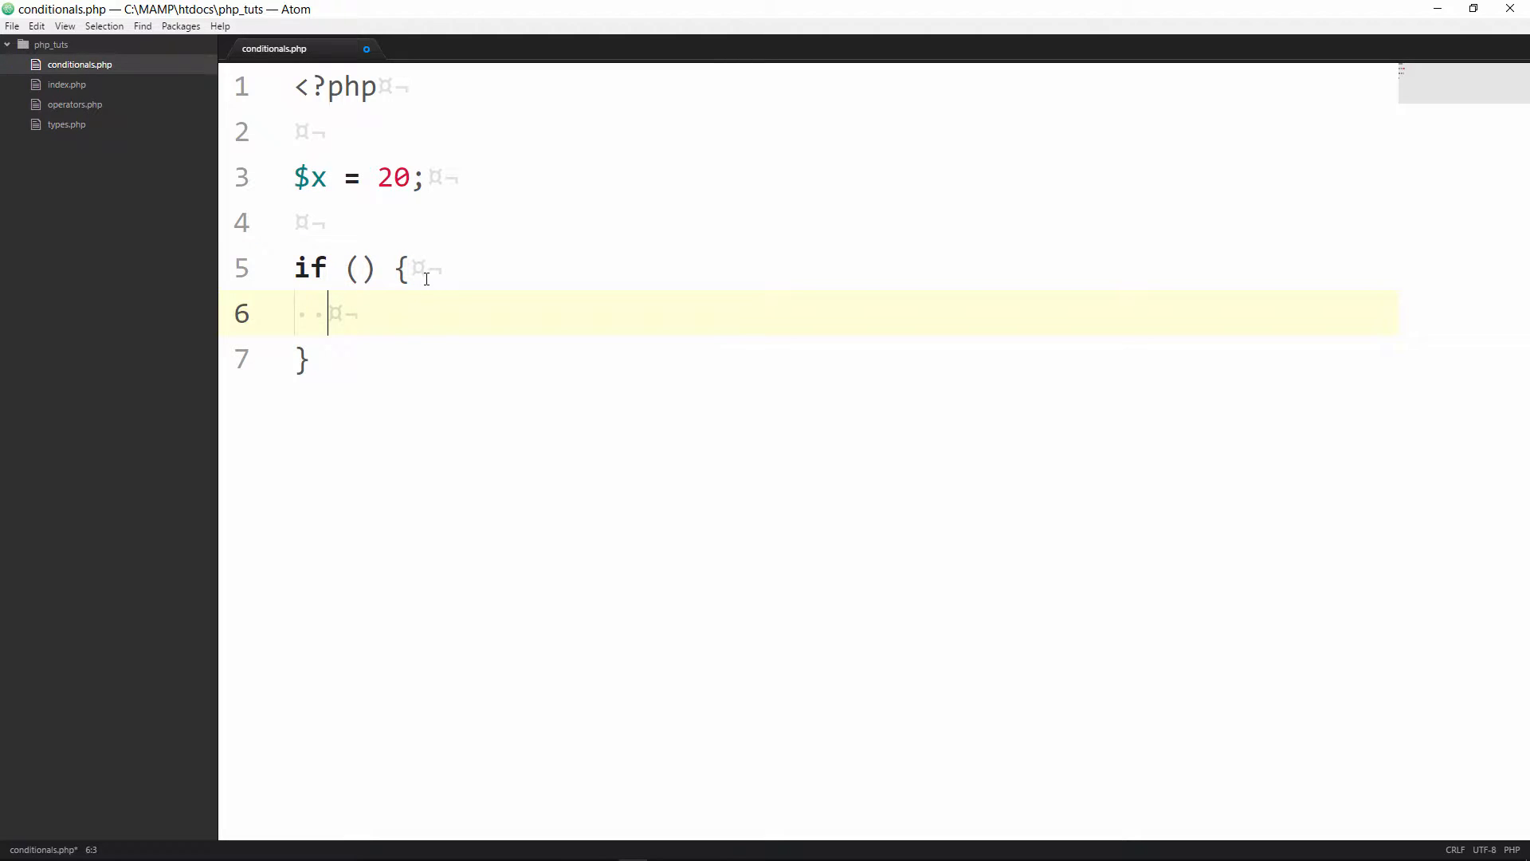
mouse_move(490, 311)
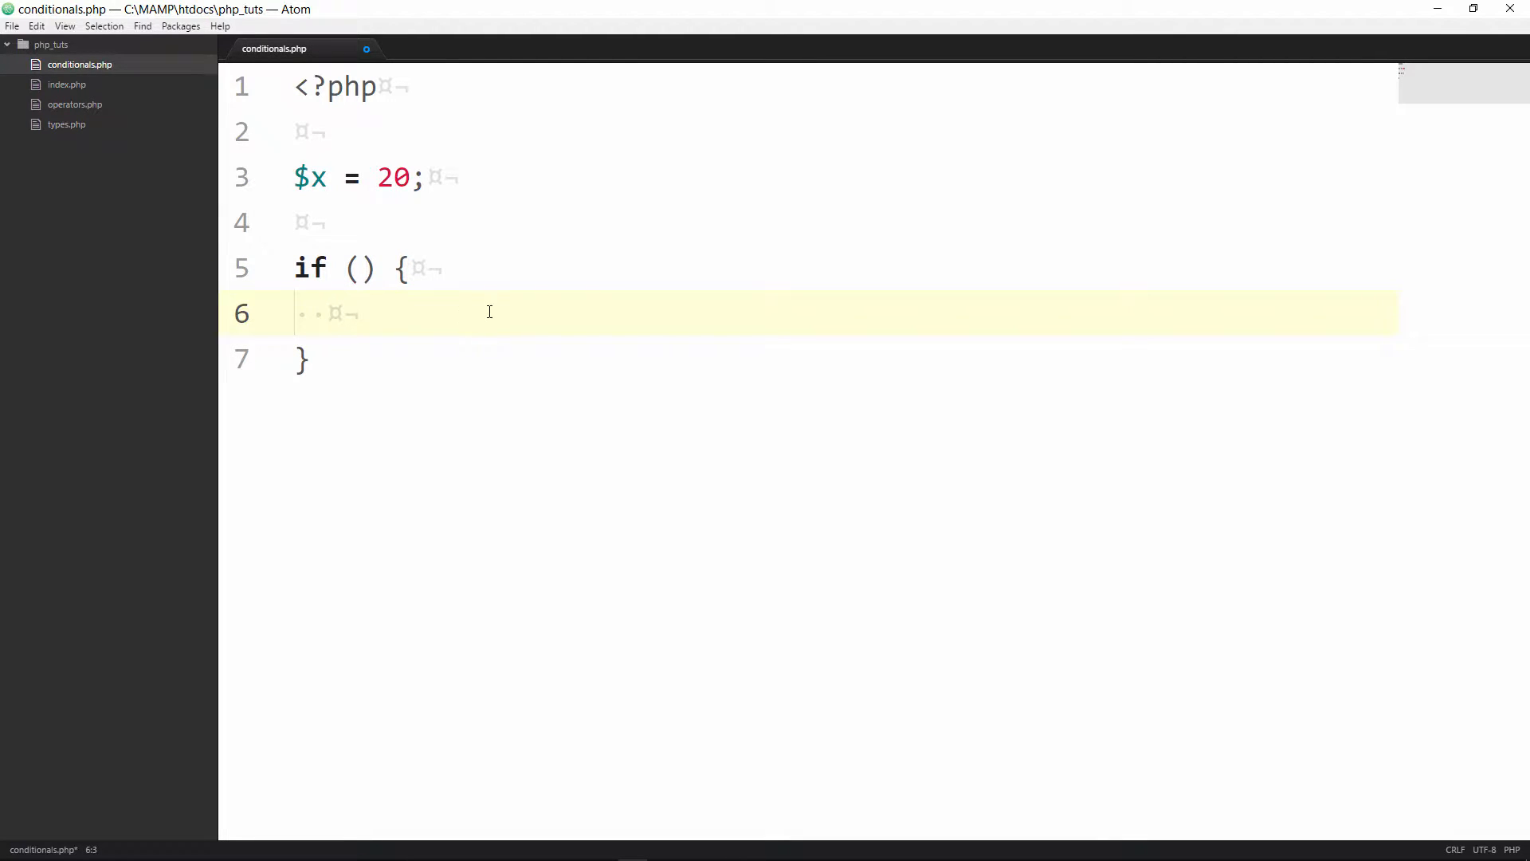
left_click(359, 268)
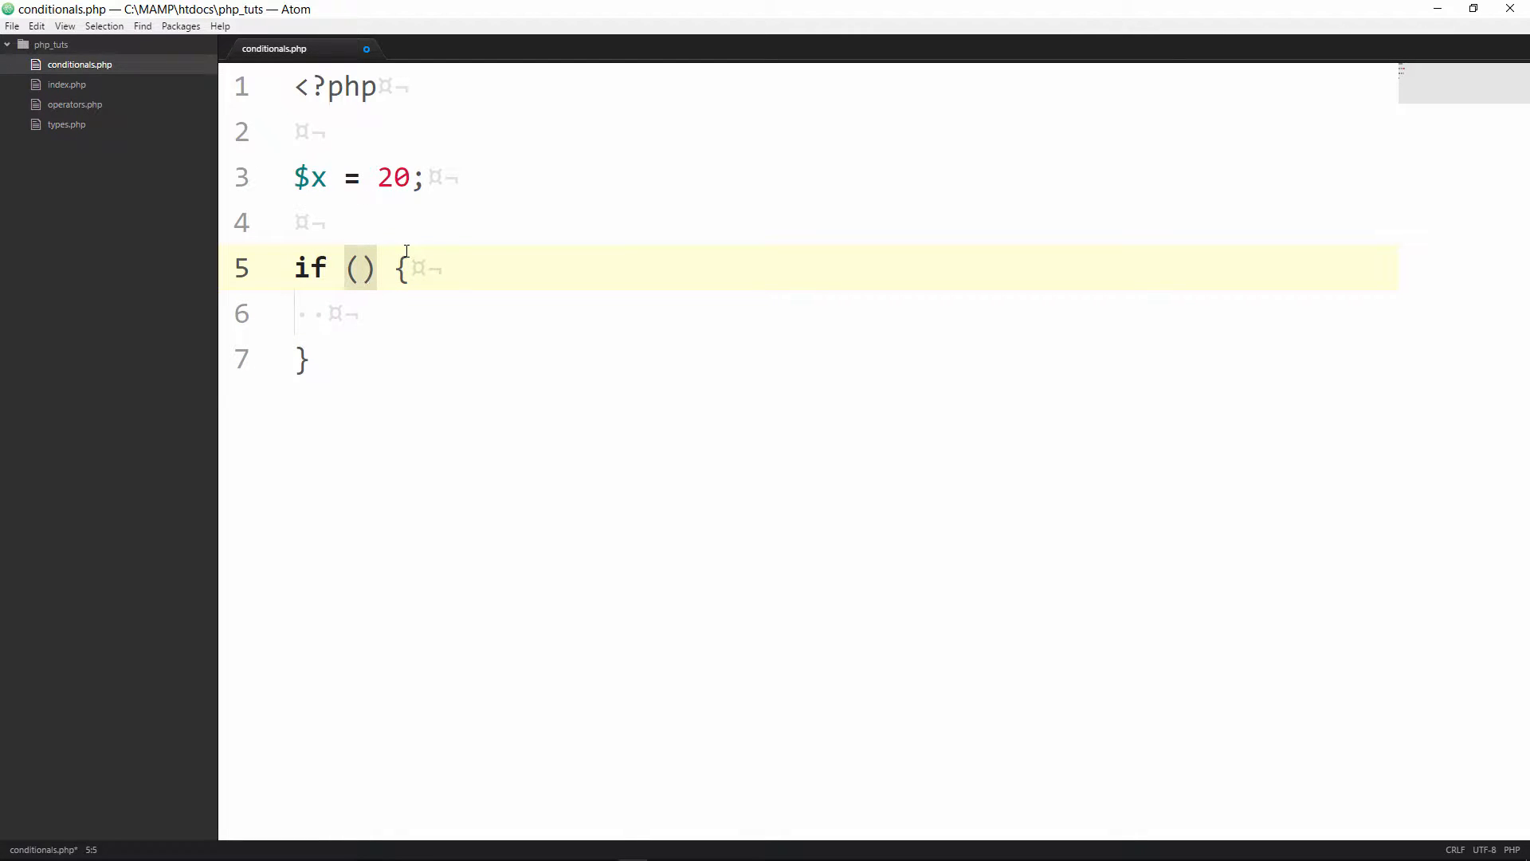
type("$x")
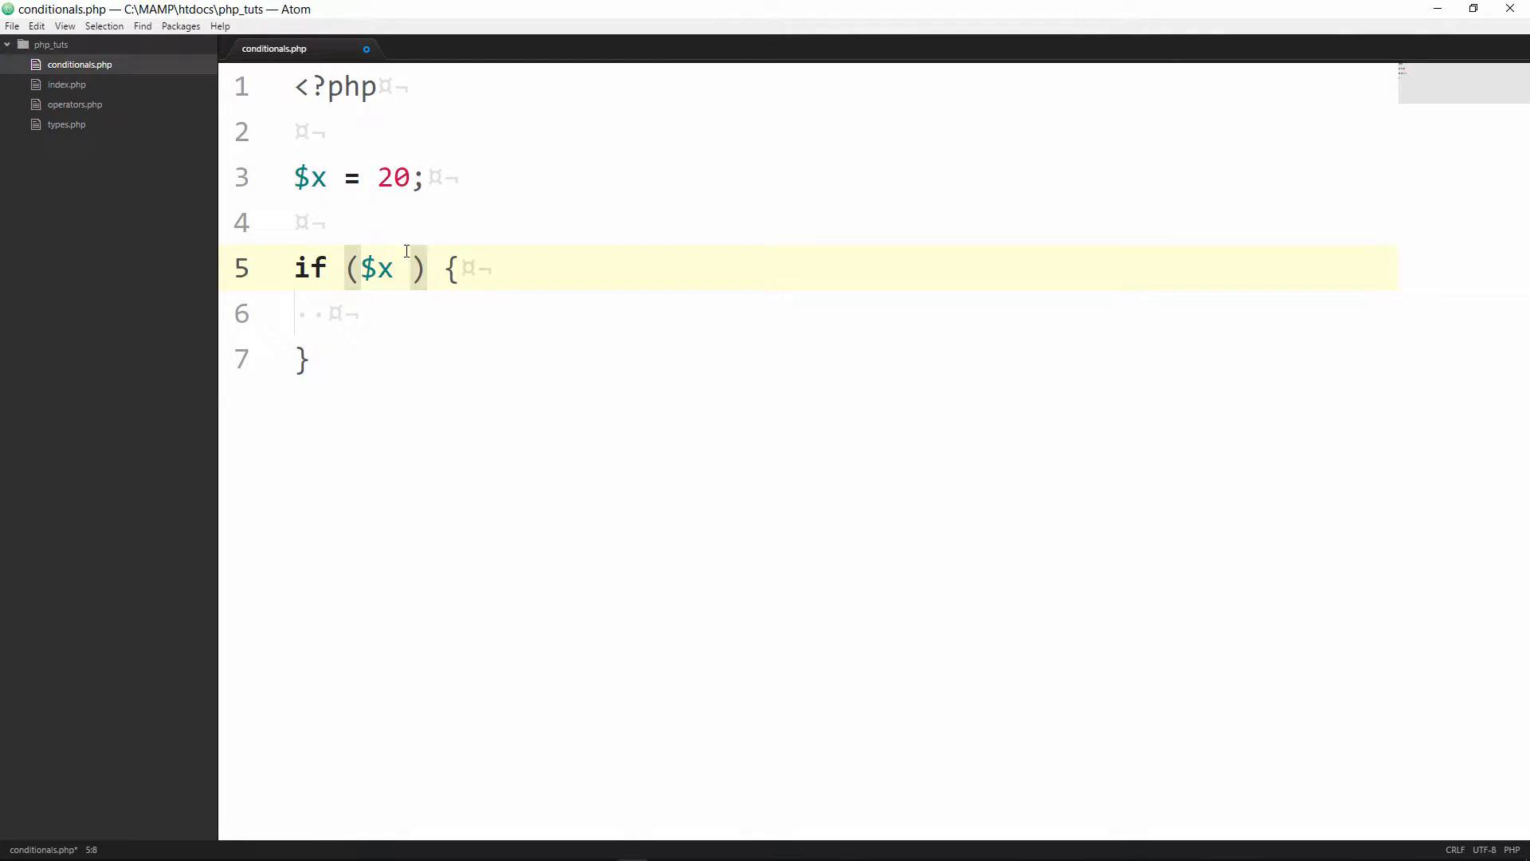
type("==")
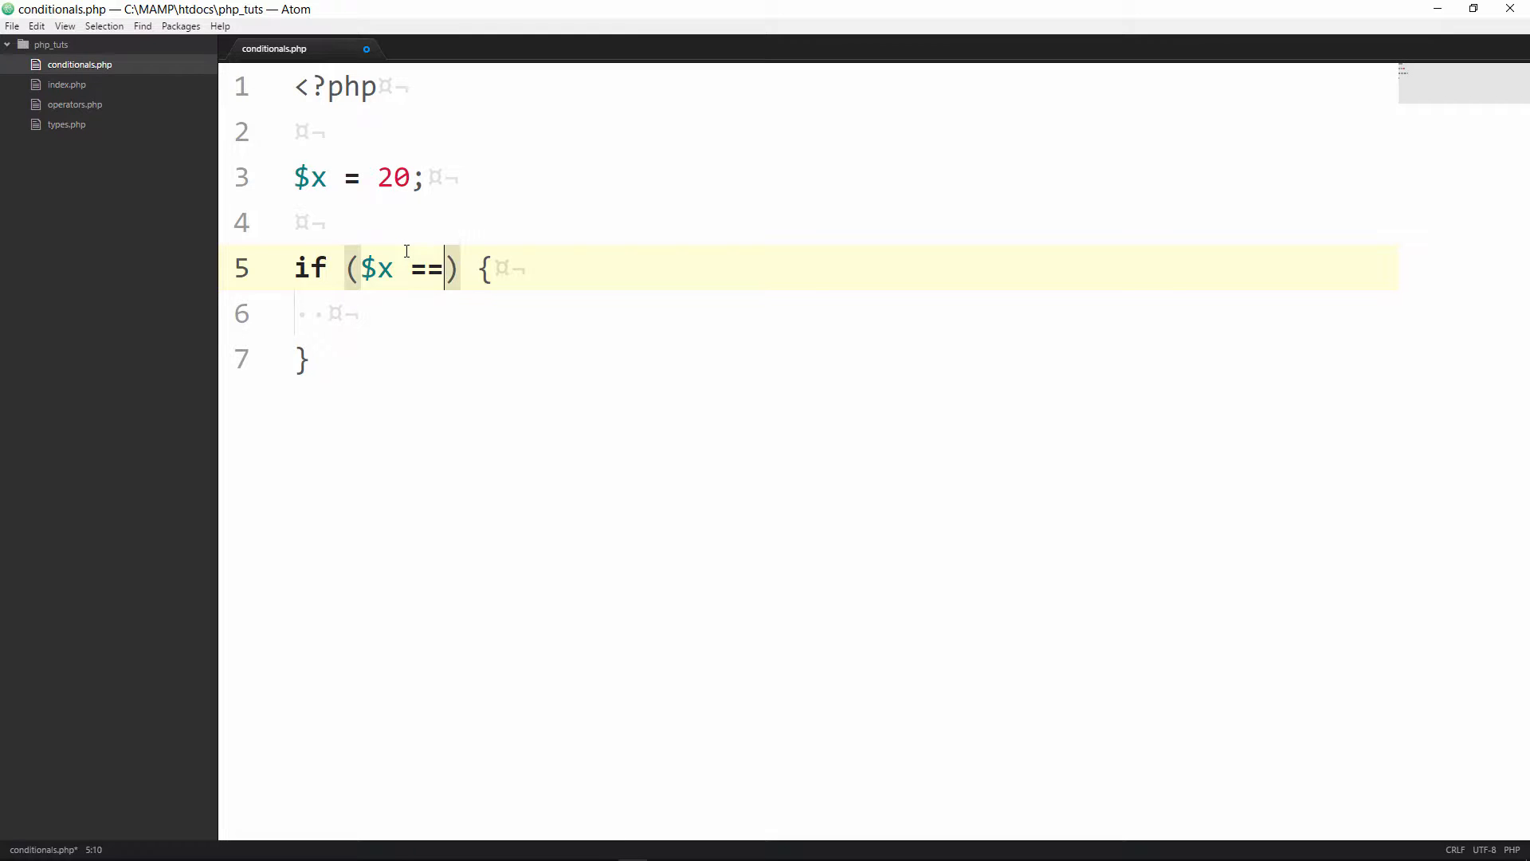
type("20")
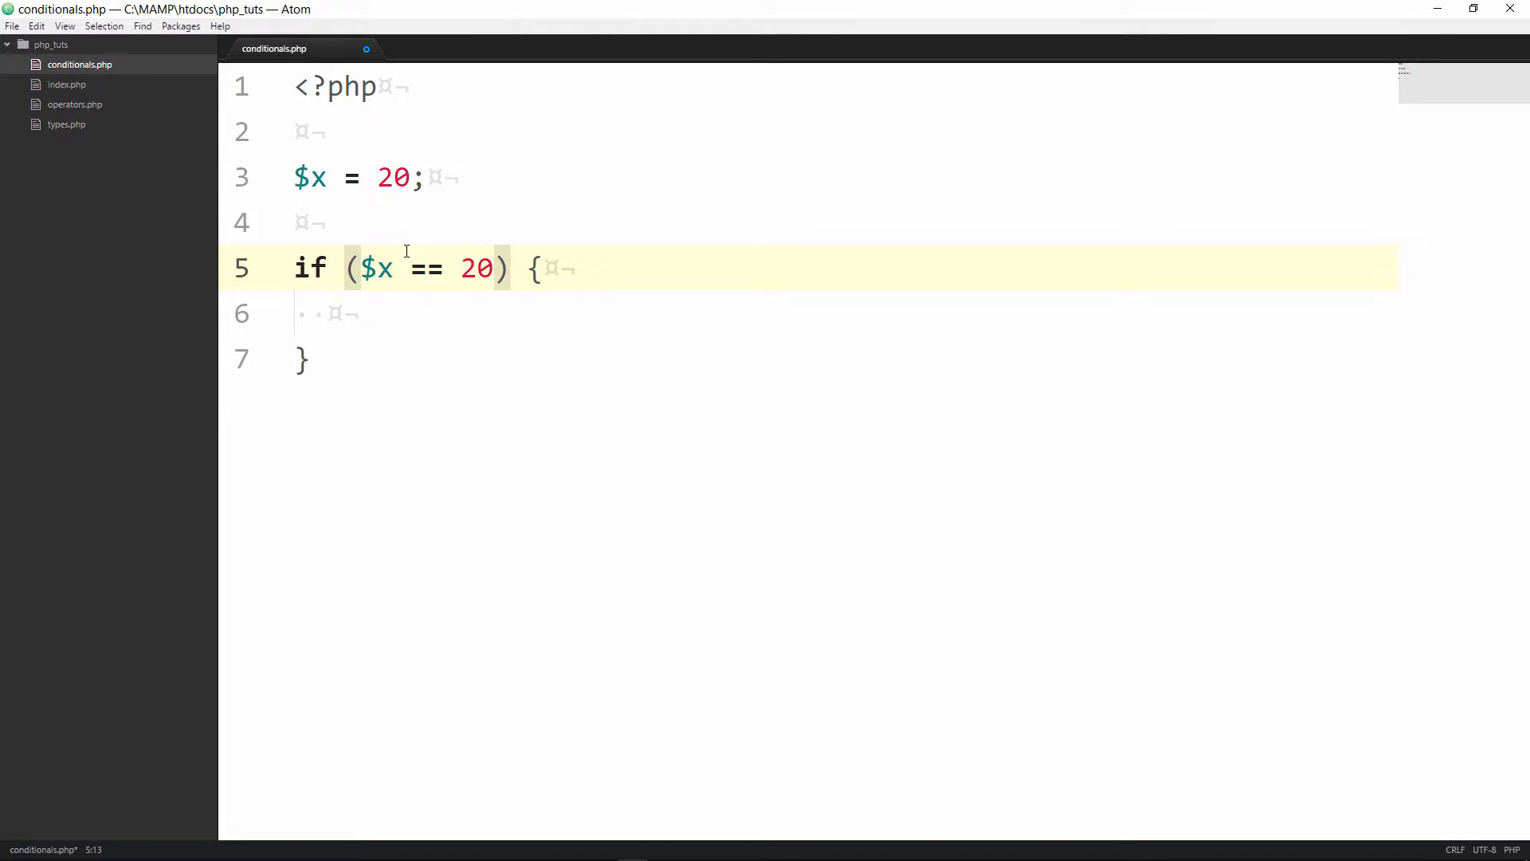
mouse_move(458, 330)
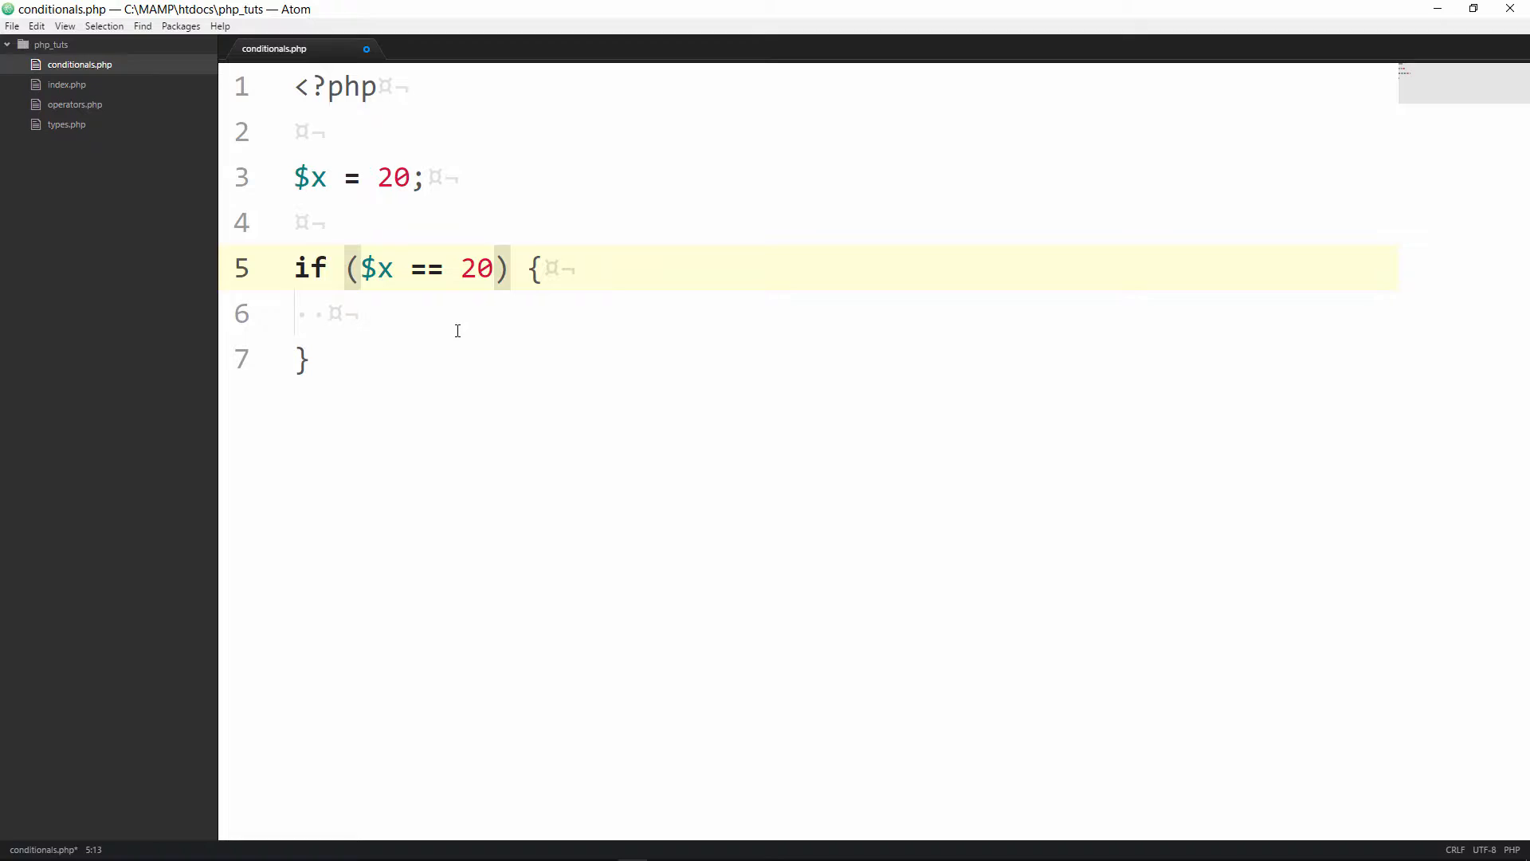
Echo "X is equal to 20" inside the if block and save the file
type("echo \"string\";")
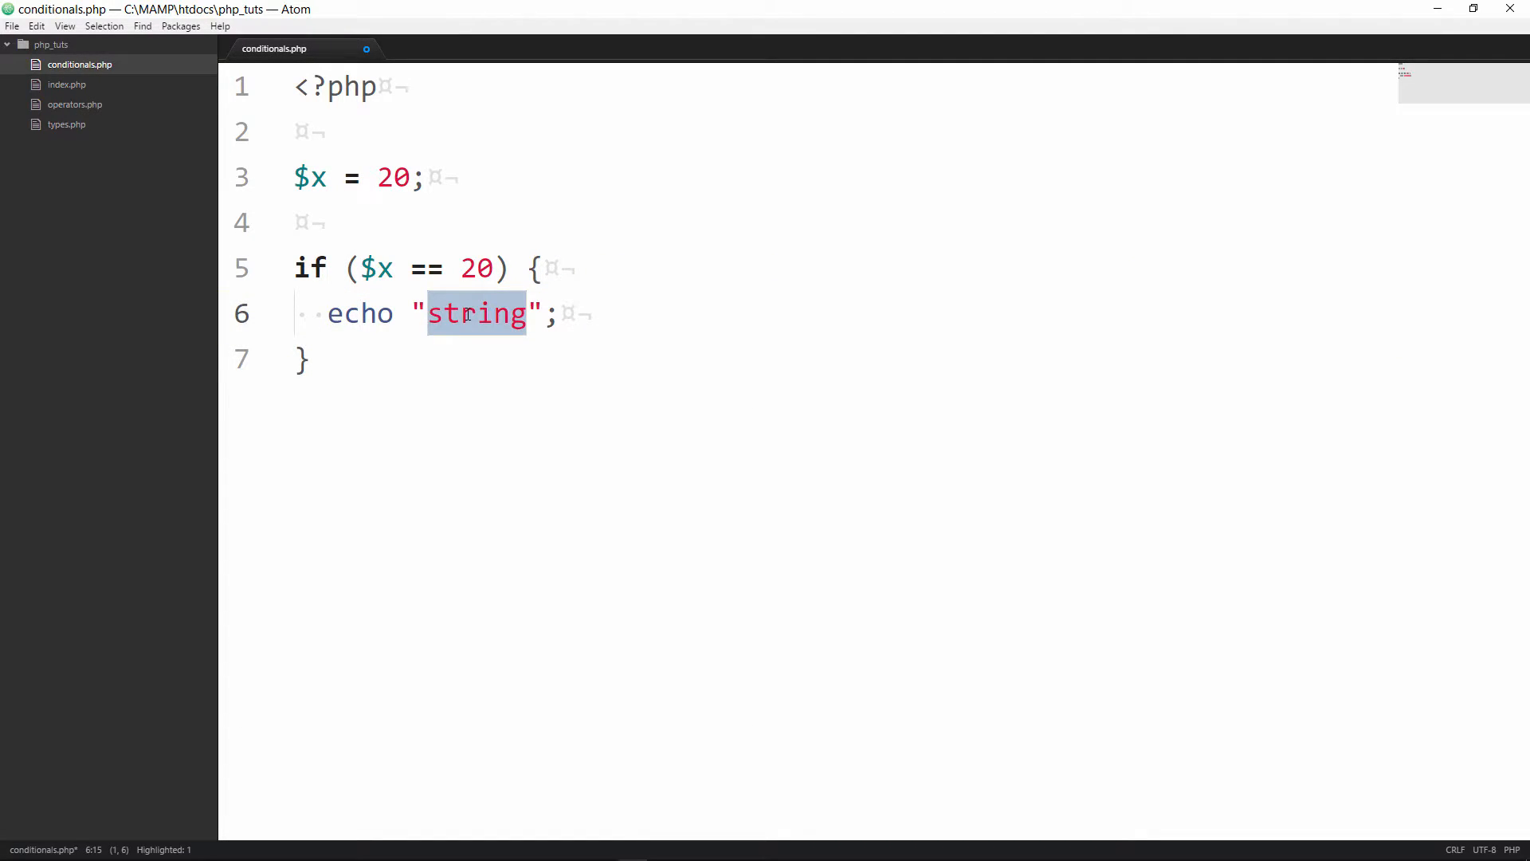
type("X i")
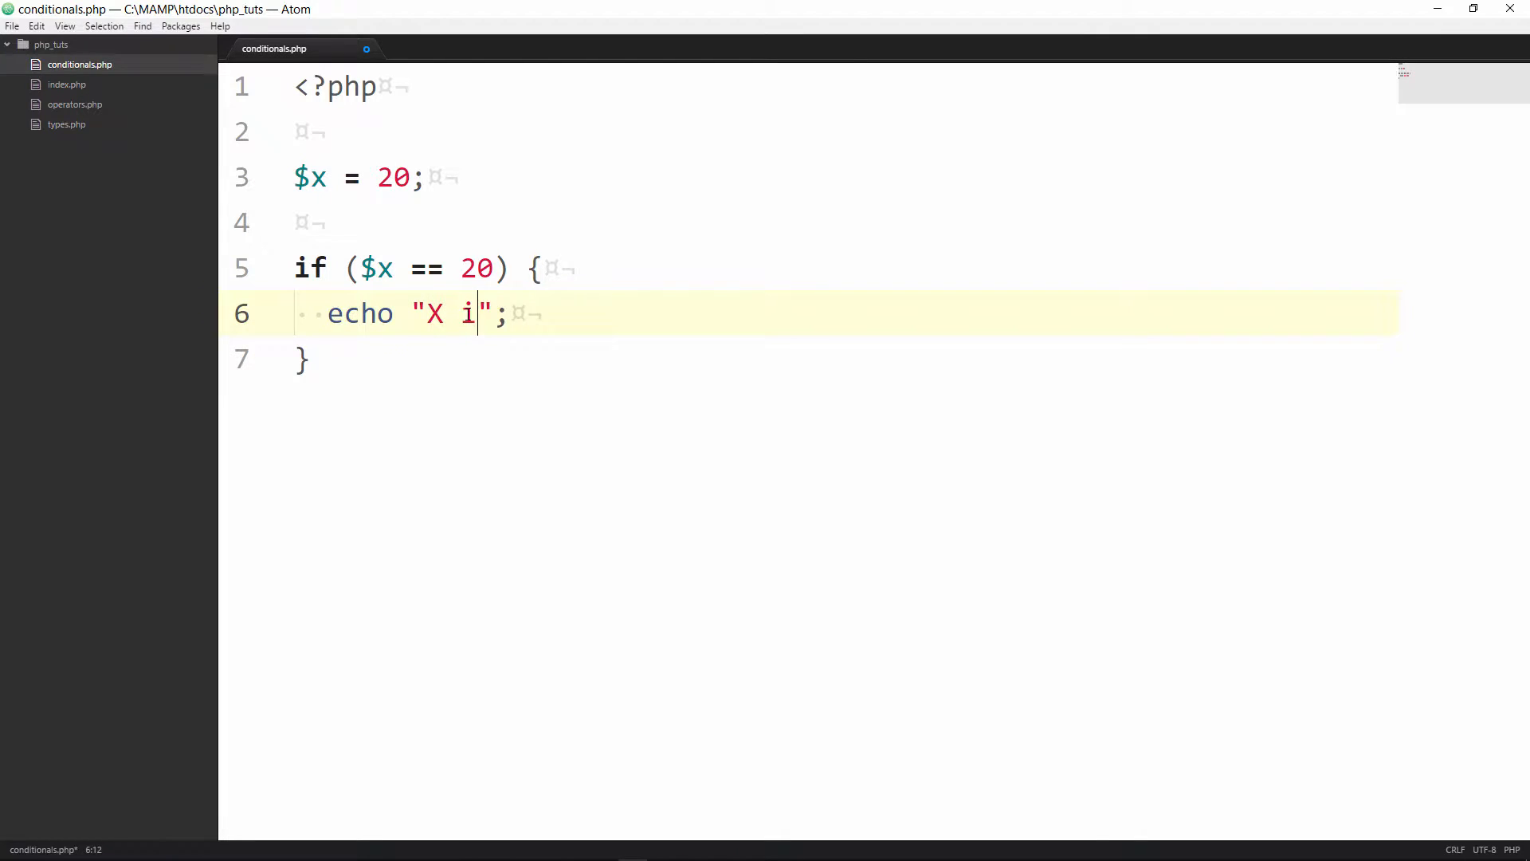
type("s equal")
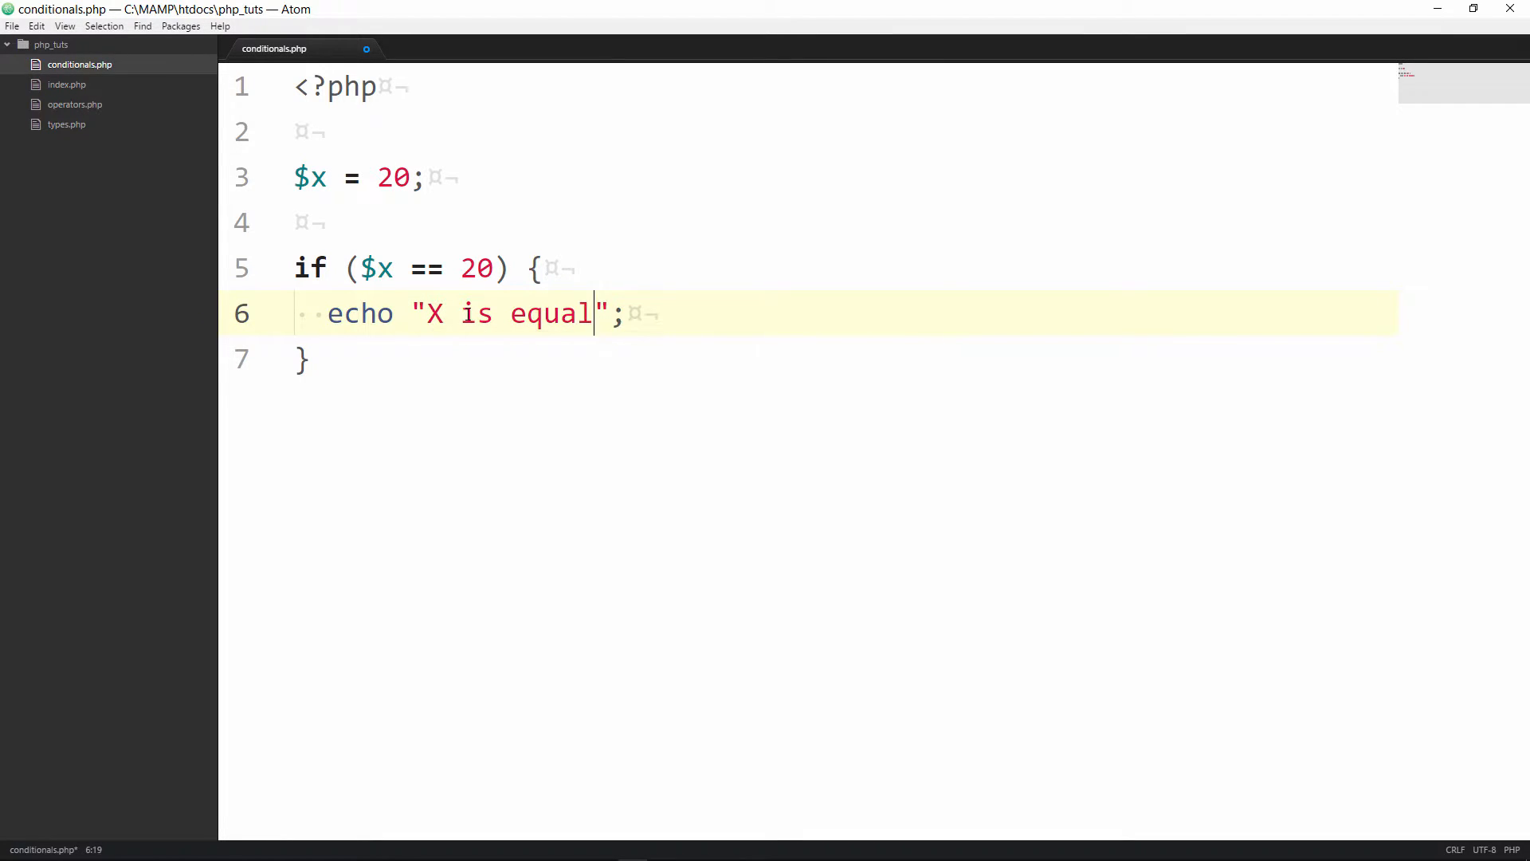
type("to 20")
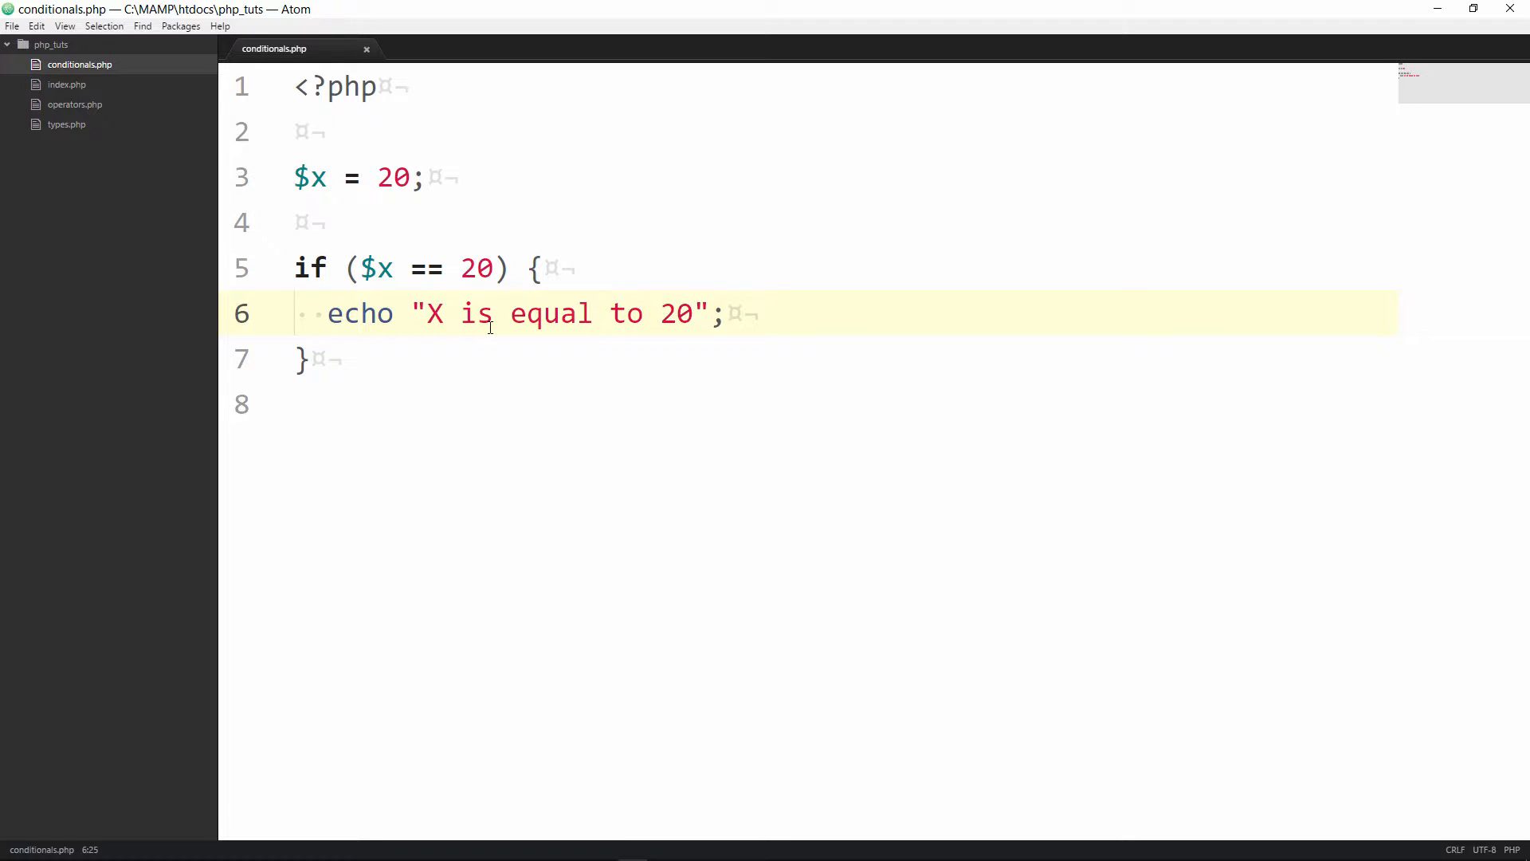
left_click(695, 314)
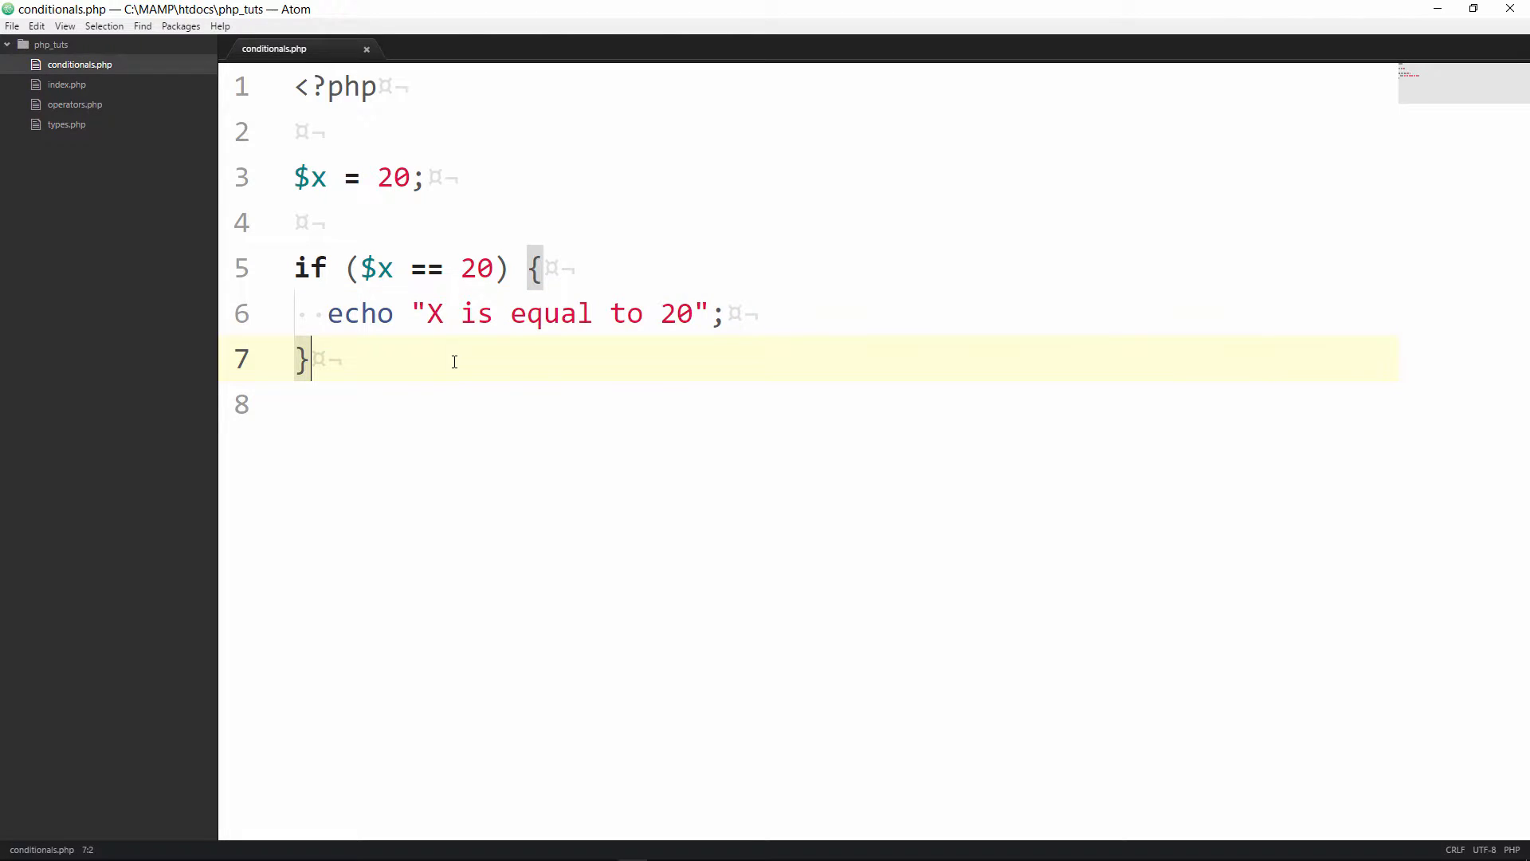
Add an else {} branch after the if block, expanded into an indented block
type("else {")
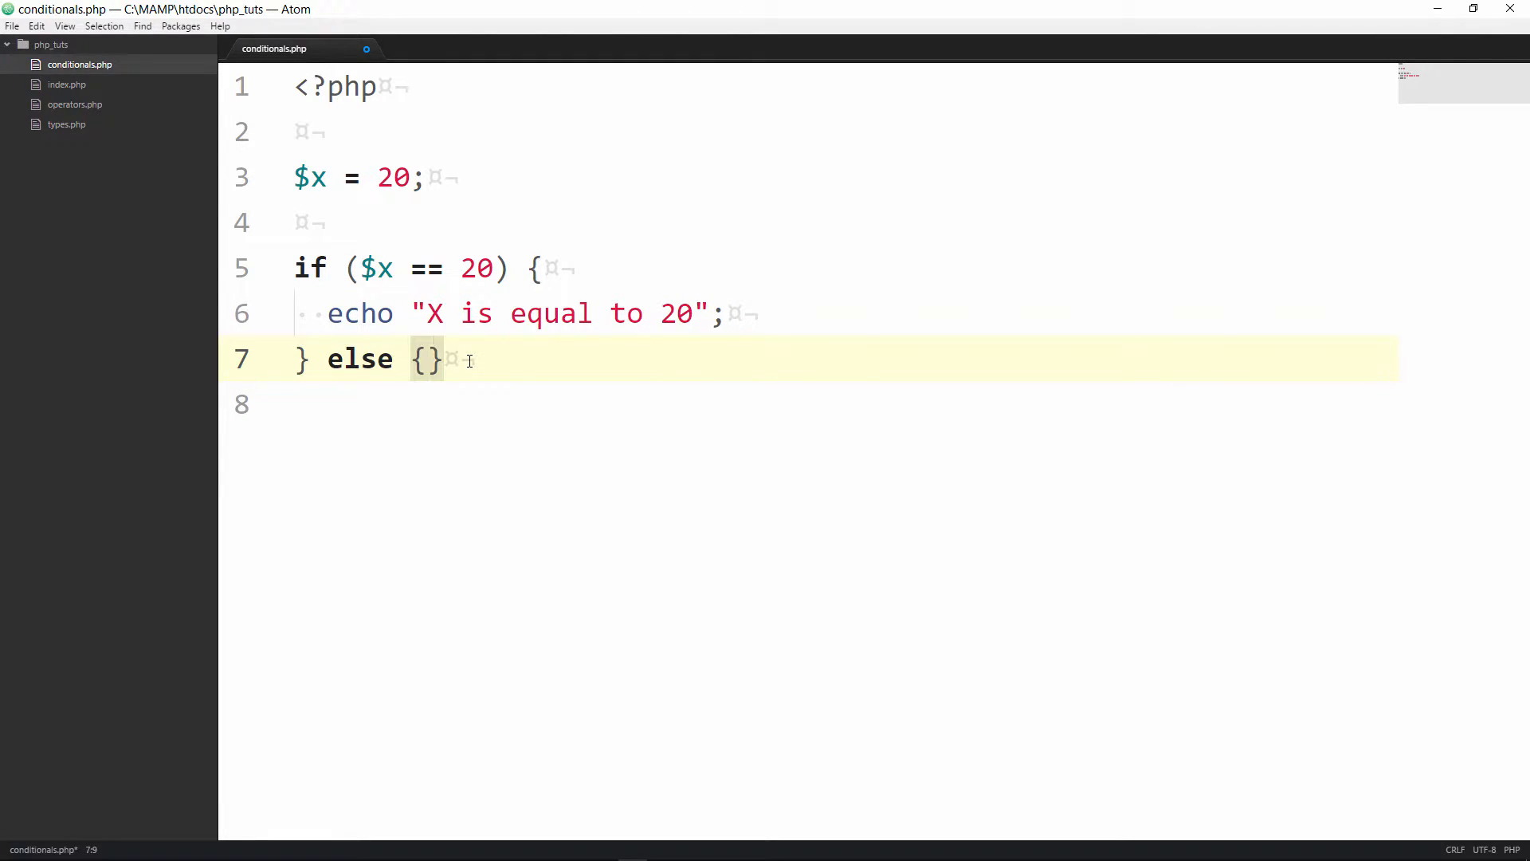
key("enter")
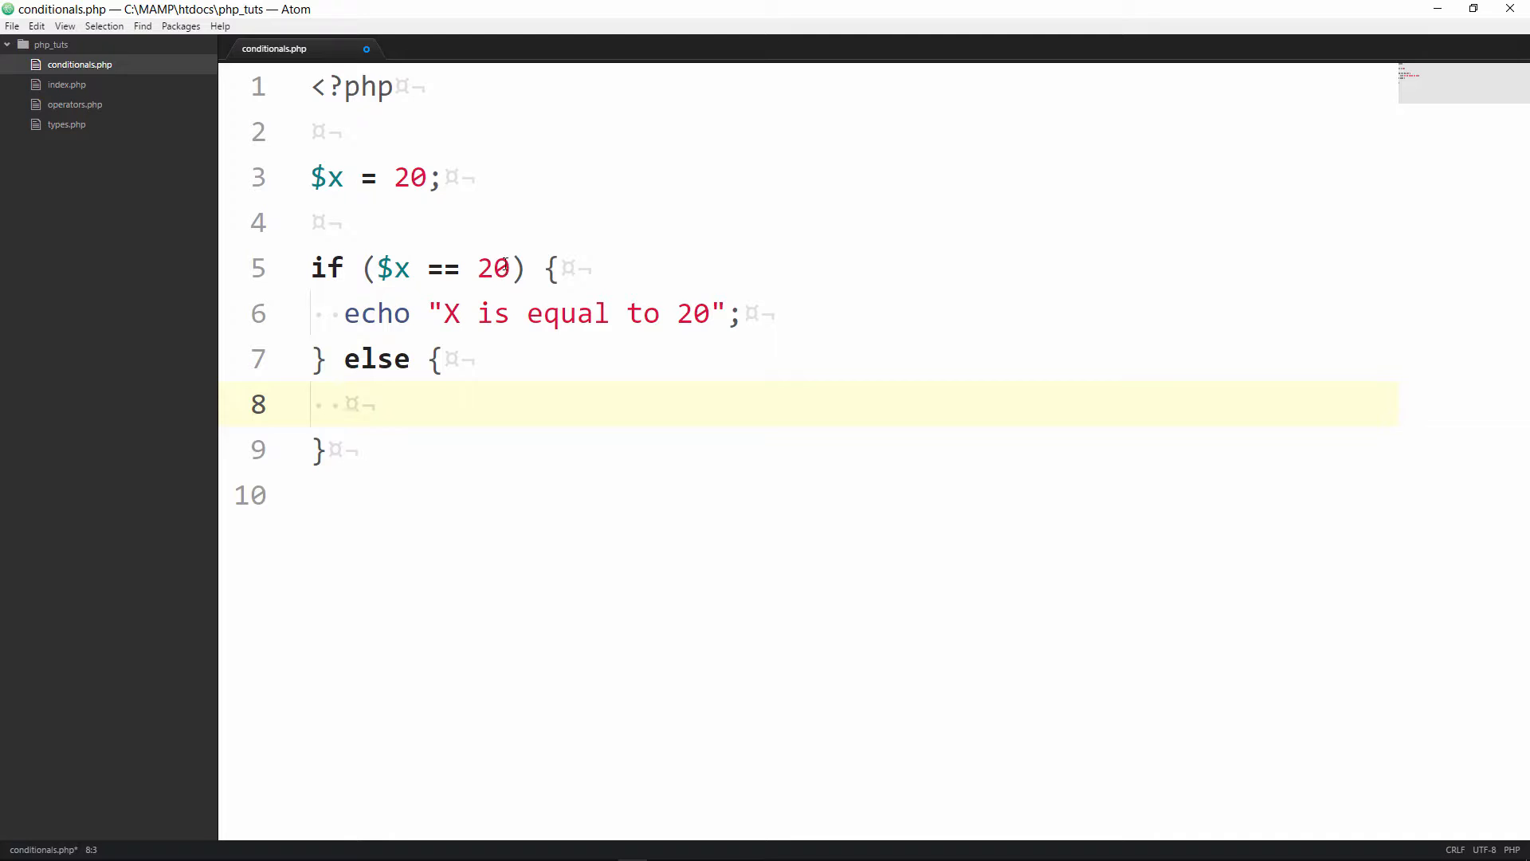
Change the if test to $x > 20 and its message to "X is greater than 20"
double_click(442, 268)
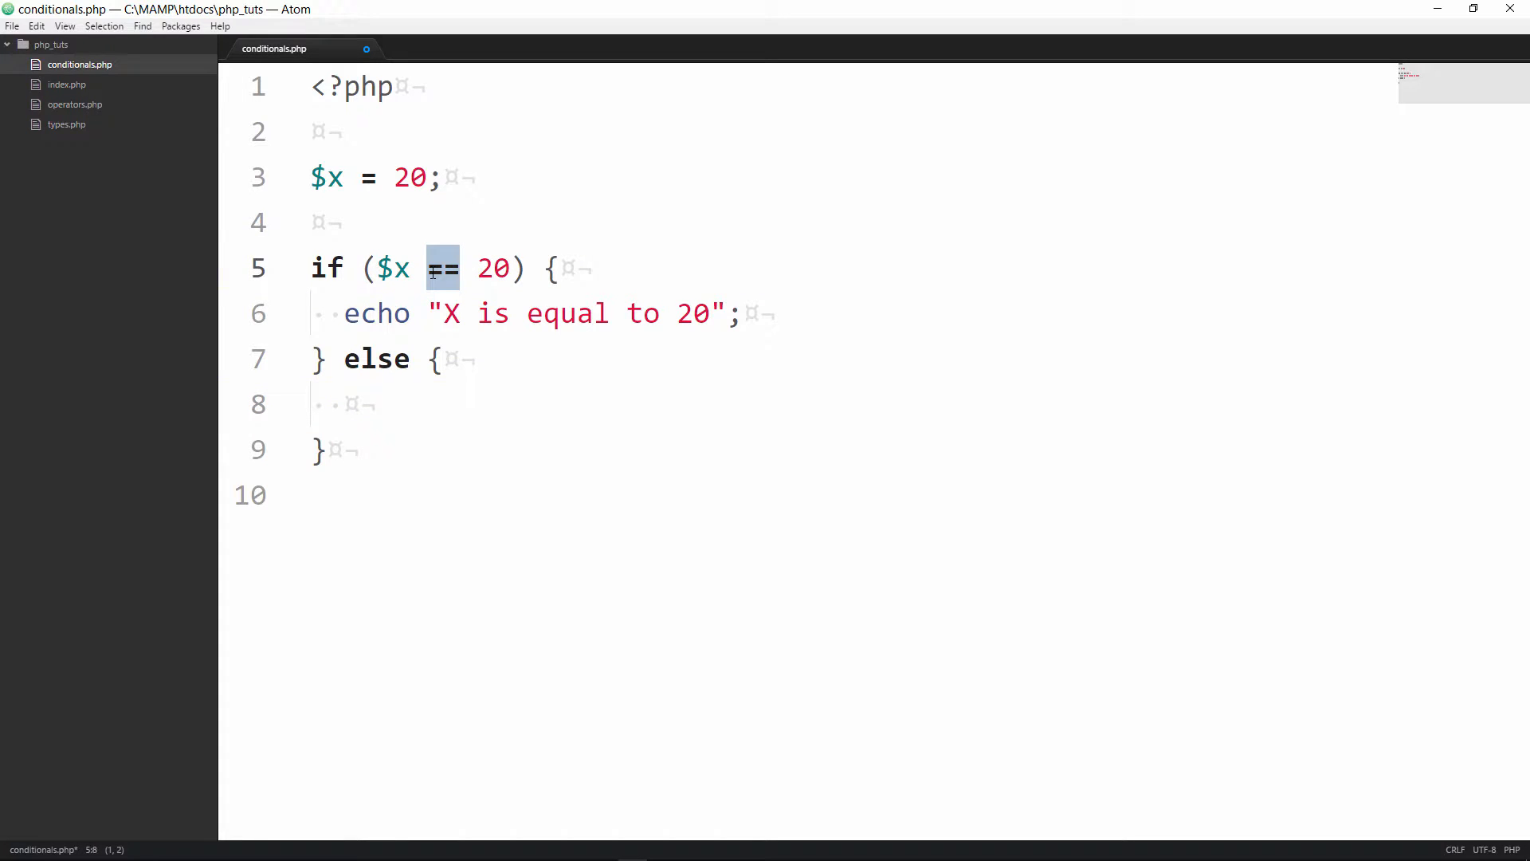
type(">")
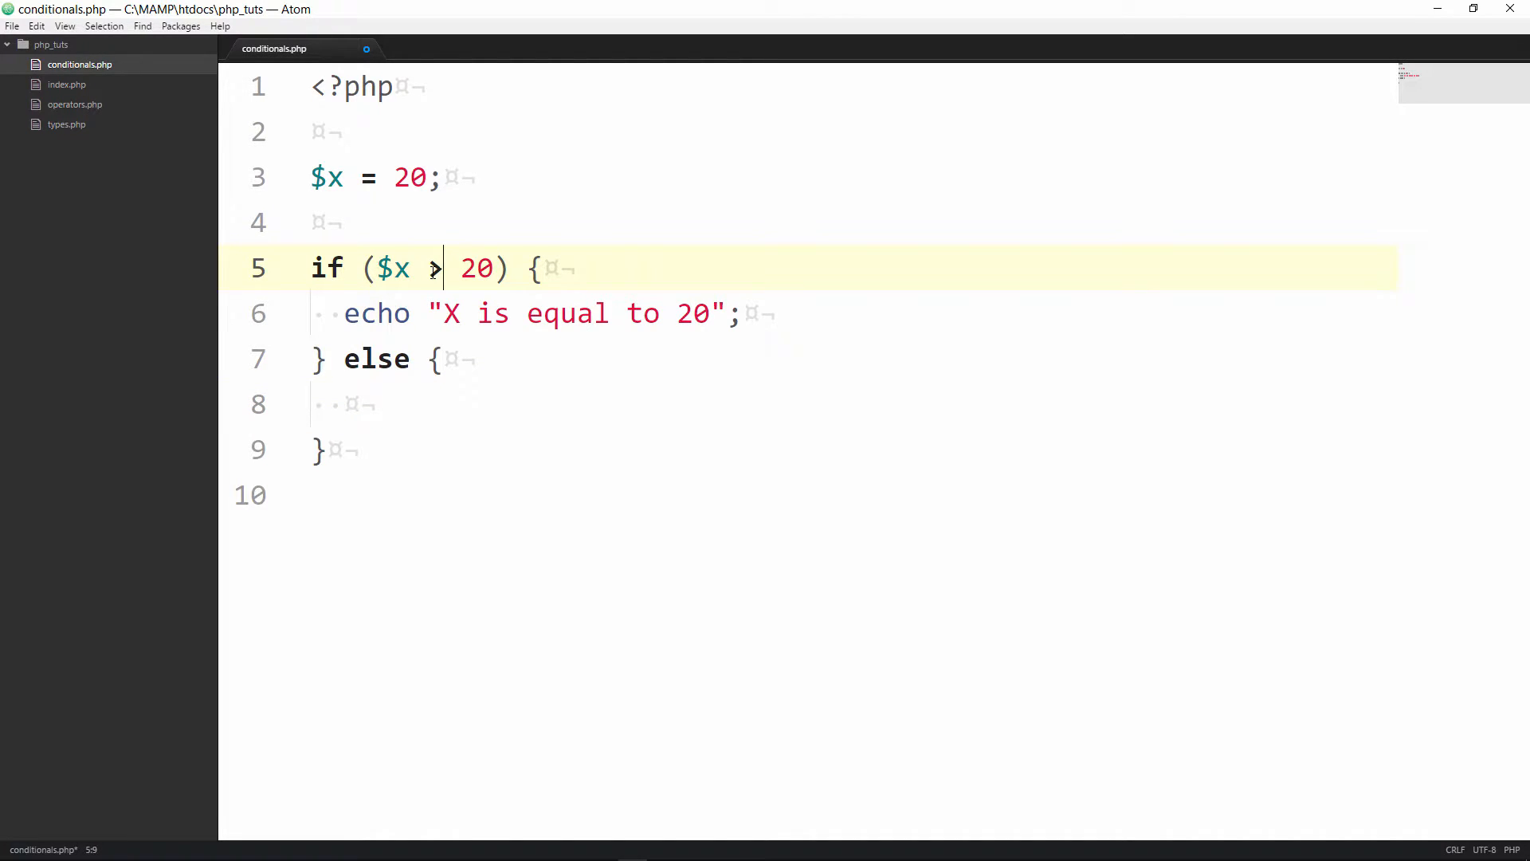
double_click(567, 314)
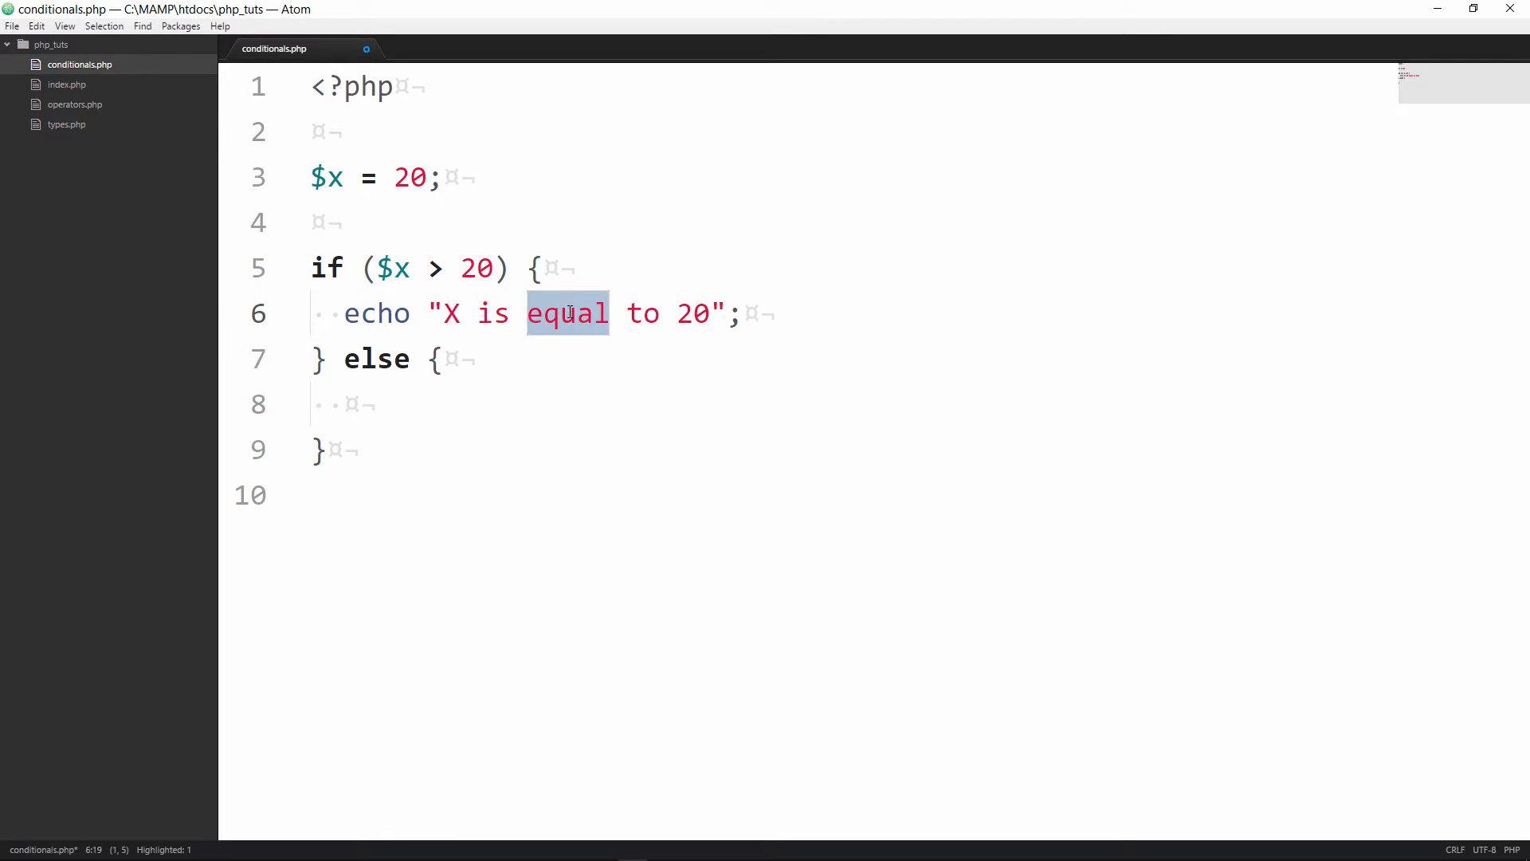
type("greater")
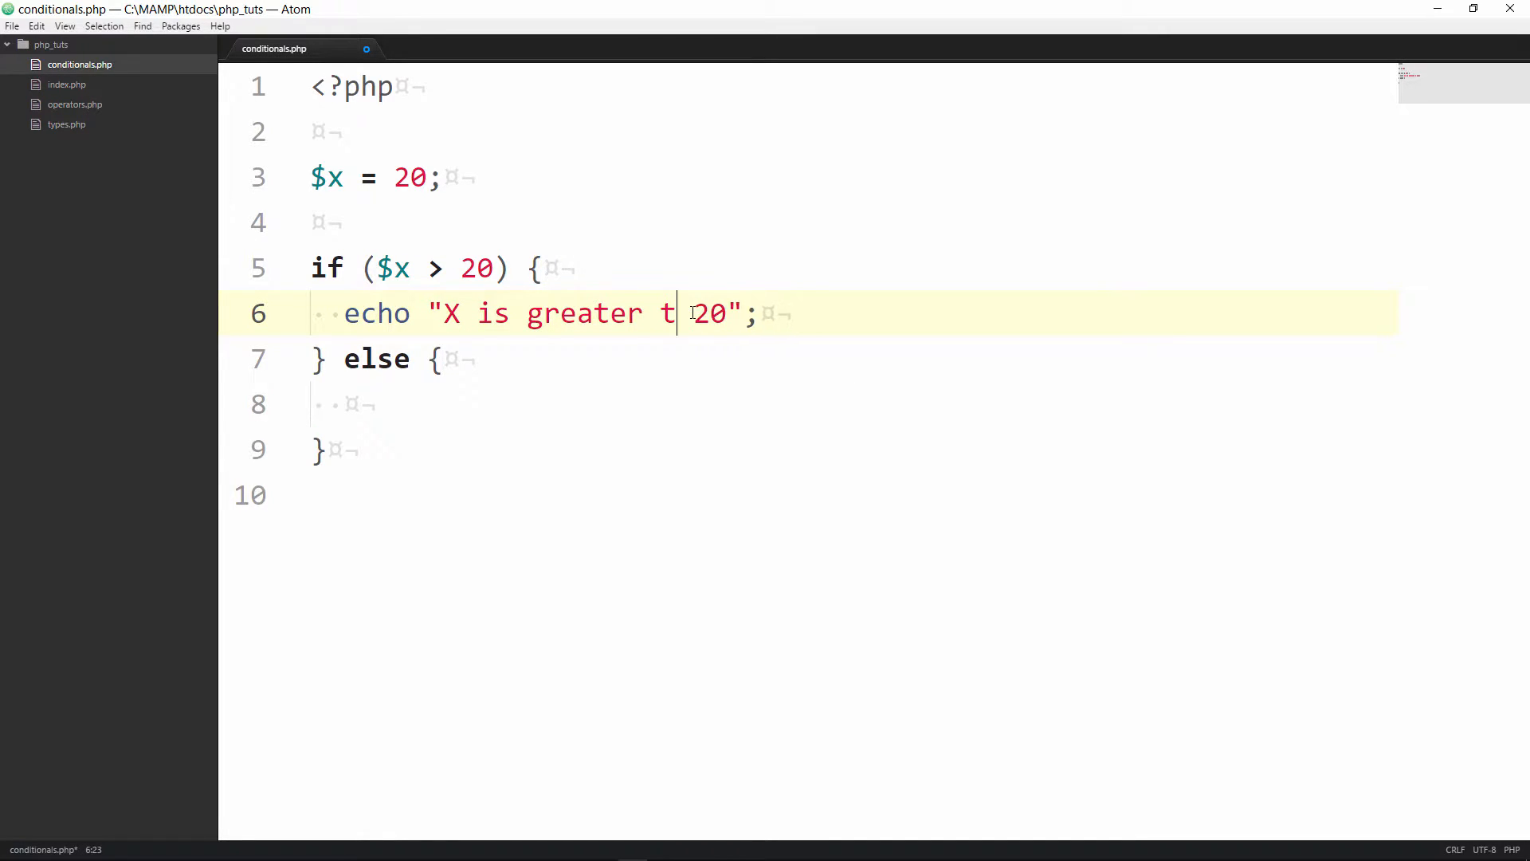
type("han")
left_click(808, 404)
type("echo \"string\";")
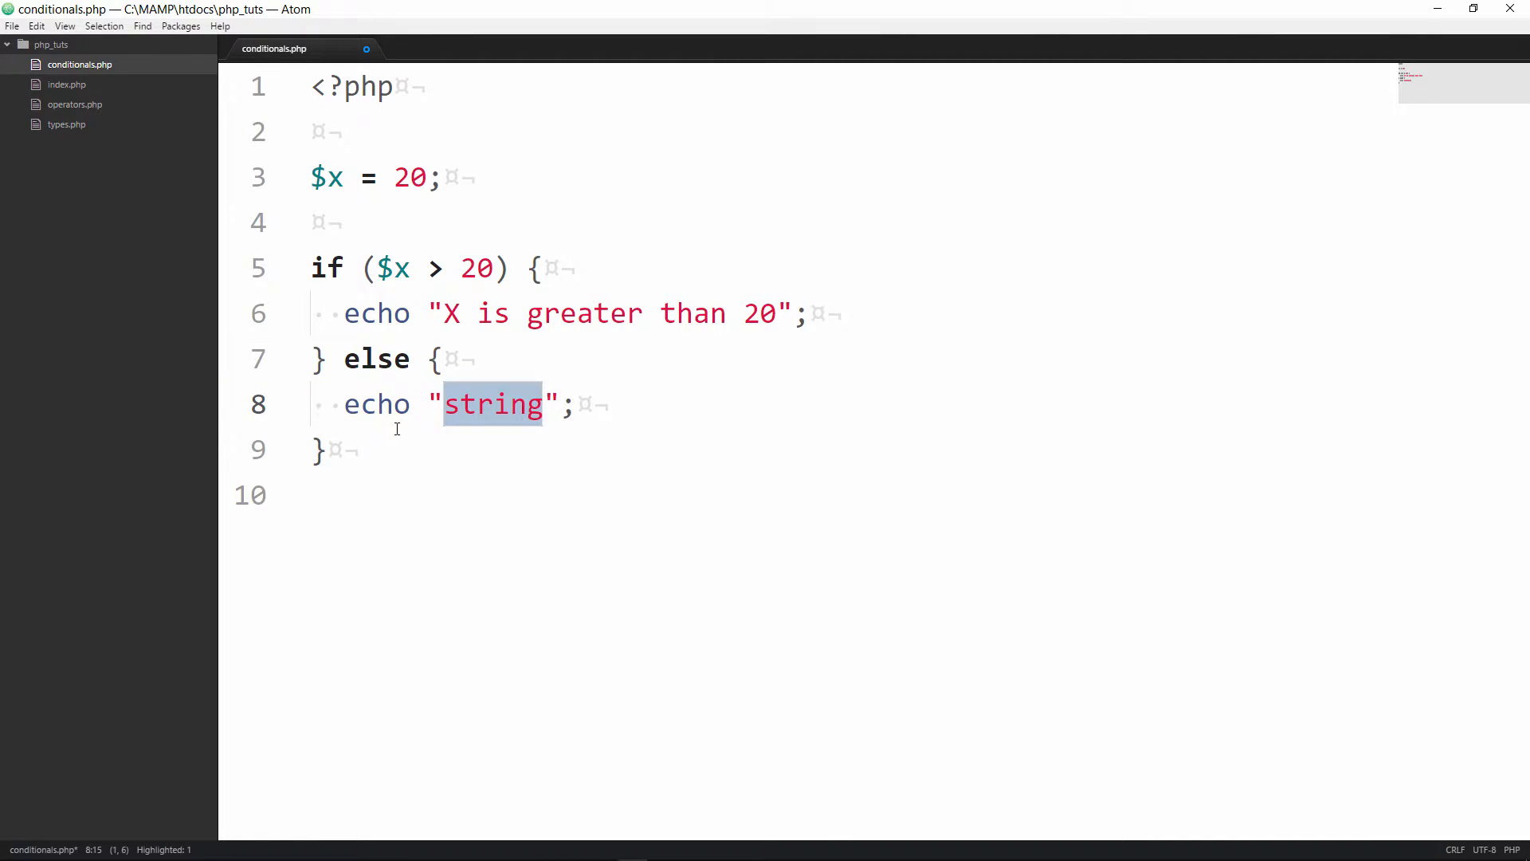
Make the else echo read "X is equal to 20" and save conditionals.php
type("X is")
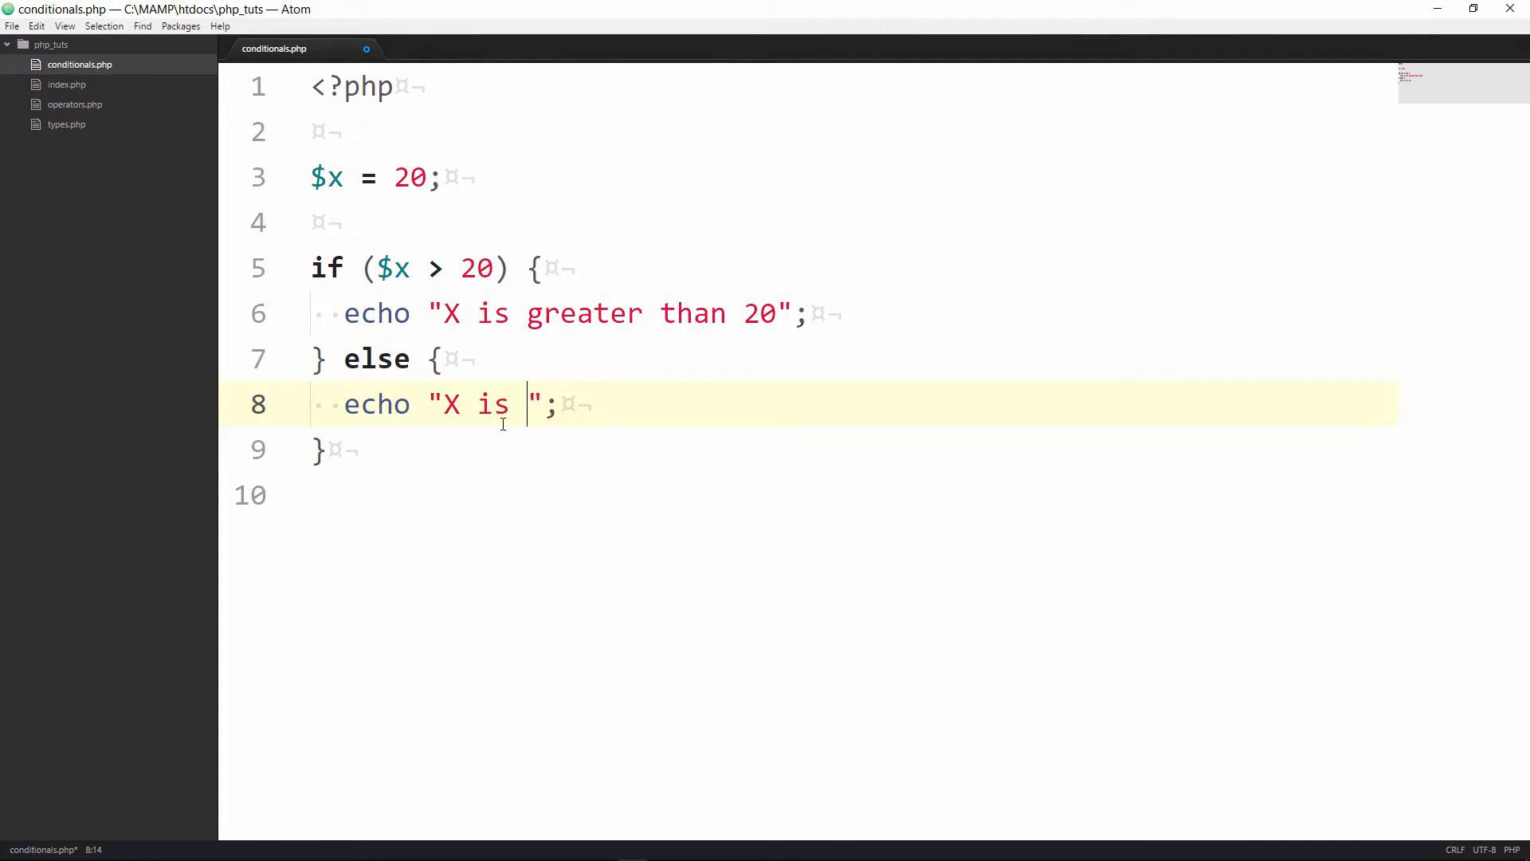
type("equal")
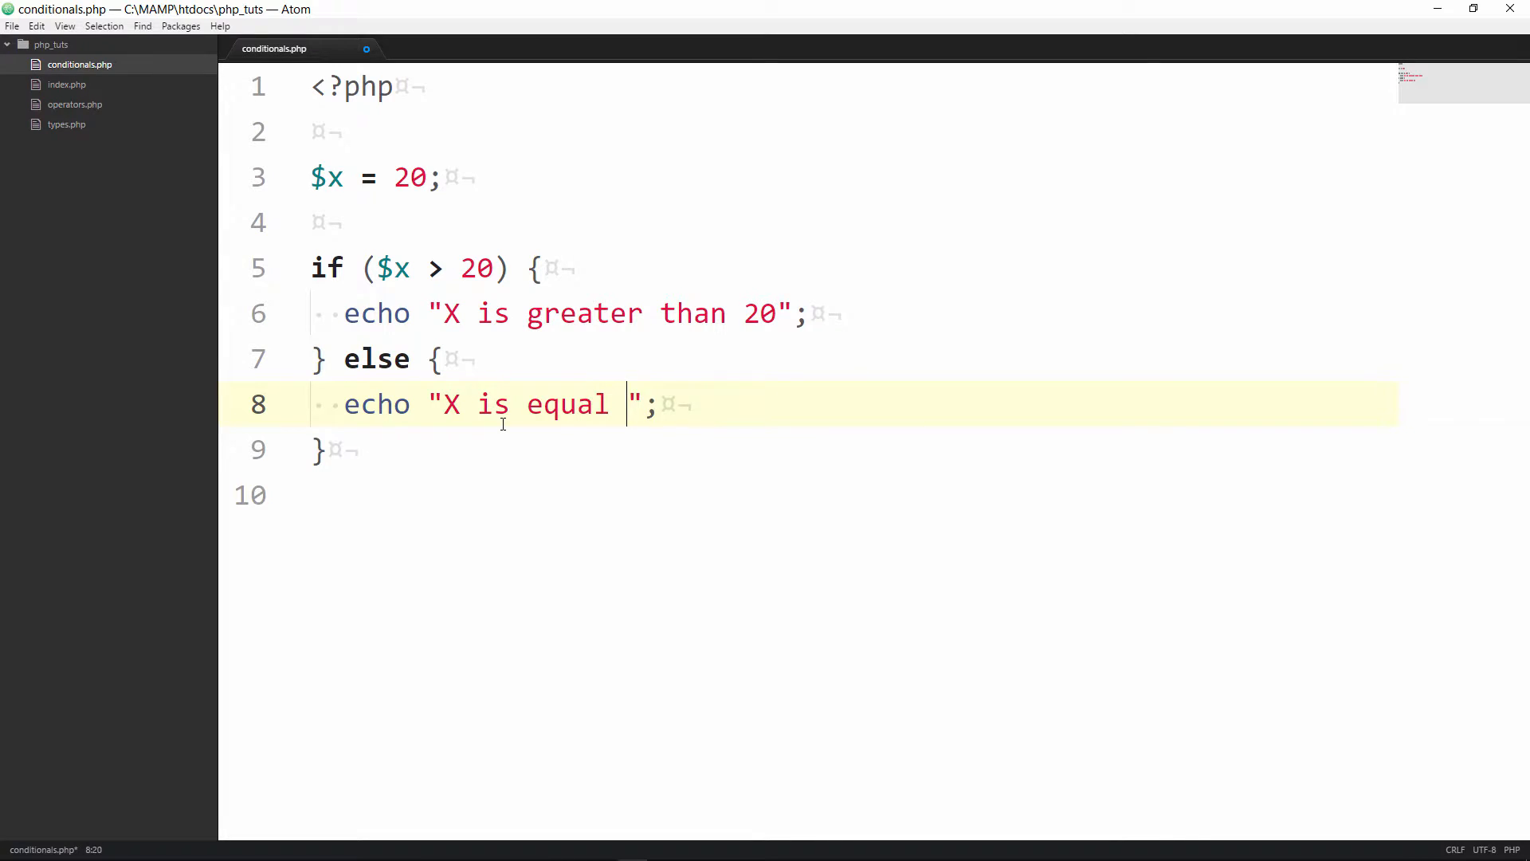
type("to 20")
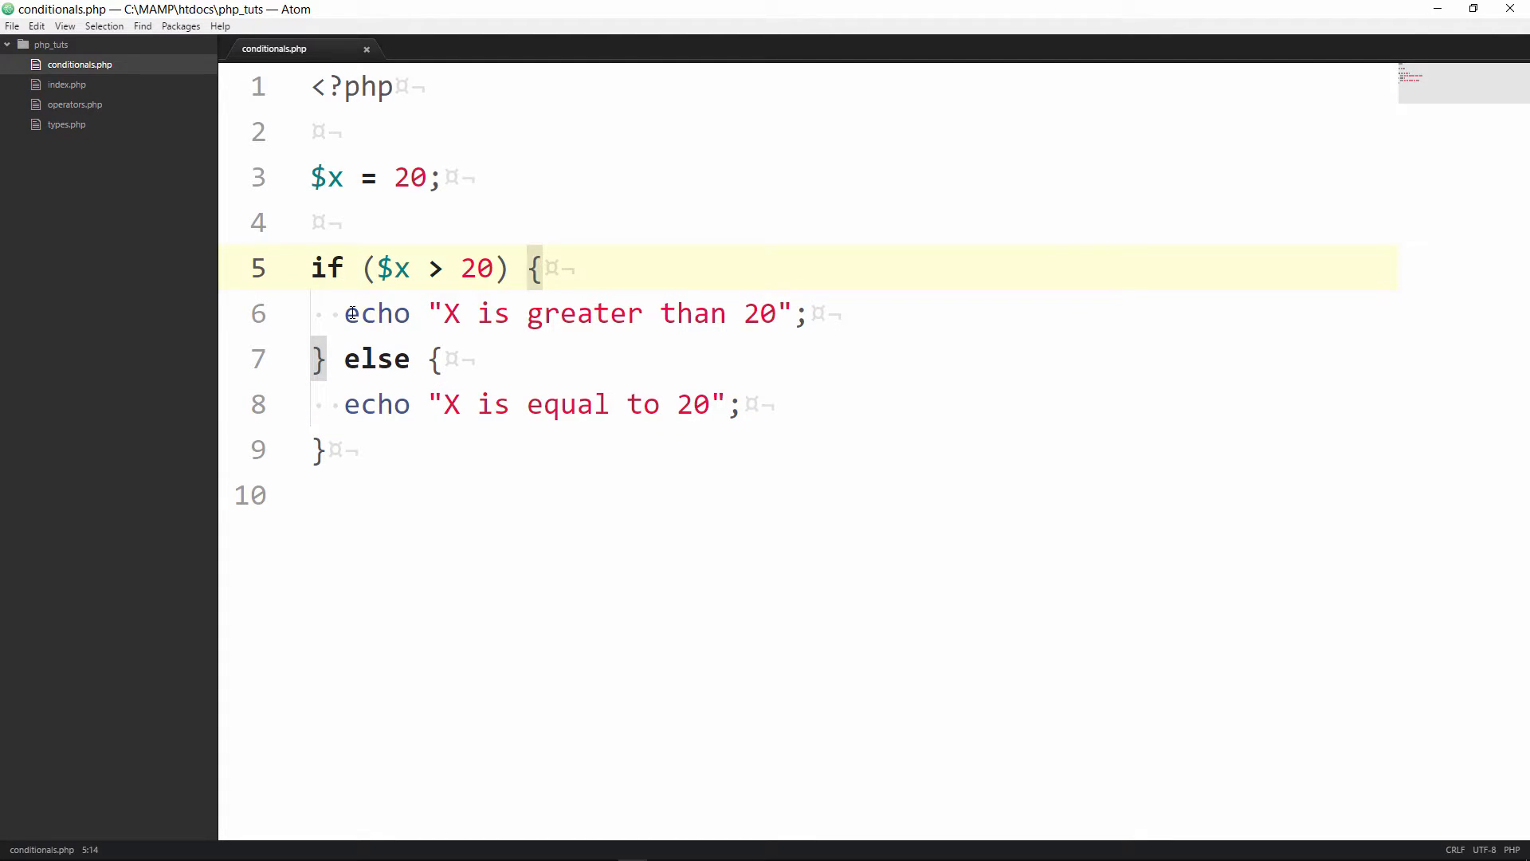
left_click(346, 314)
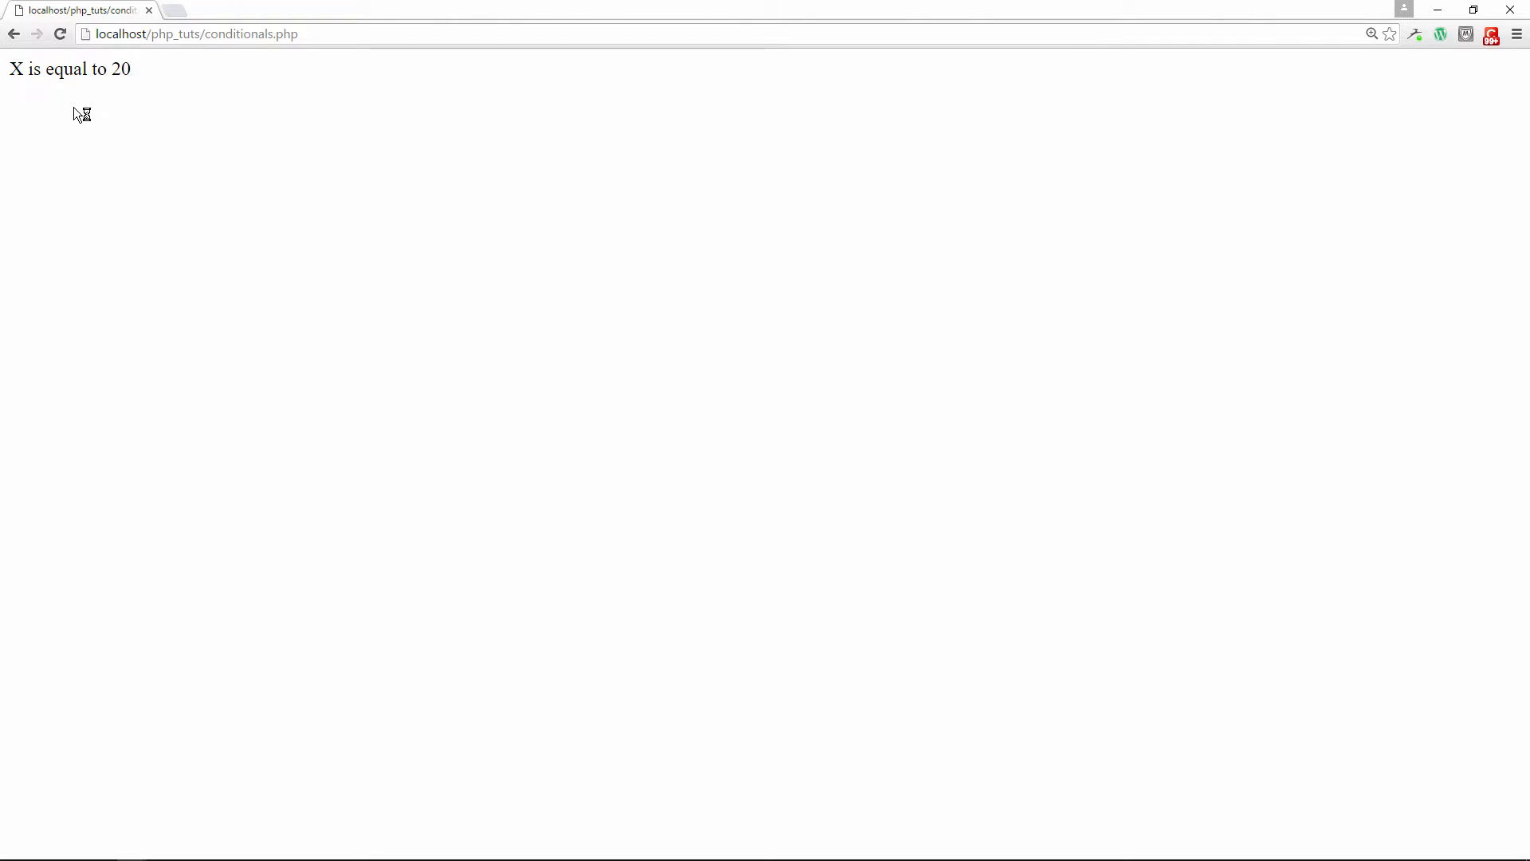
mouse_move(89, 86)
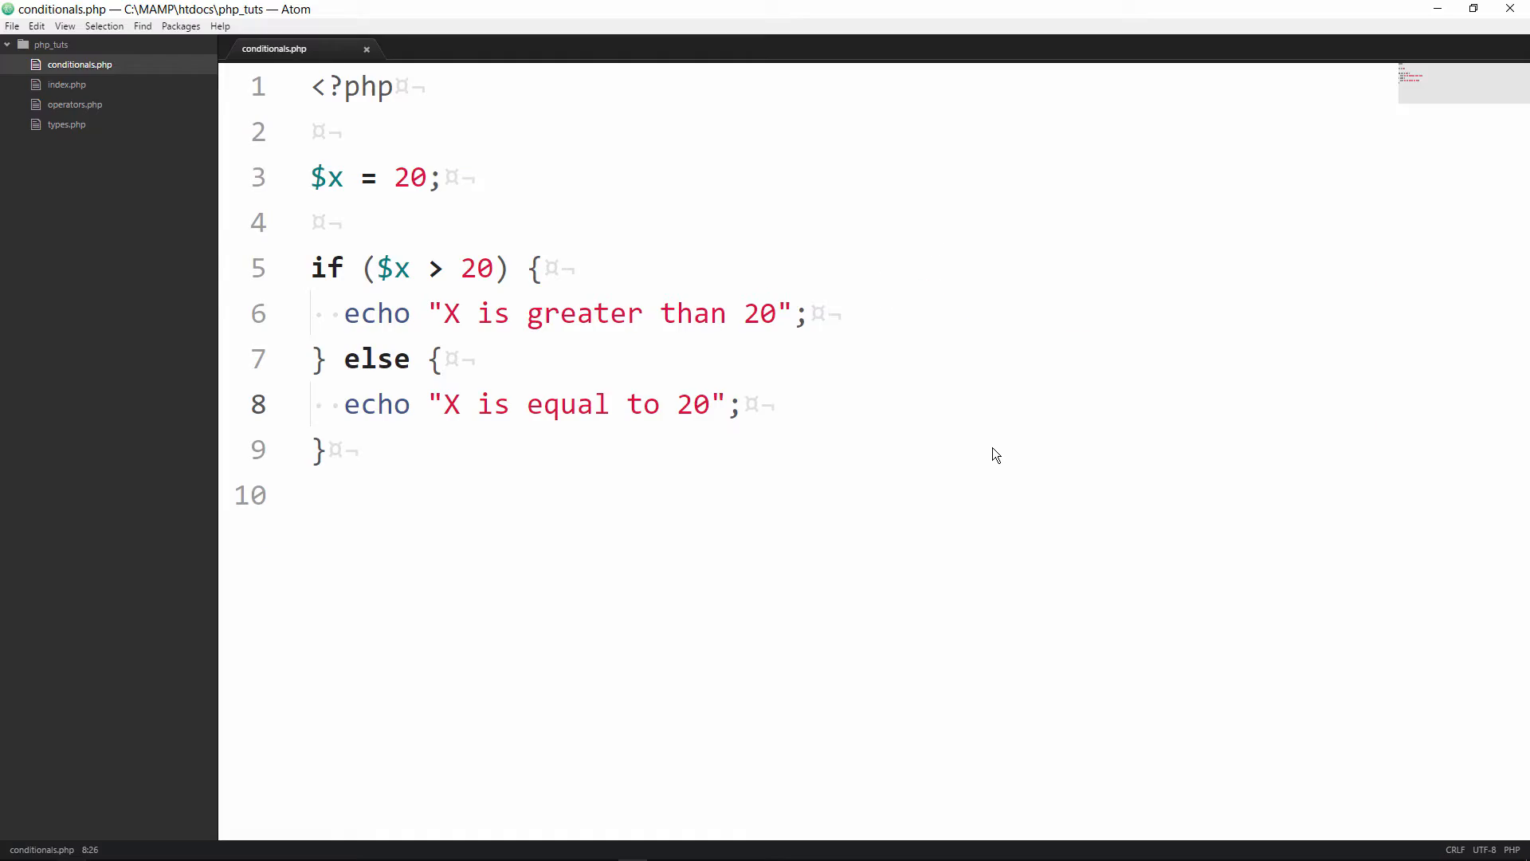
Insert an empty } elseif () { branch before else and save the file
left_click(727, 403)
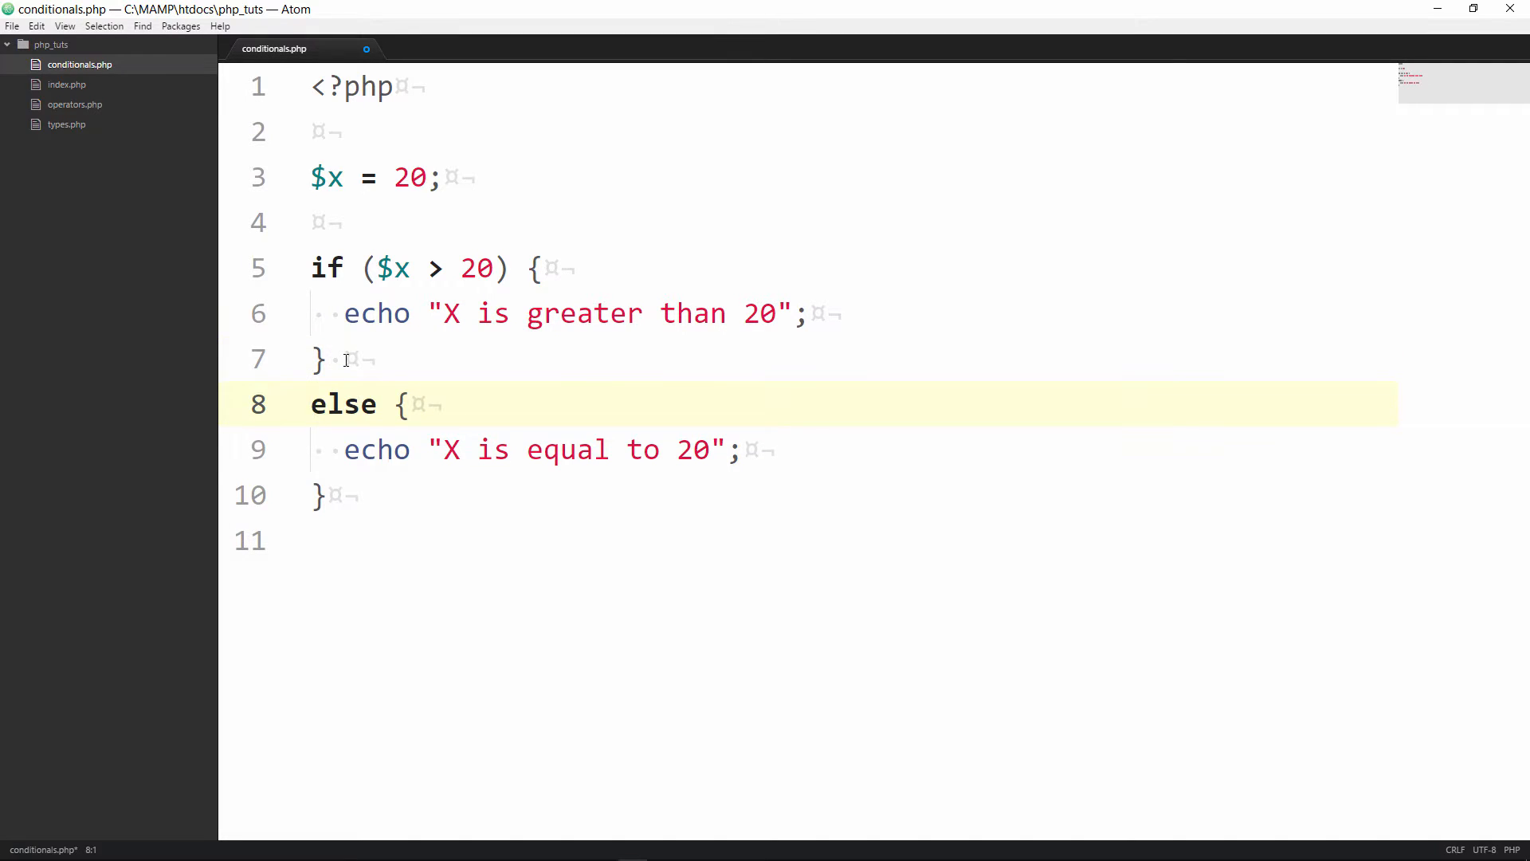
key("Enter")
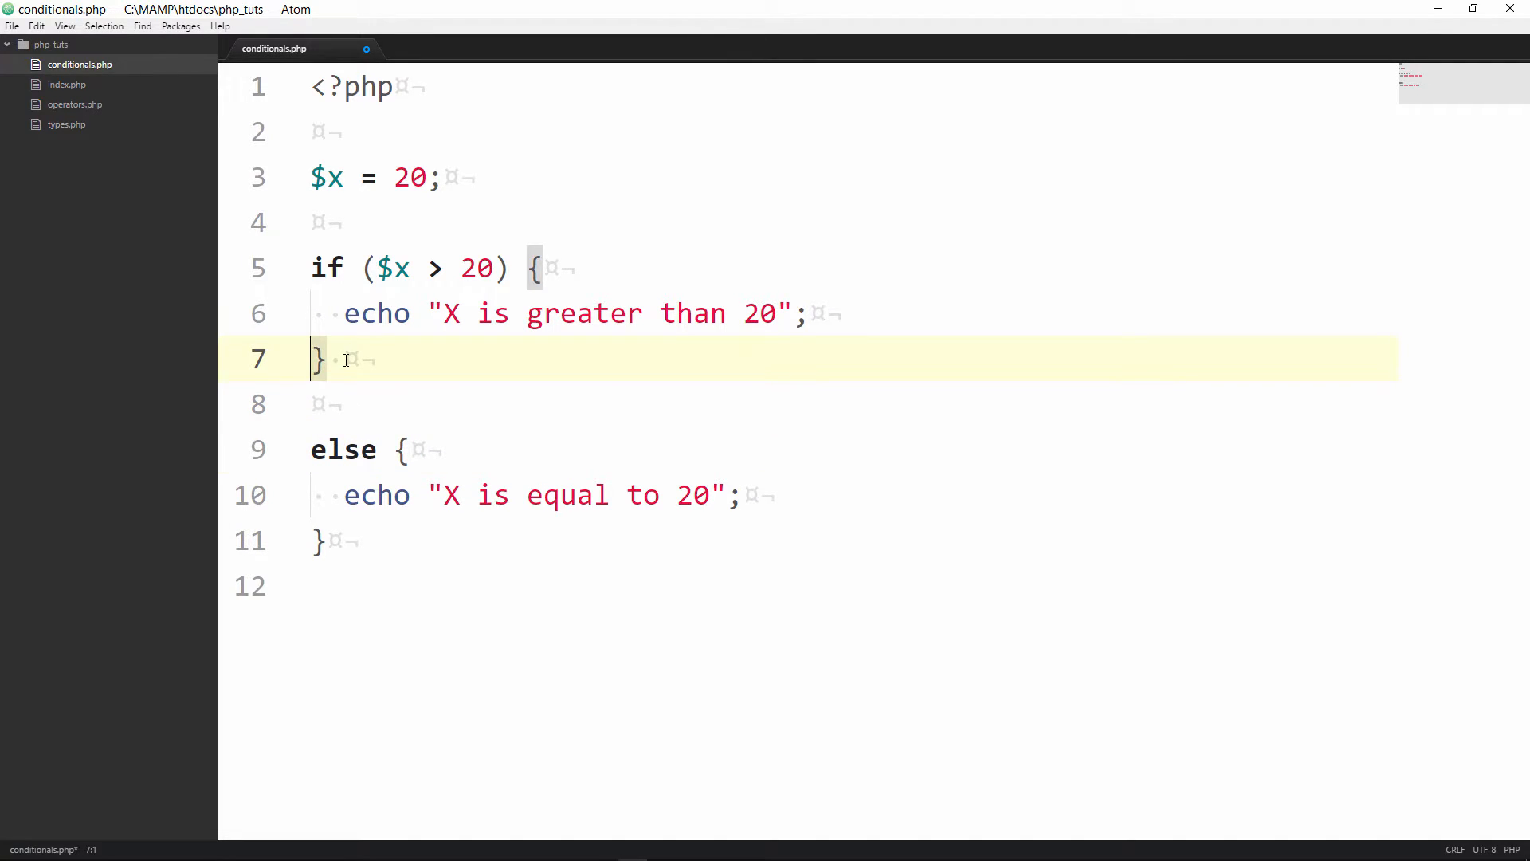
type("elseif (")
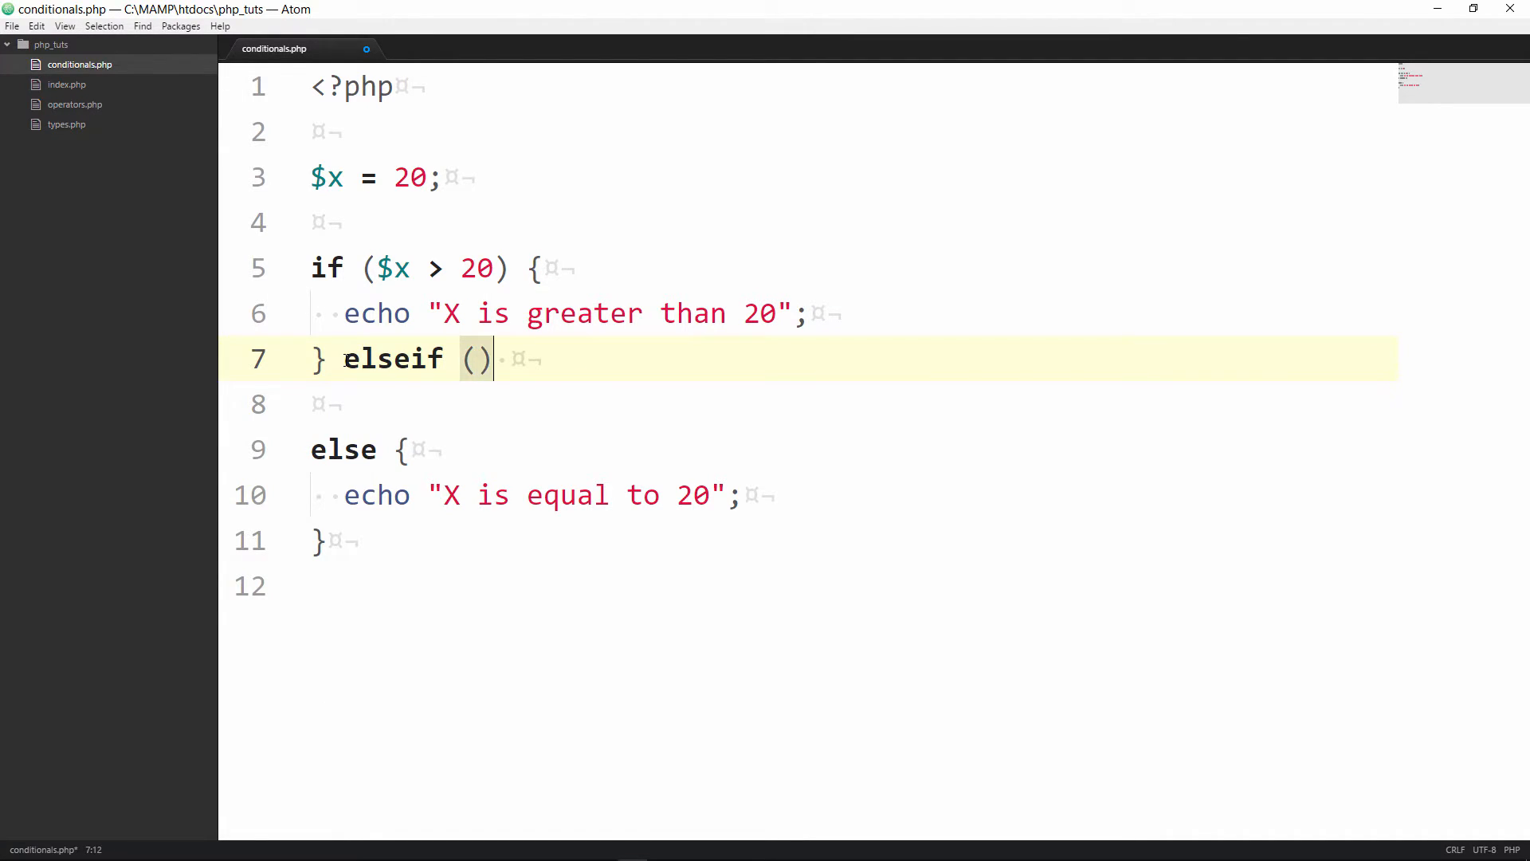
type("{")
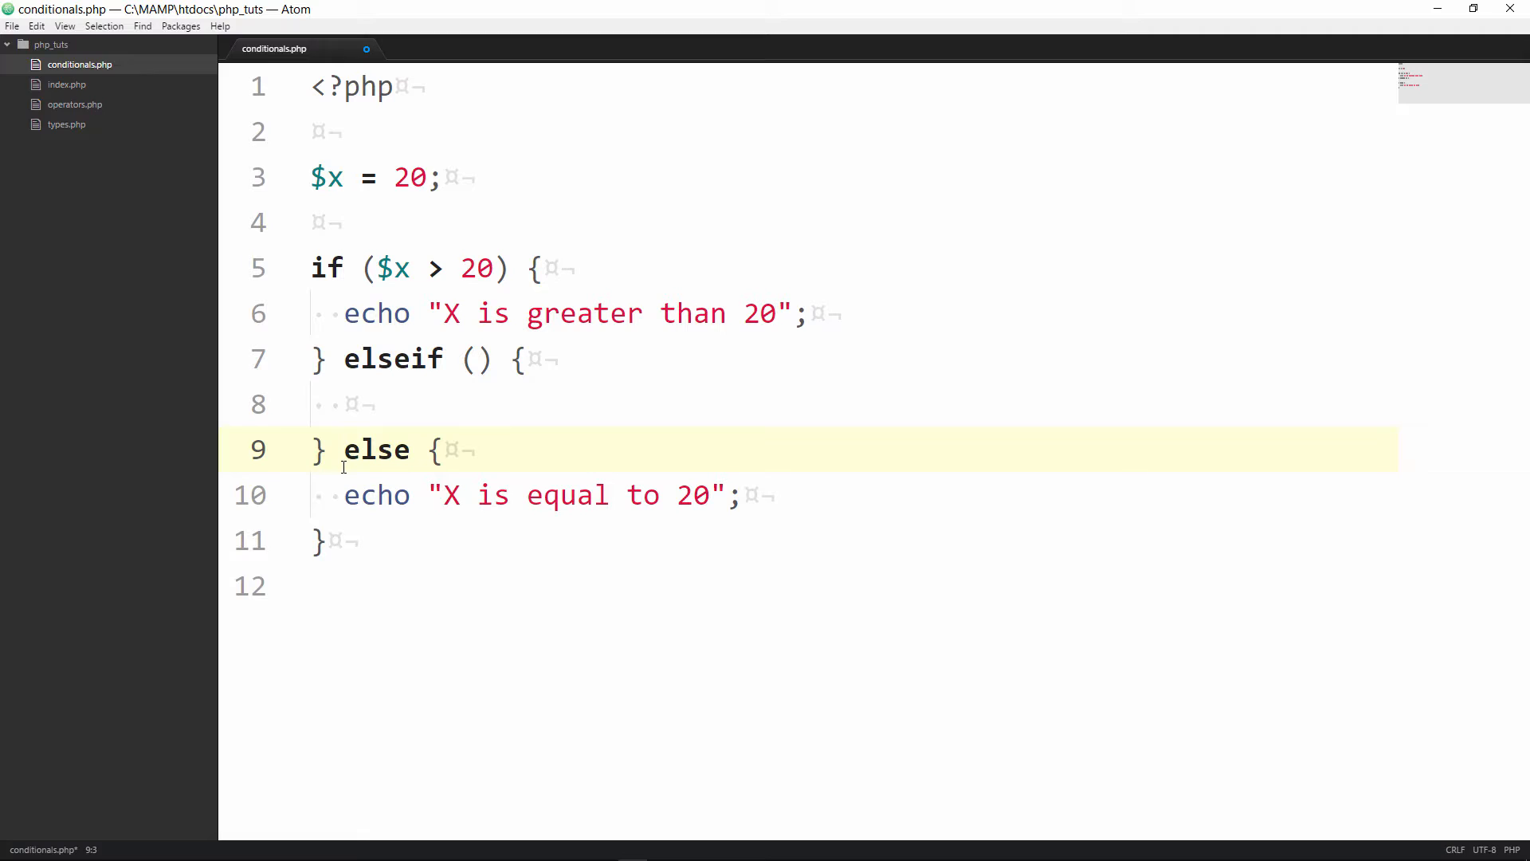
key("ctrl+s")
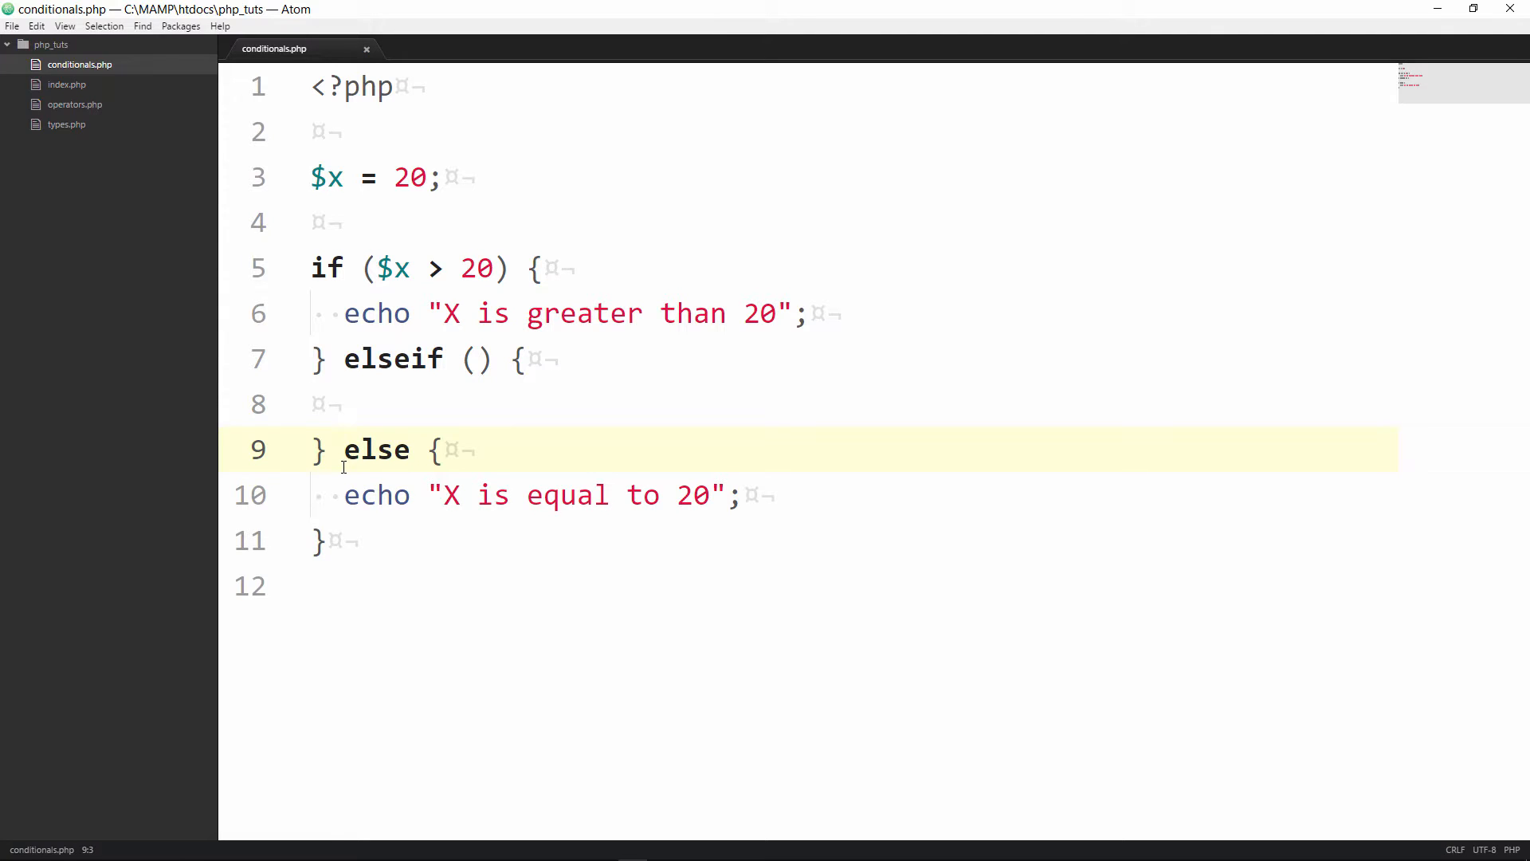
Give the elseif branch the condition $x < 21
left_click(475, 358)
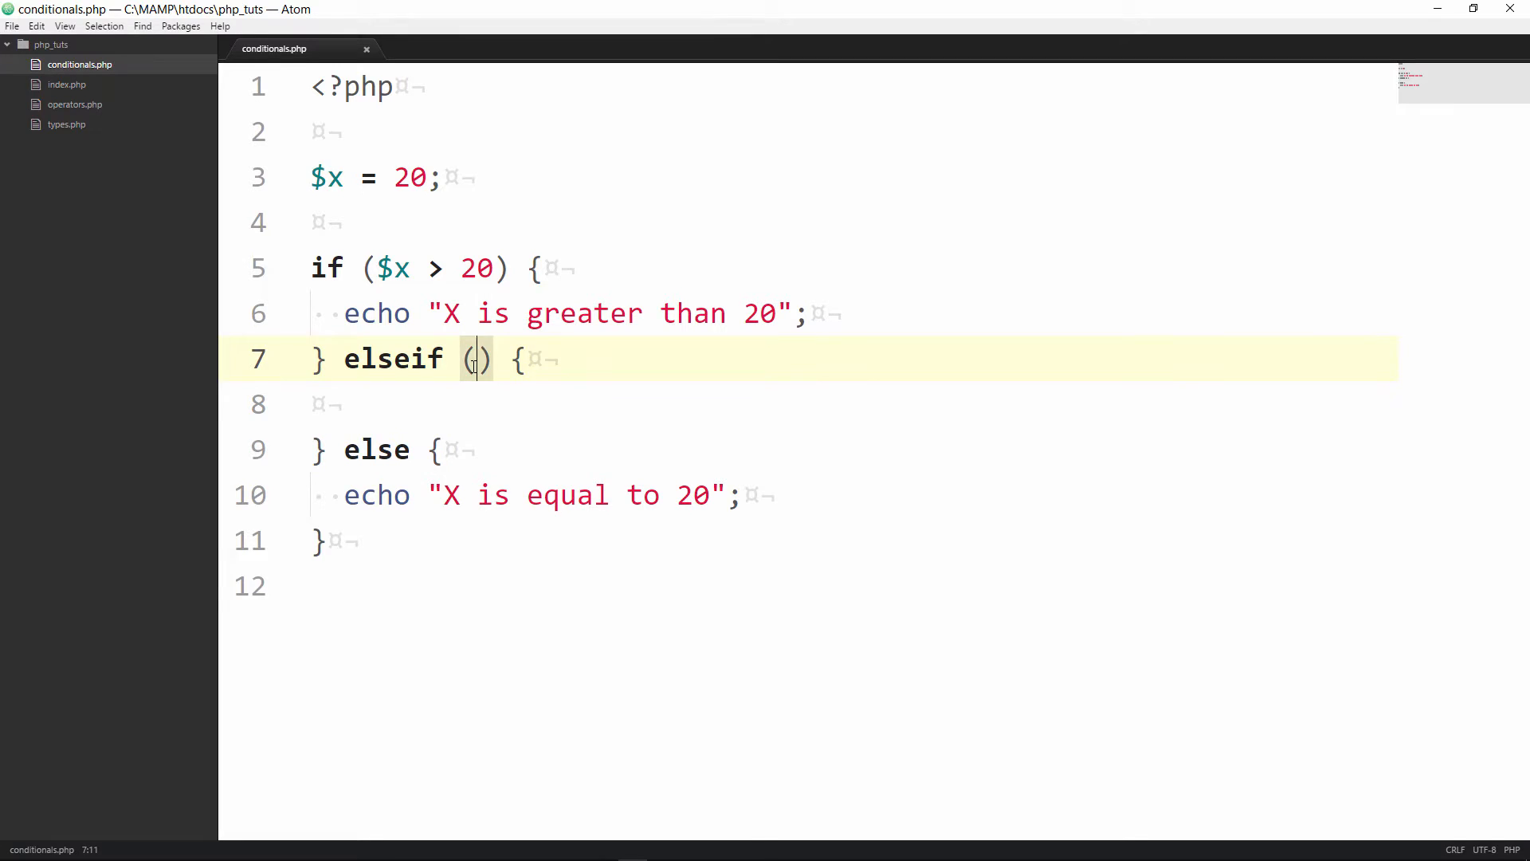
type("$x")
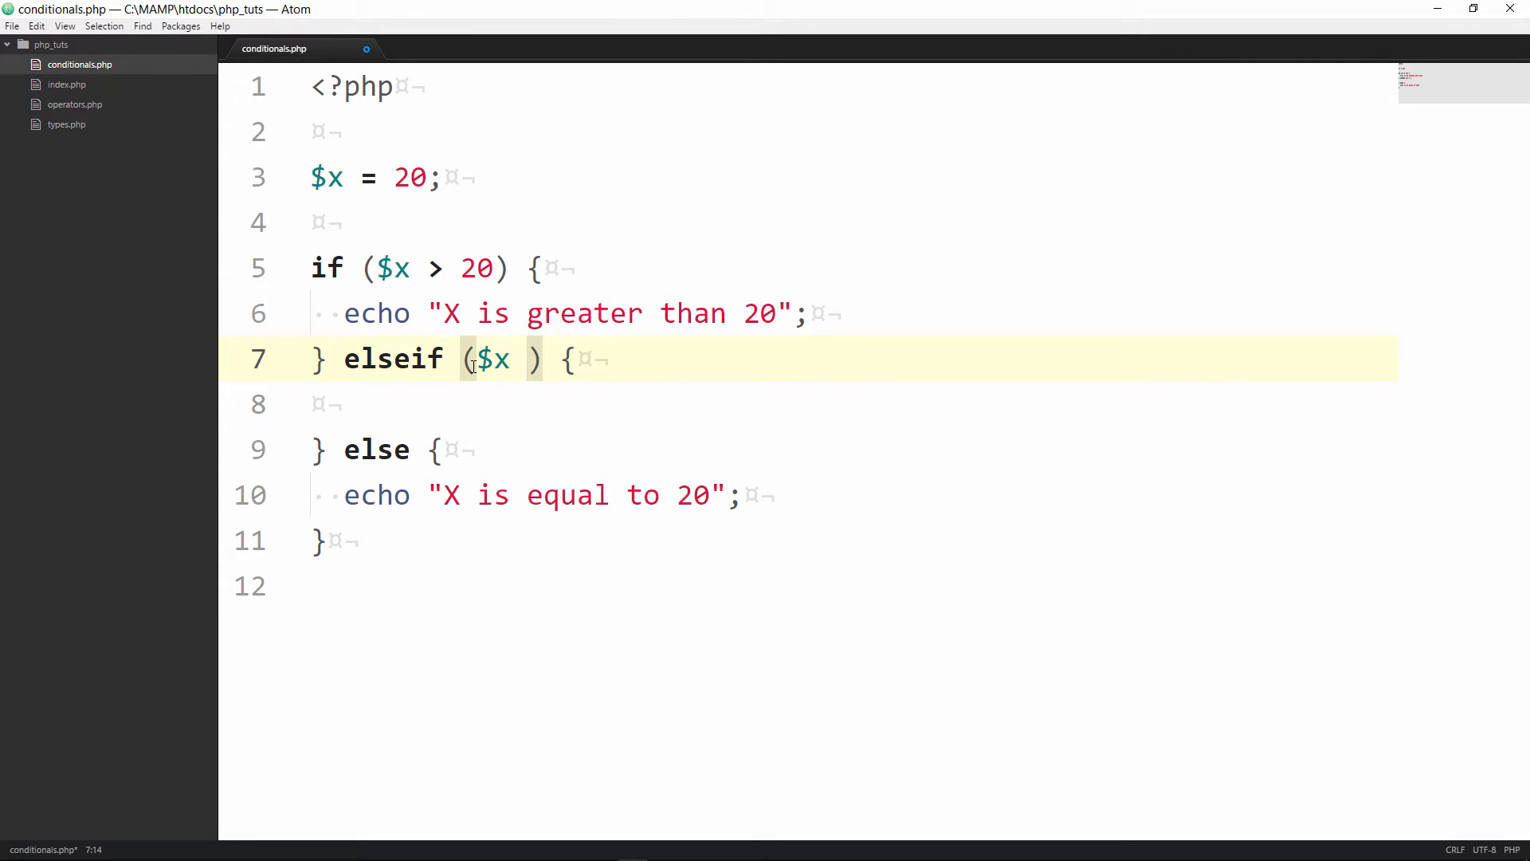
type("<")
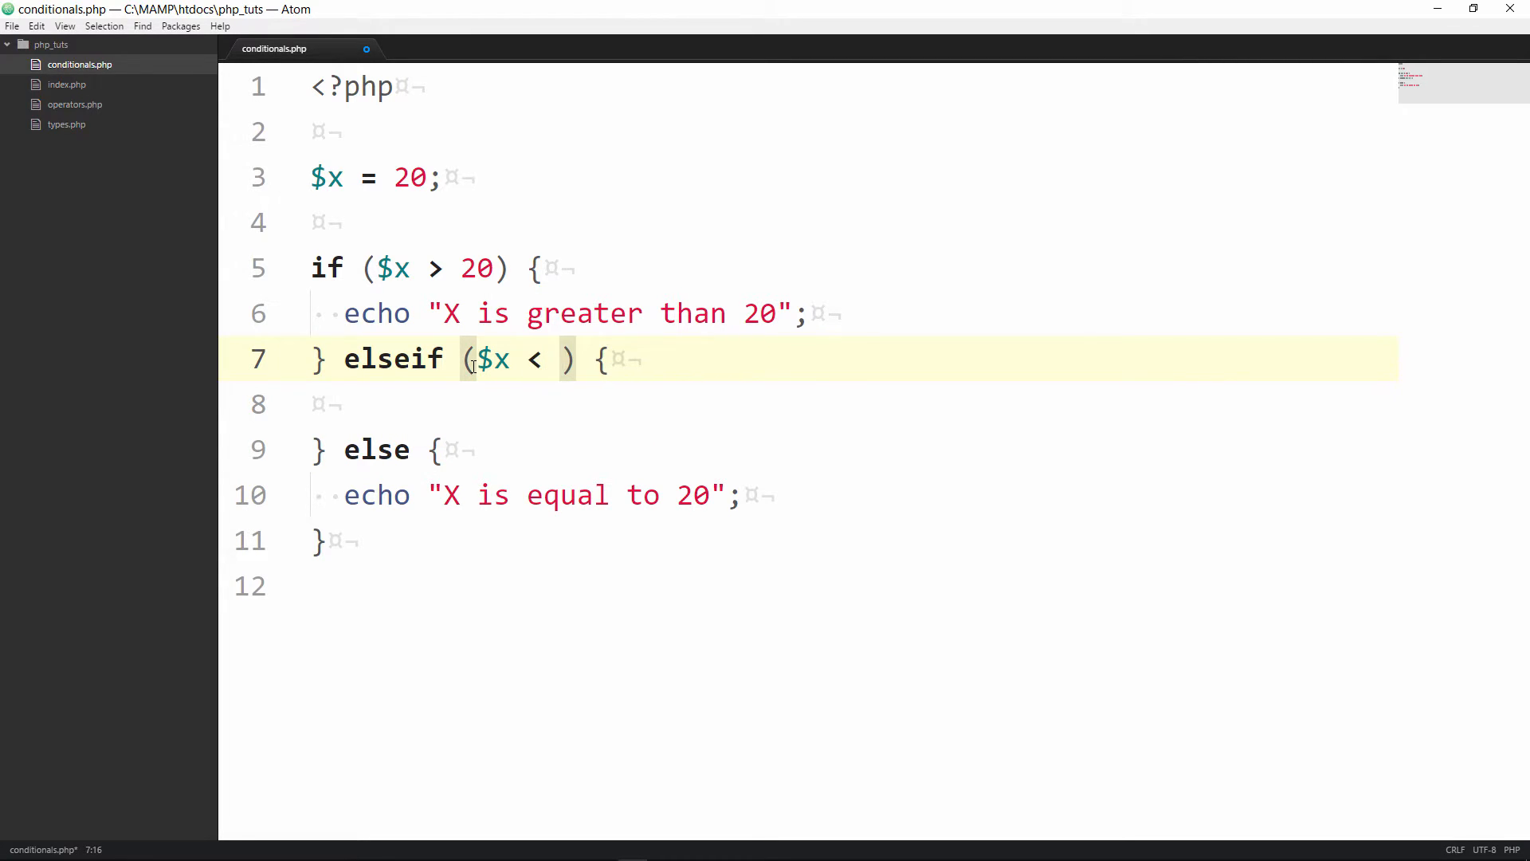
type("21")
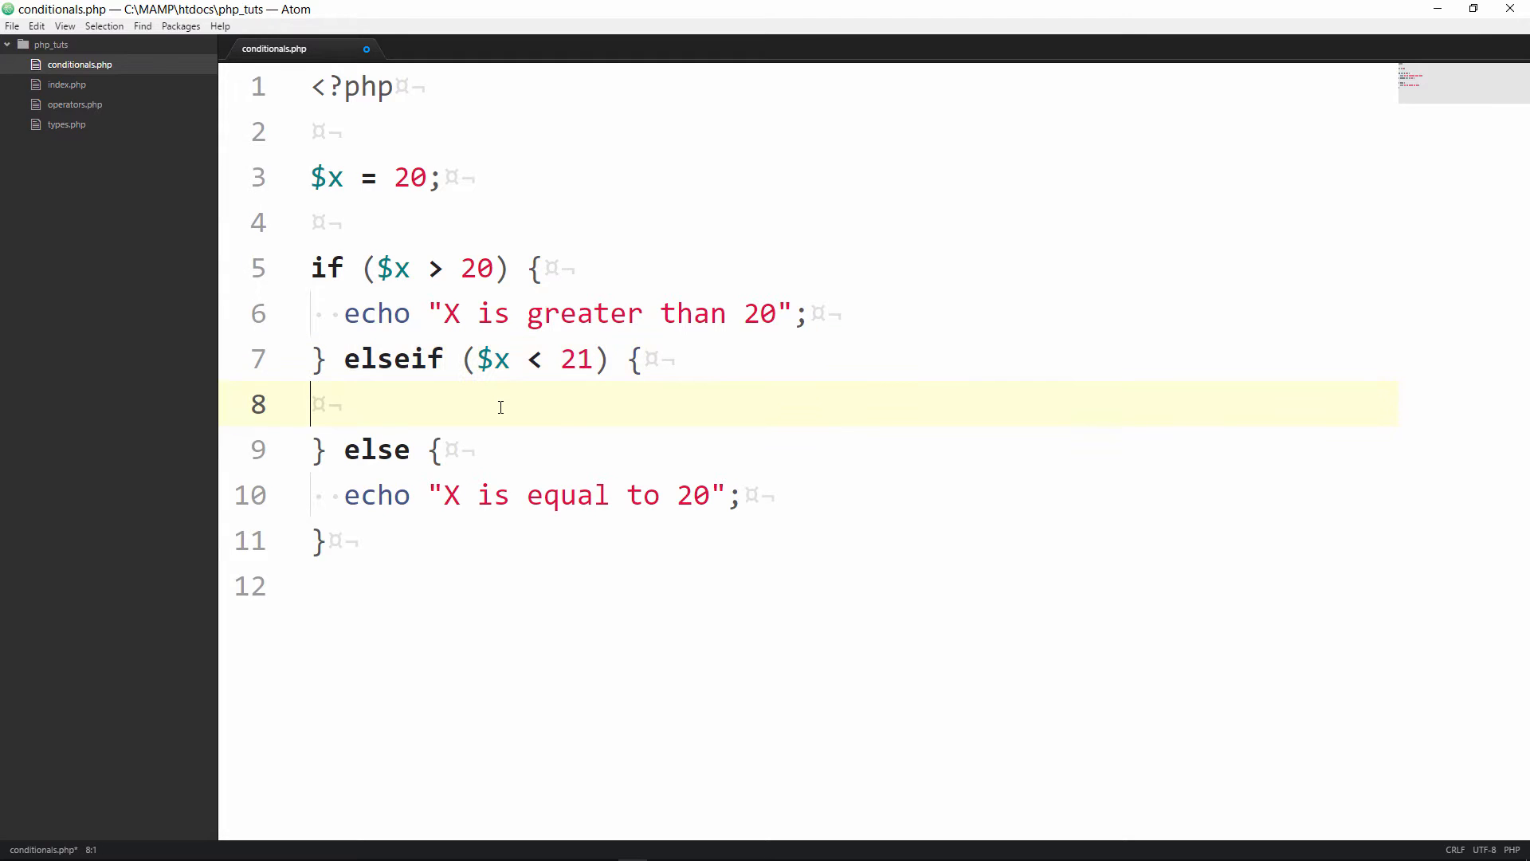
Add an indented echo in the elseif body reading "X is less than"
key("tab")
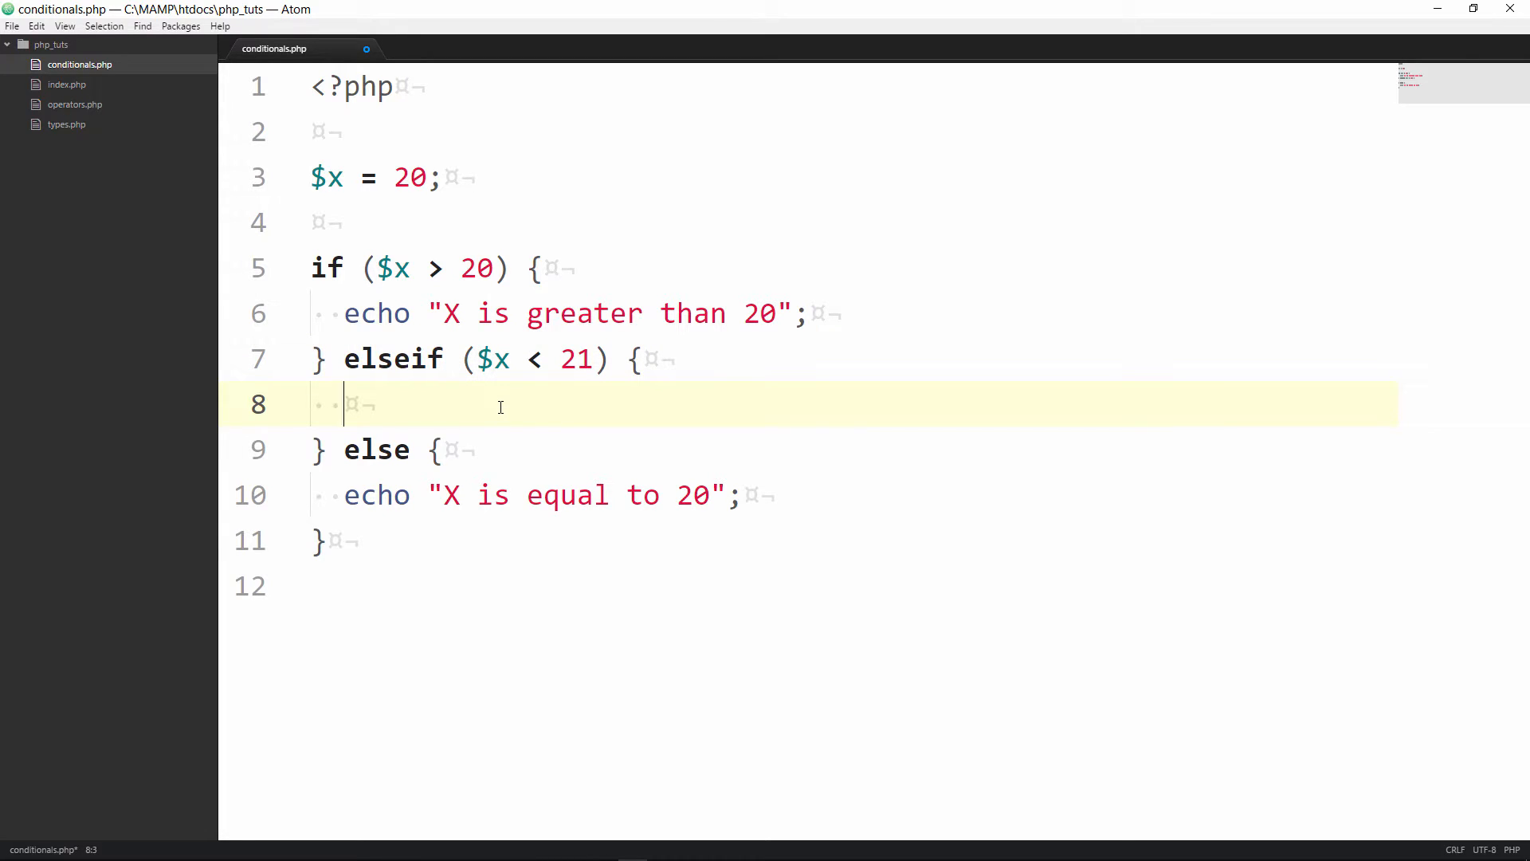
type("echo \"string\";")
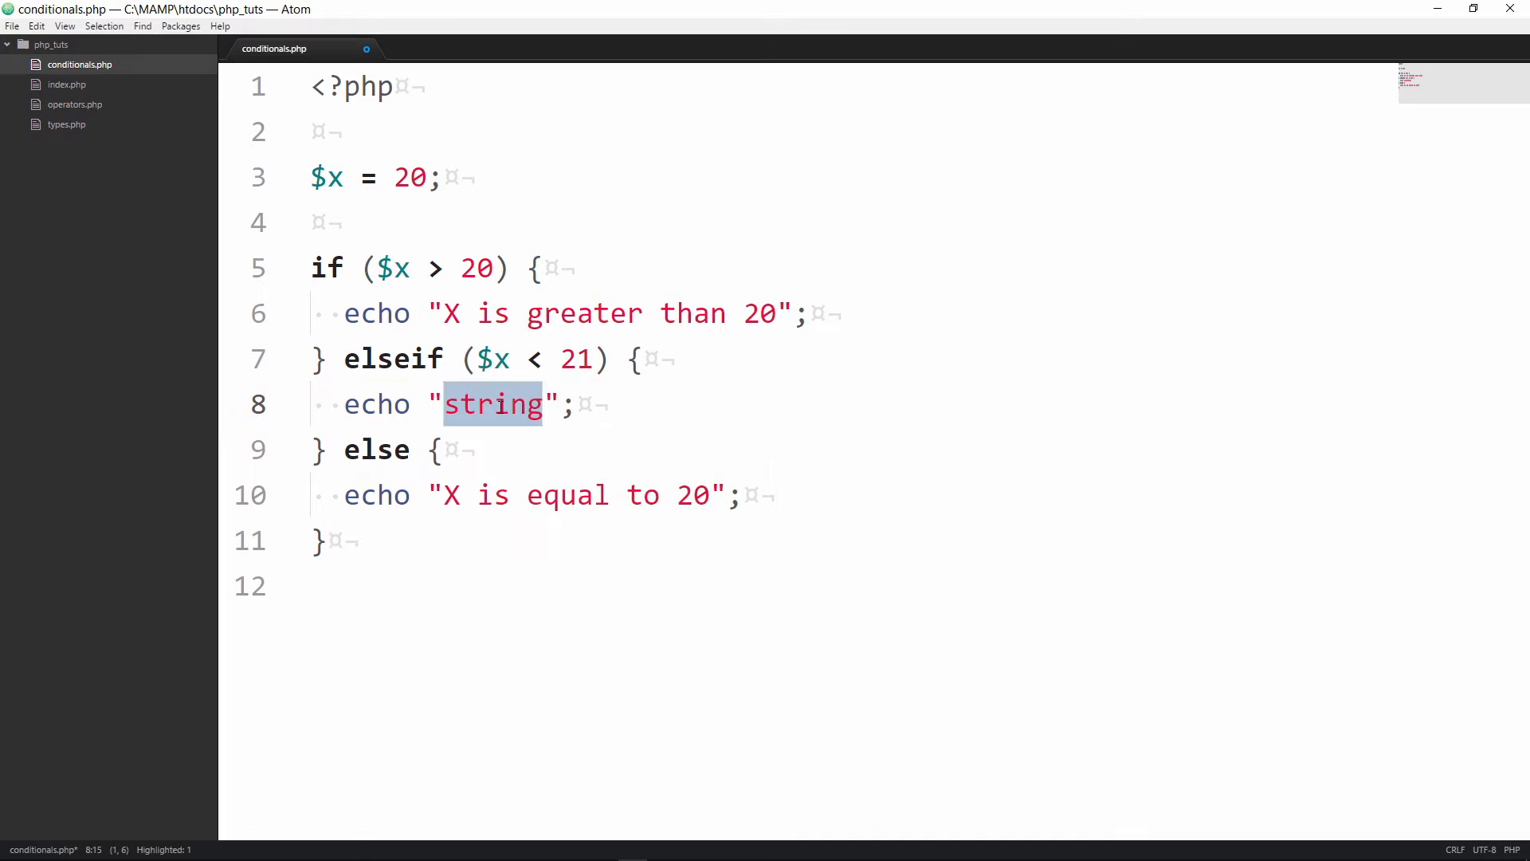
type("X is")
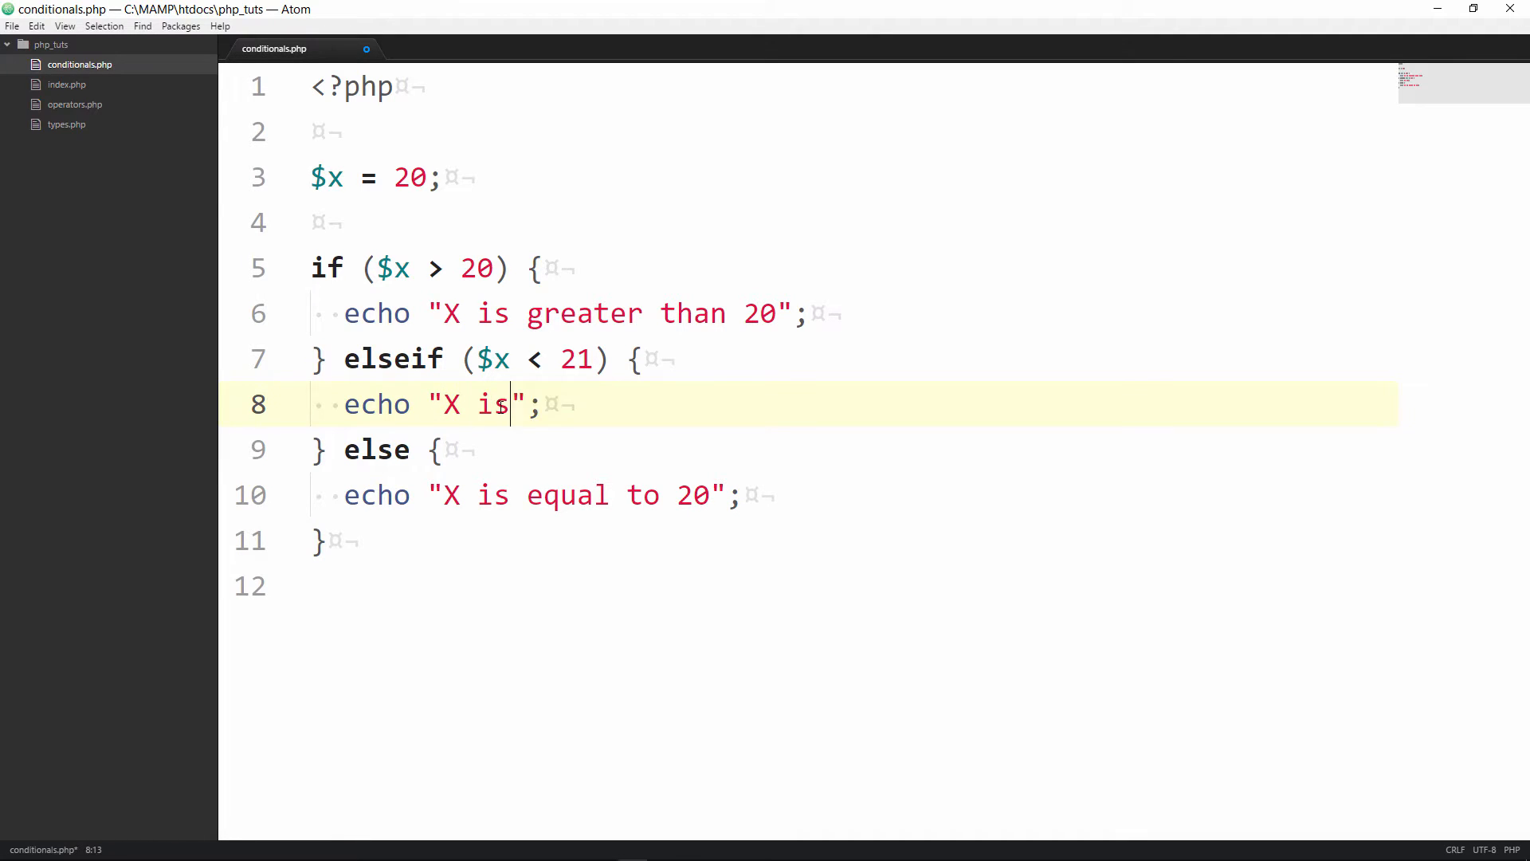
type("less than 21")
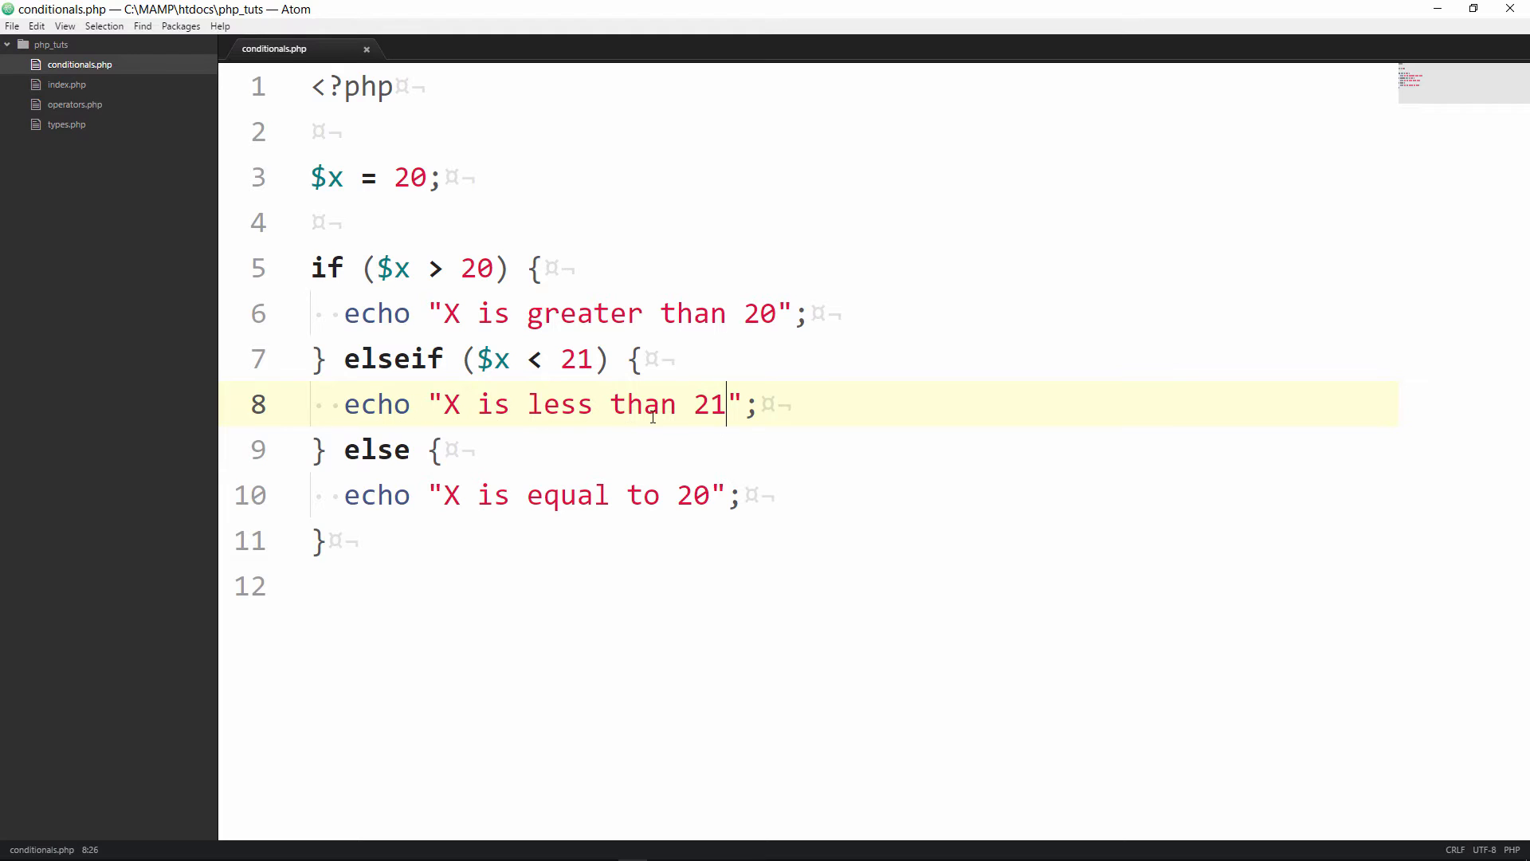
mouse_move(492, 403)
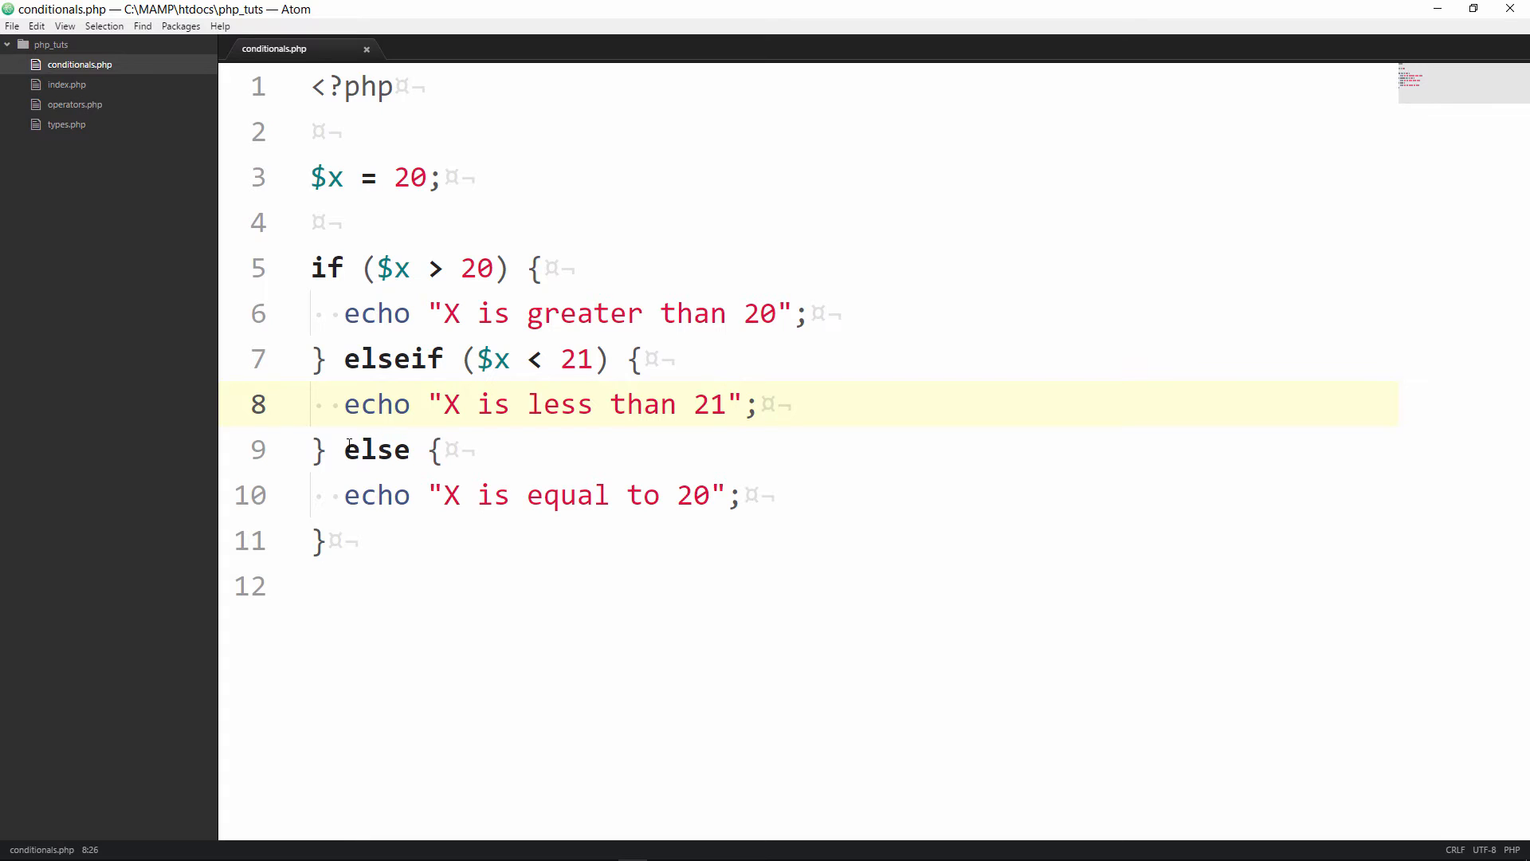
Change 21 to 20 in the elseif condition and its echo message
left_click(727, 404)
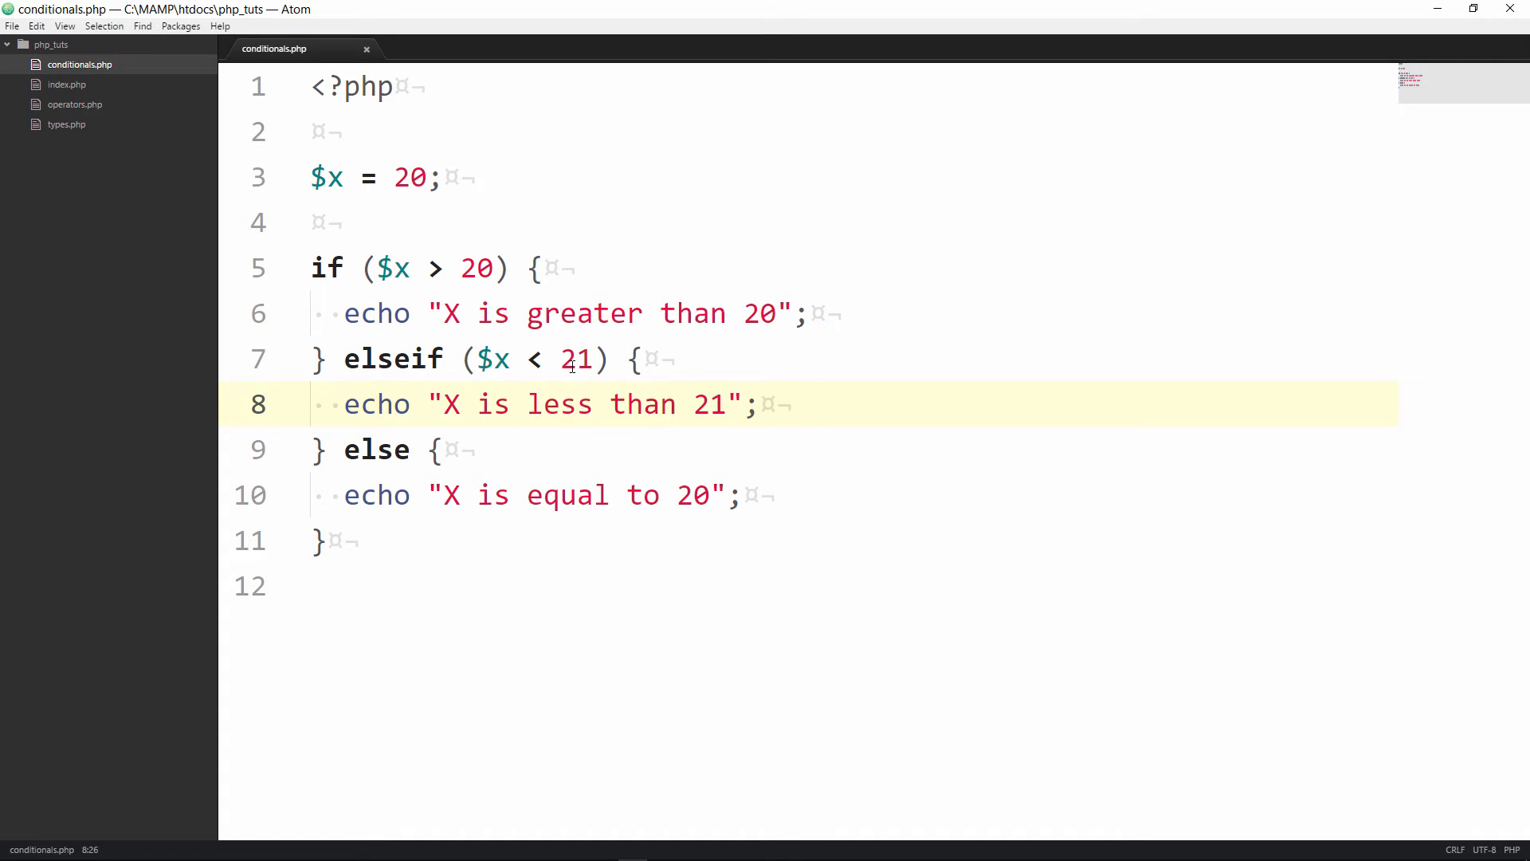
left_click(590, 359)
type("0")
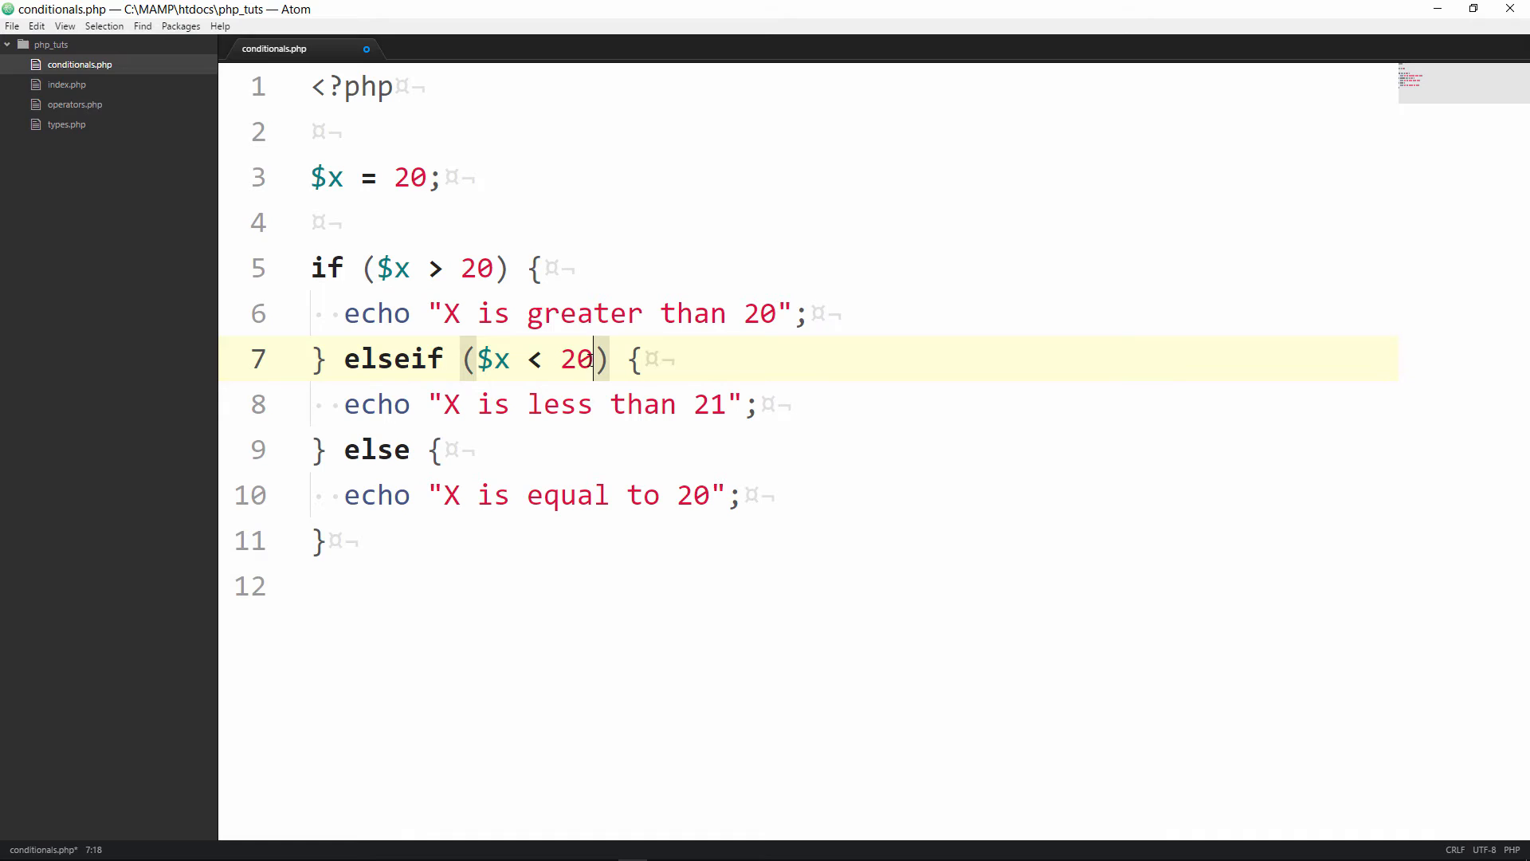
left_click(717, 404)
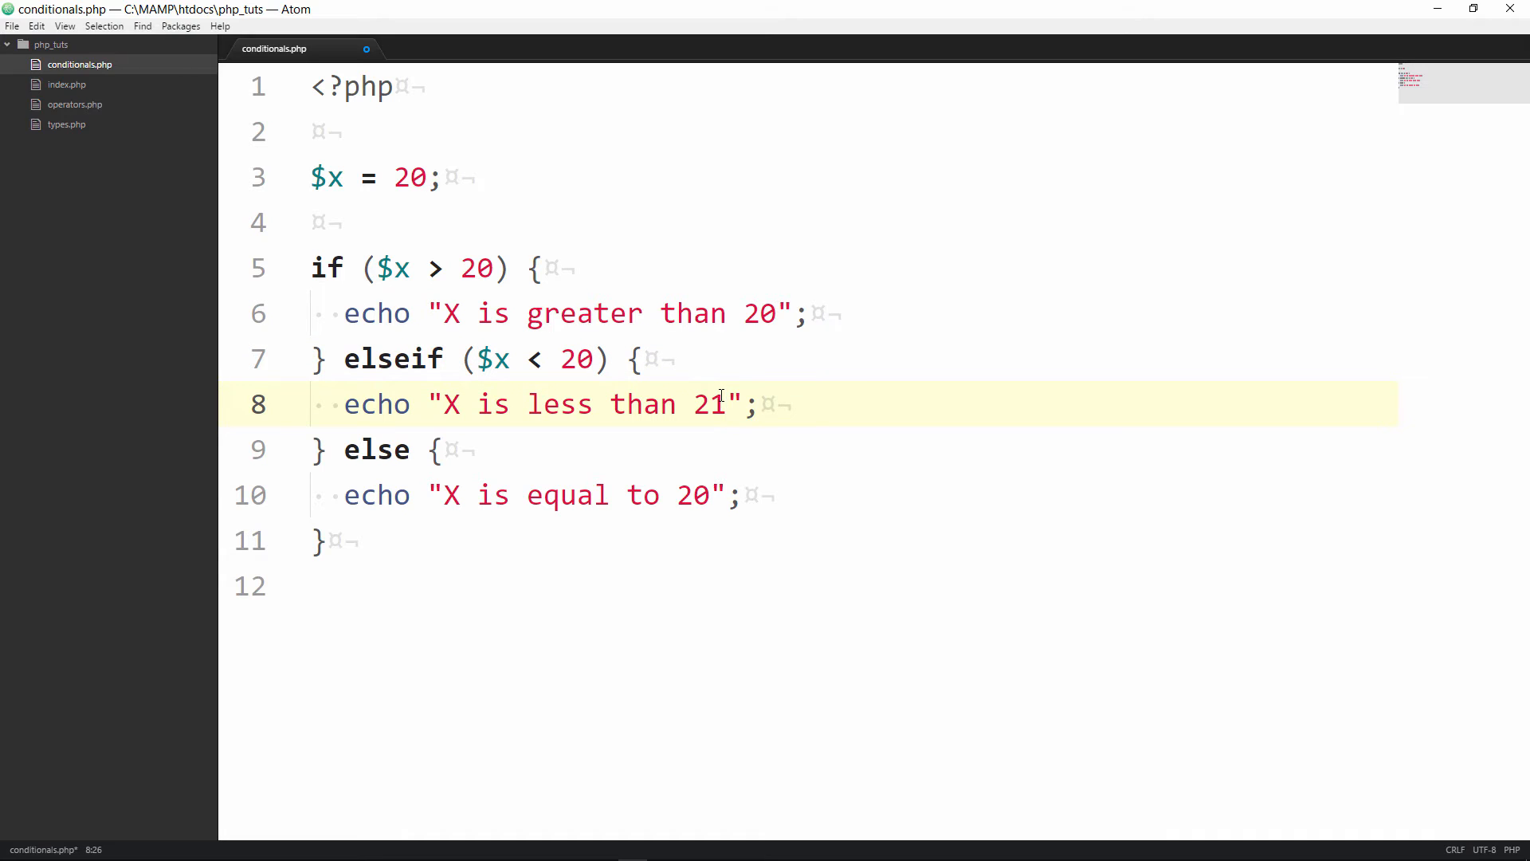
type("20")
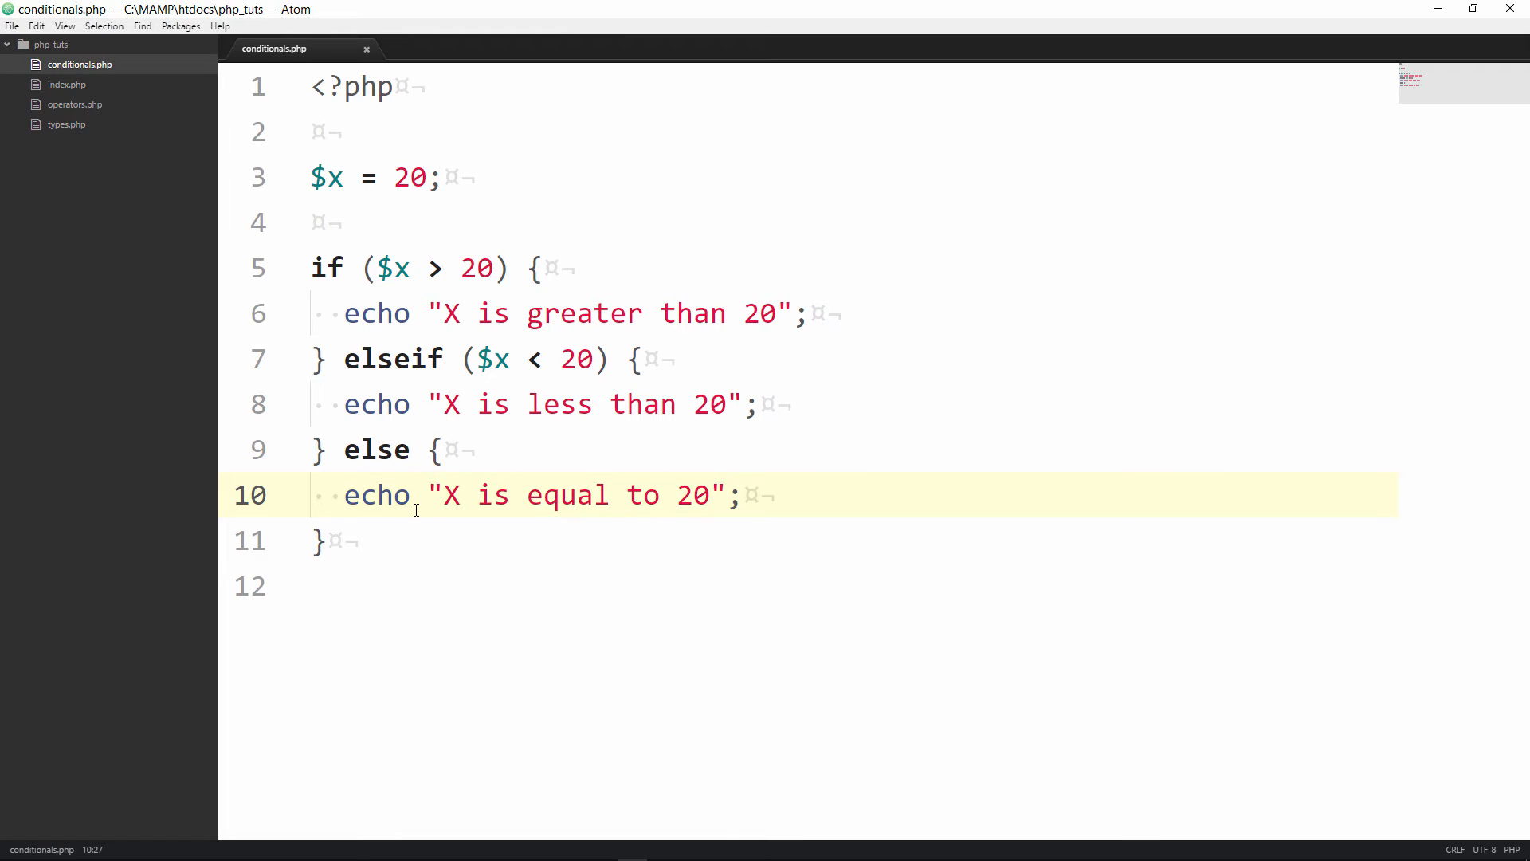
mouse_move(636, 497)
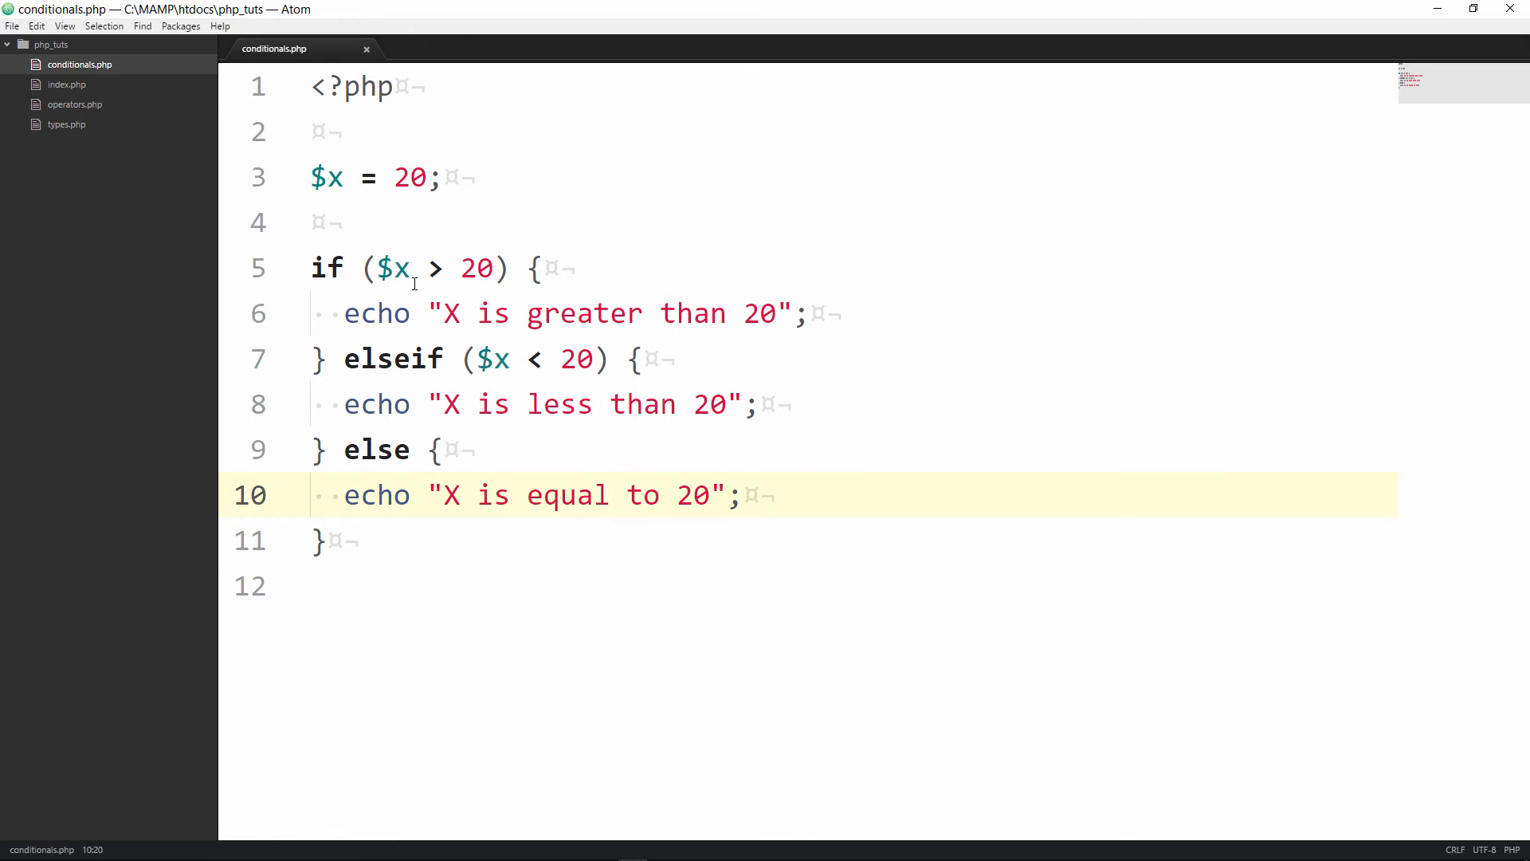
mouse_move(517, 454)
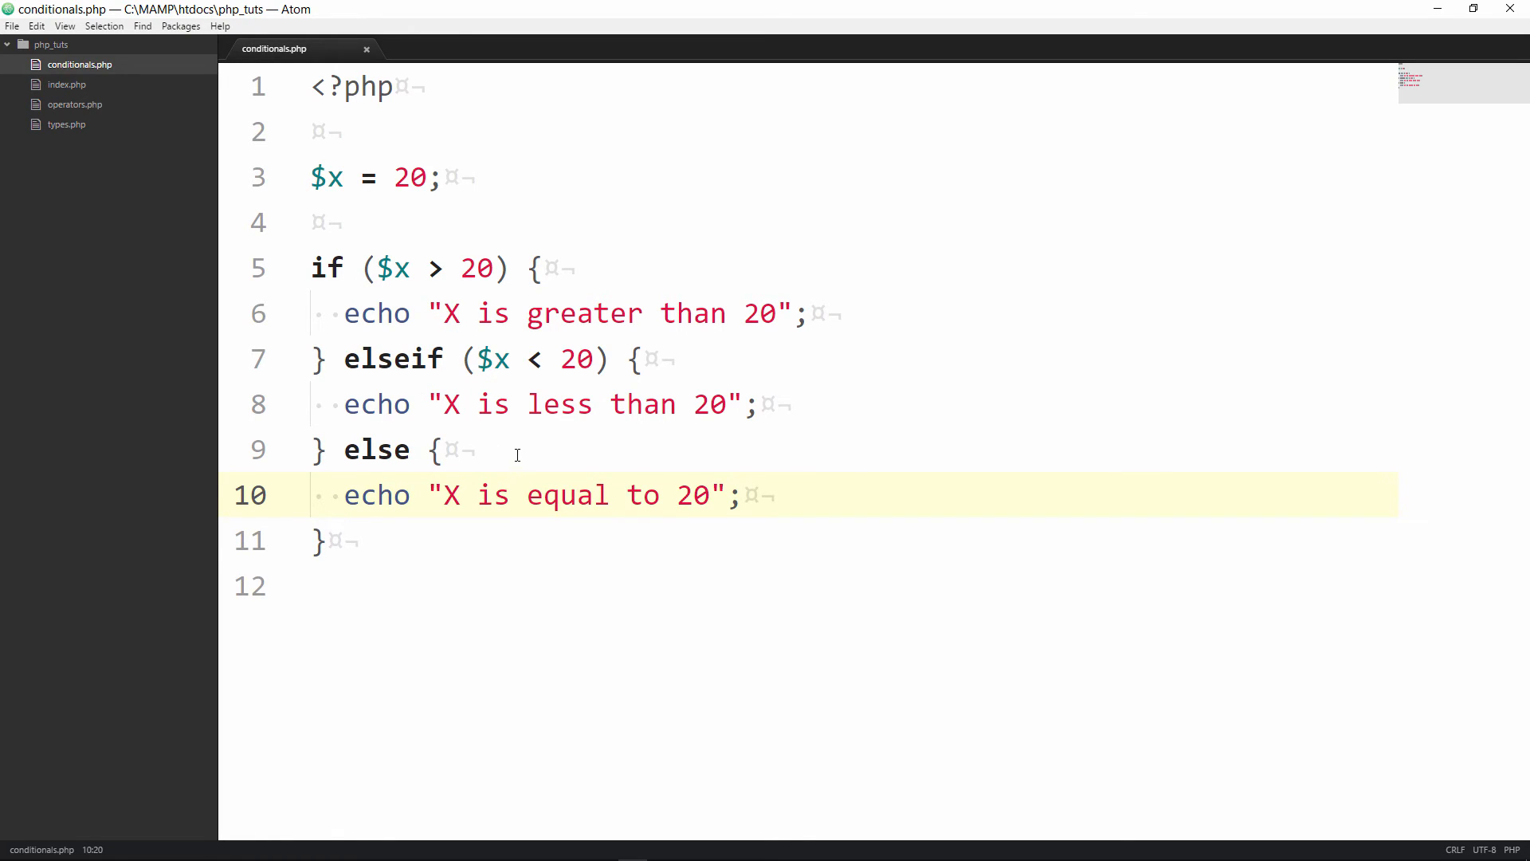
left_click(628, 494)
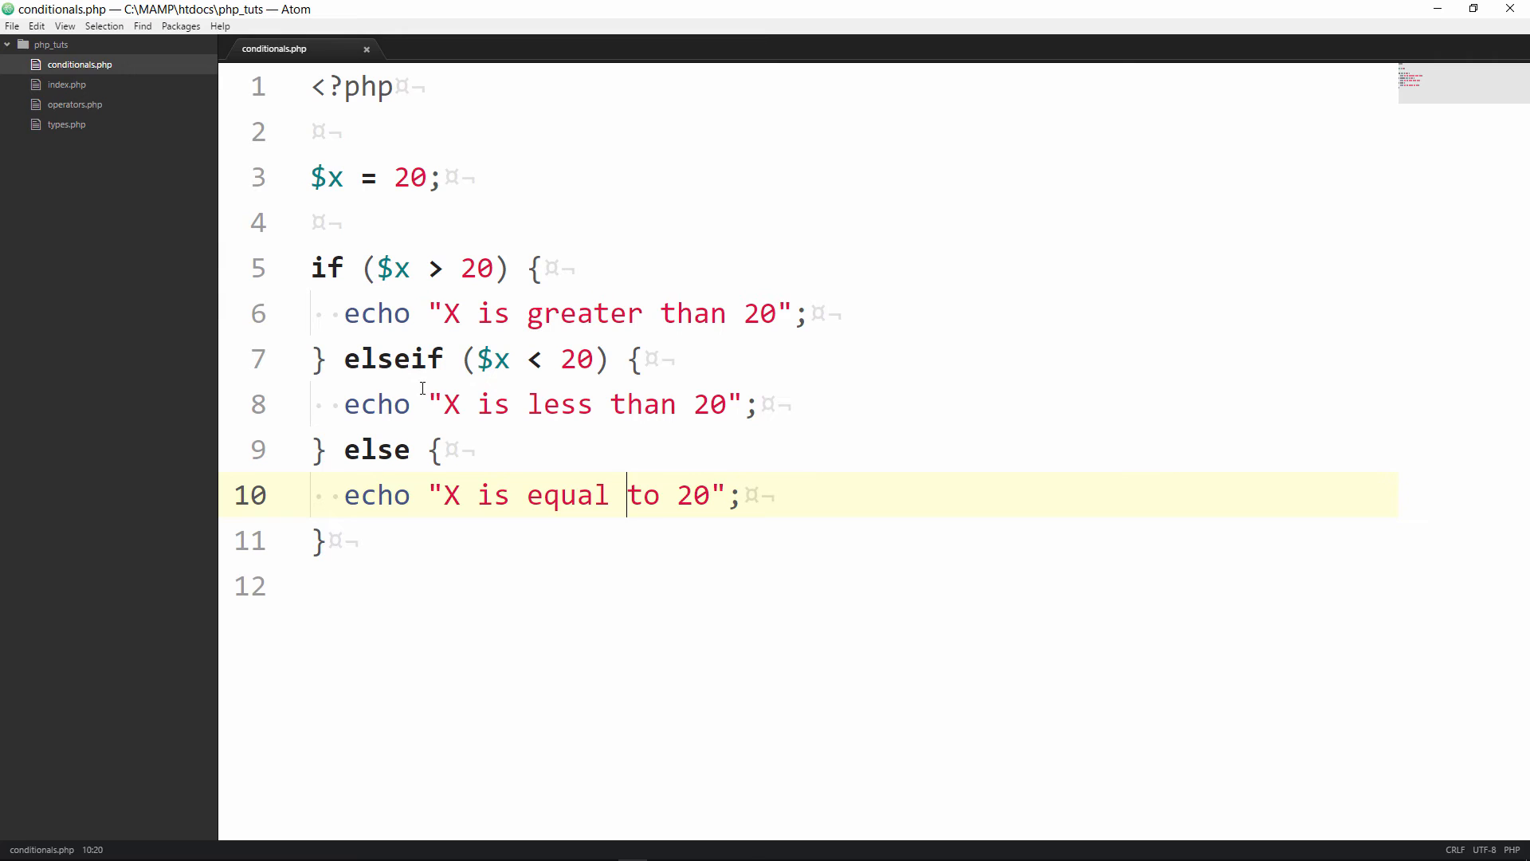
mouse_move(445, 358)
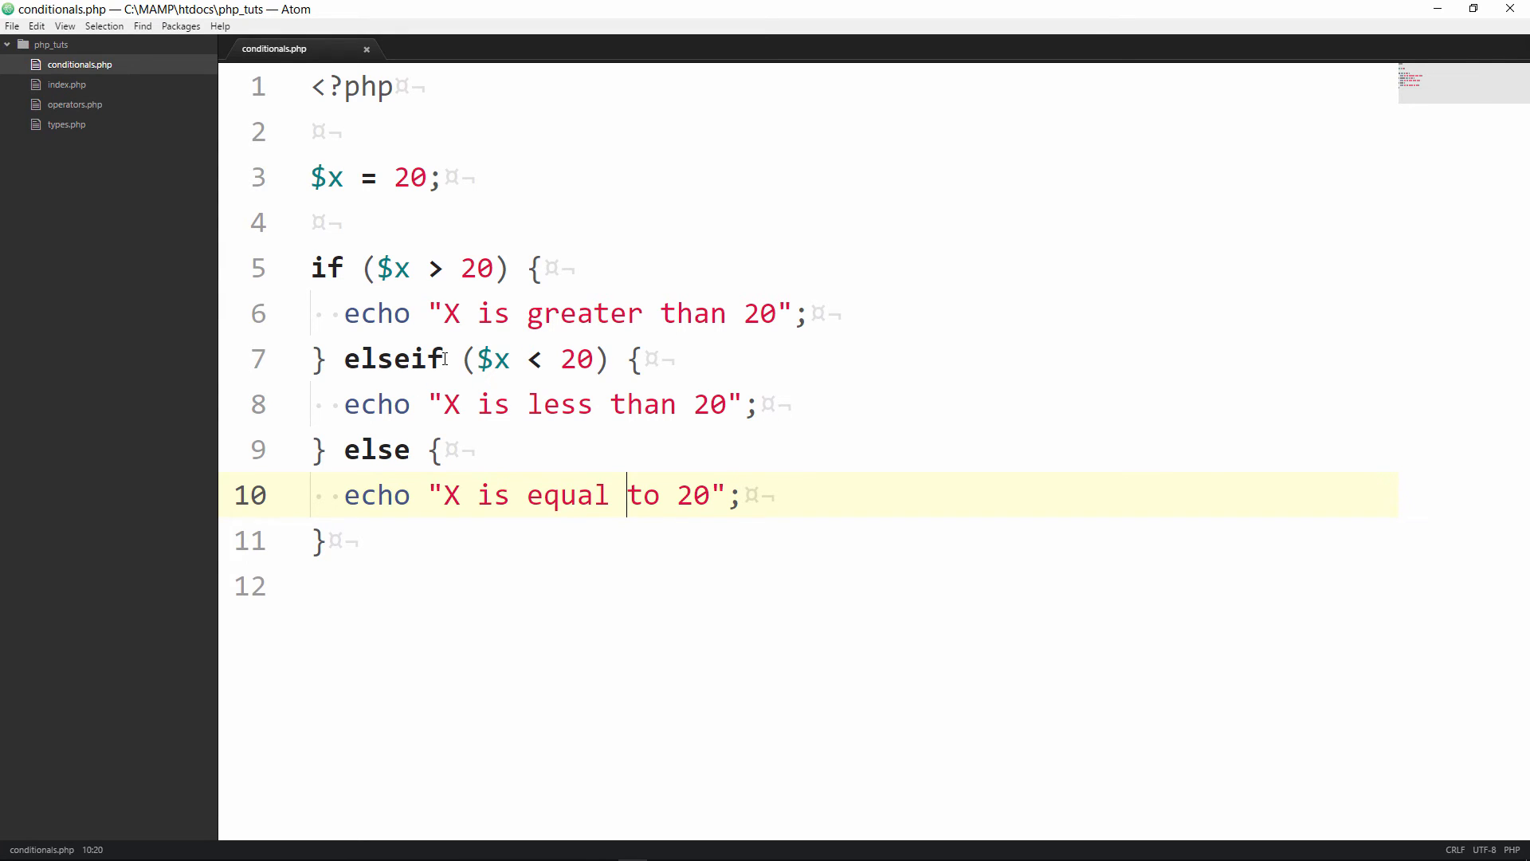
left_click(442, 359)
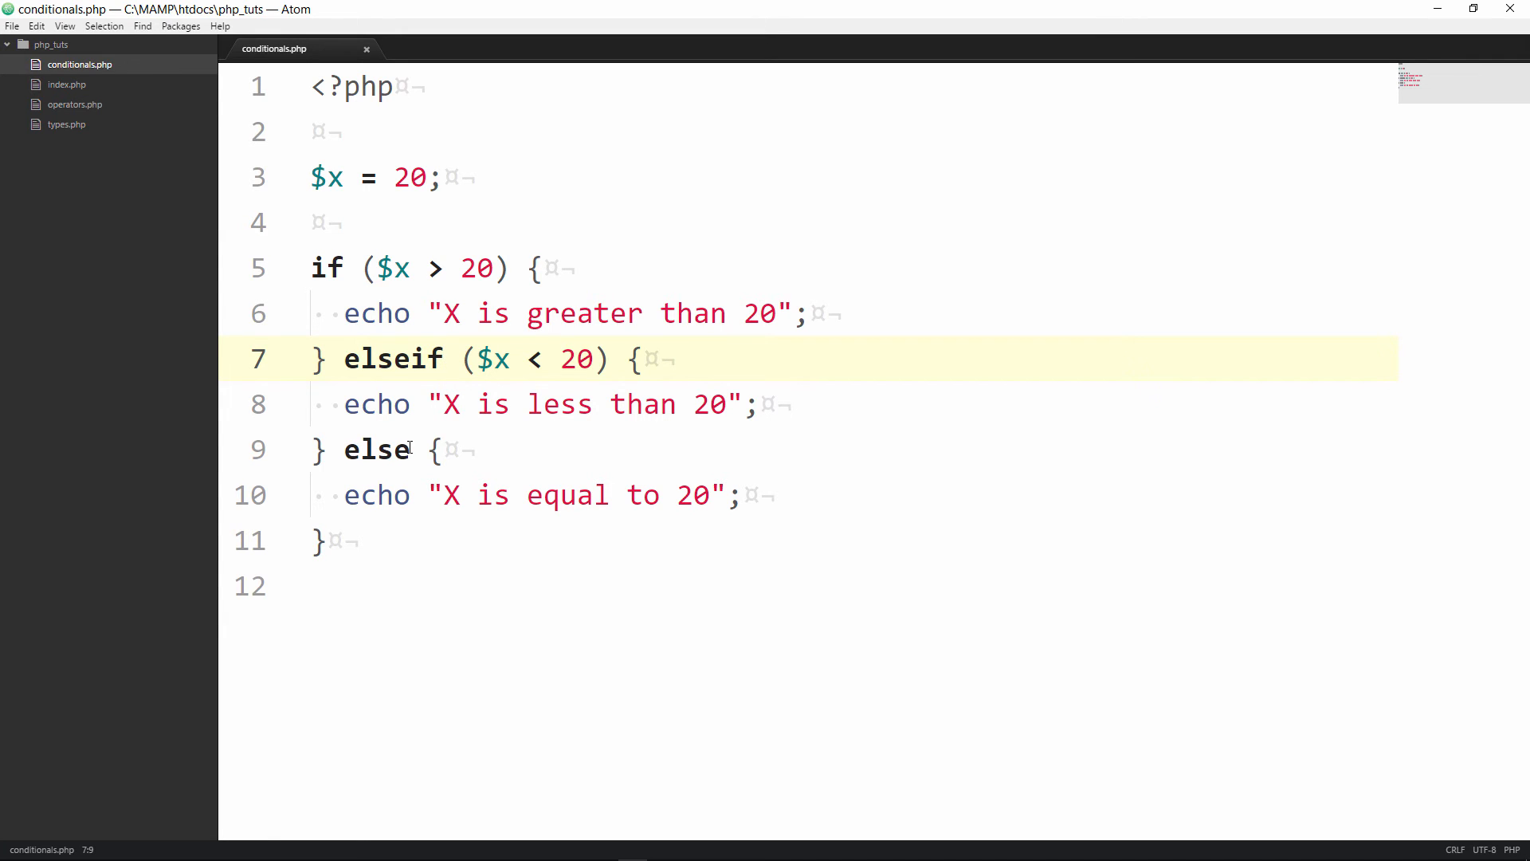
left_click(410, 450)
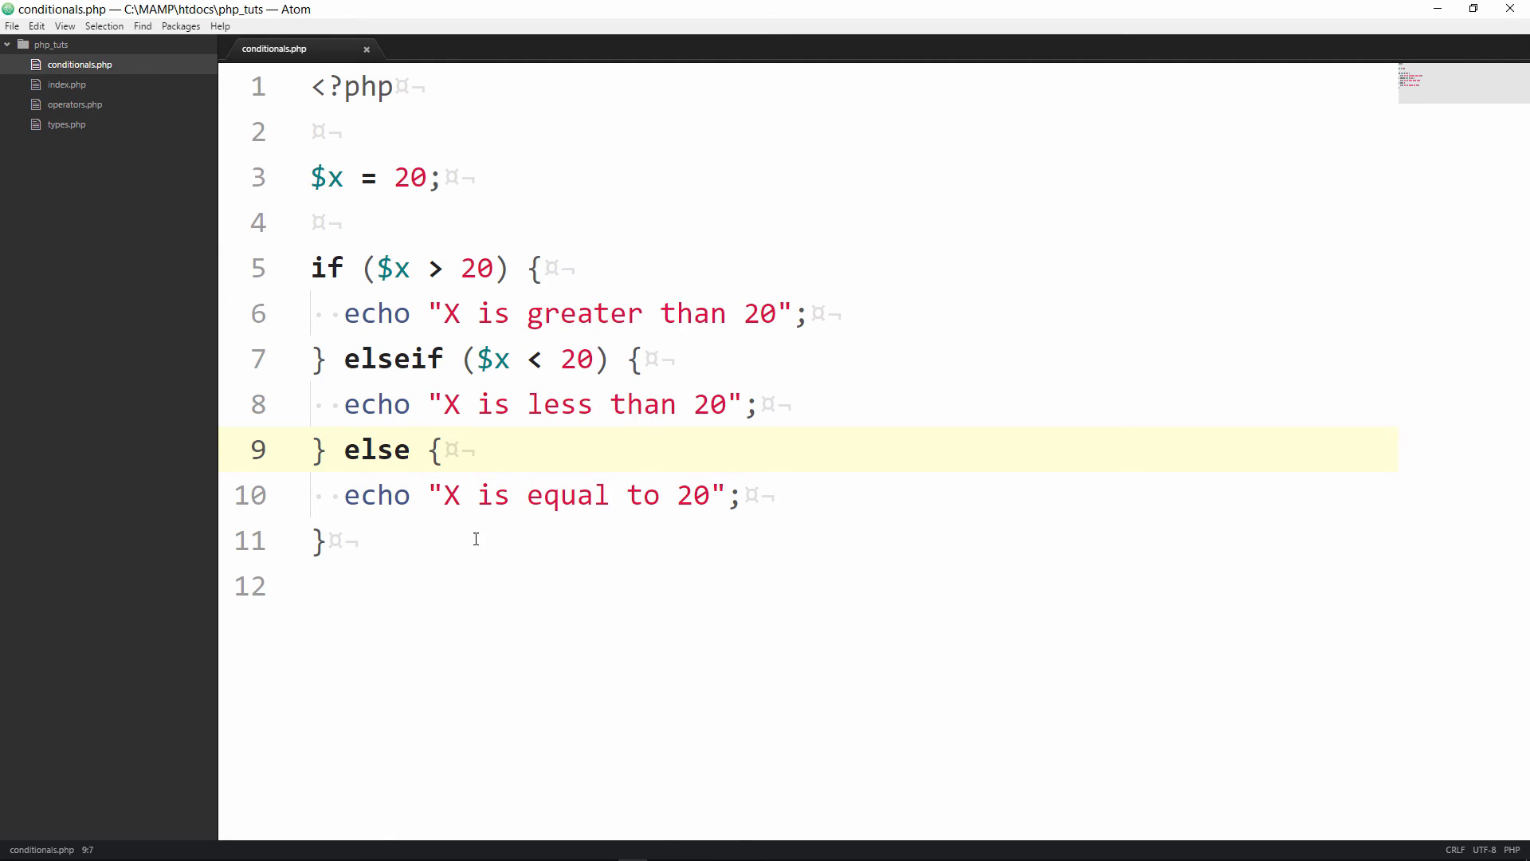
mouse_move(499, 488)
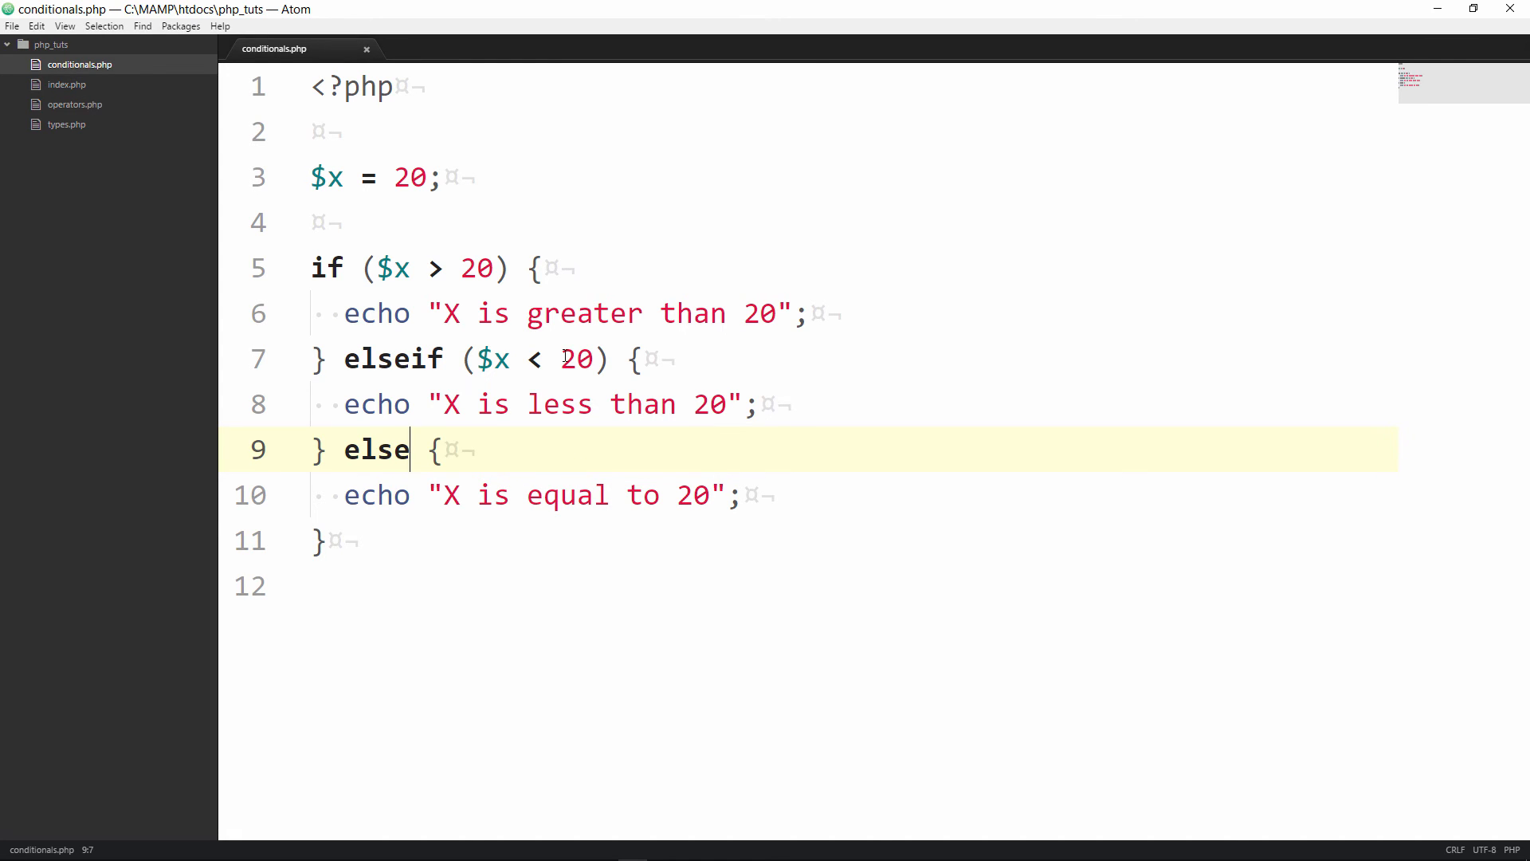
left_click(469, 268)
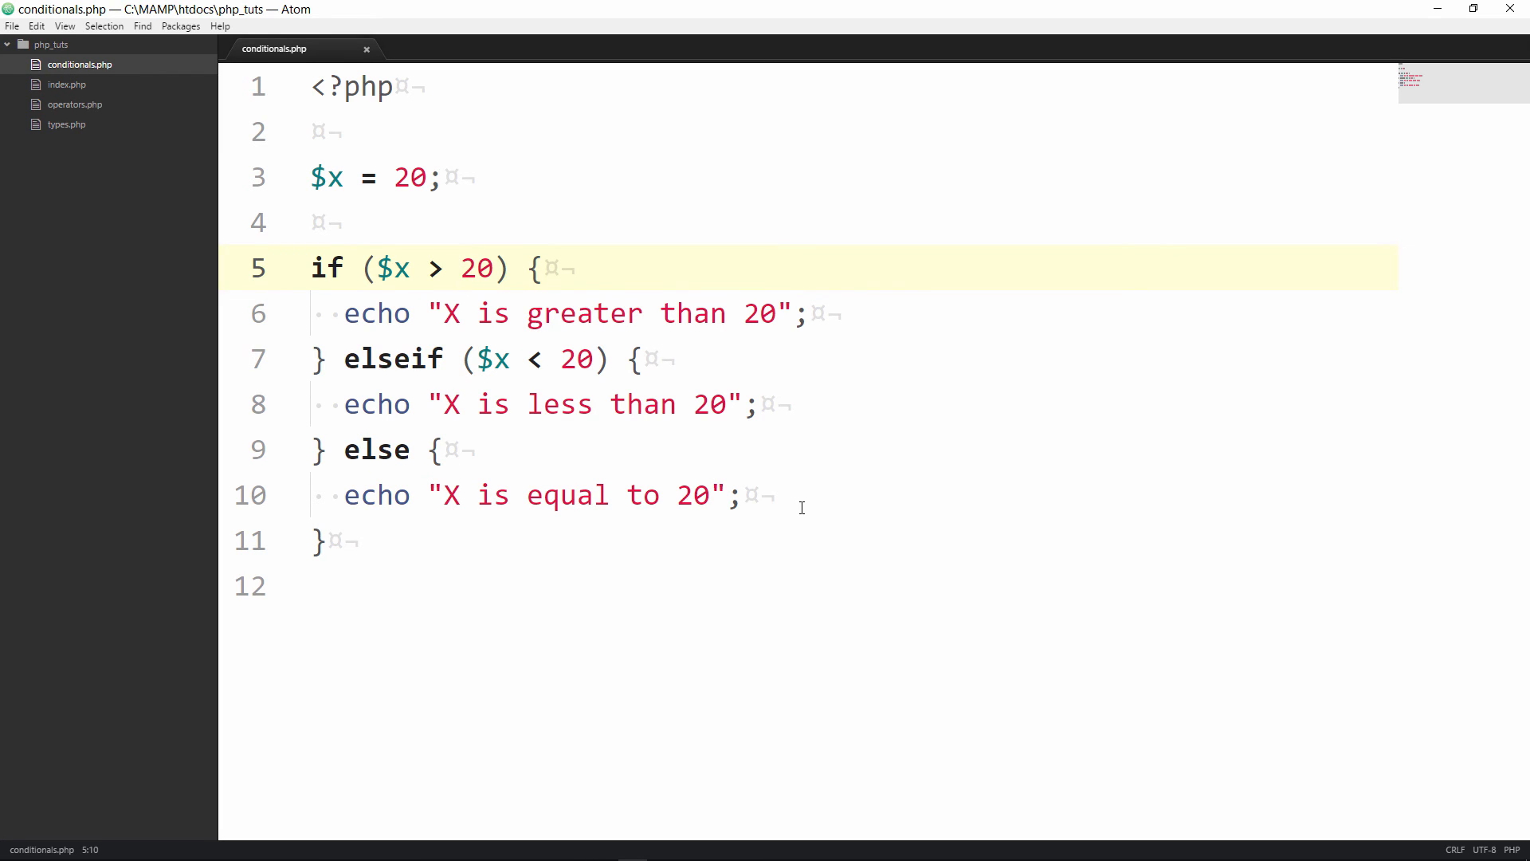
left_click(662, 494)
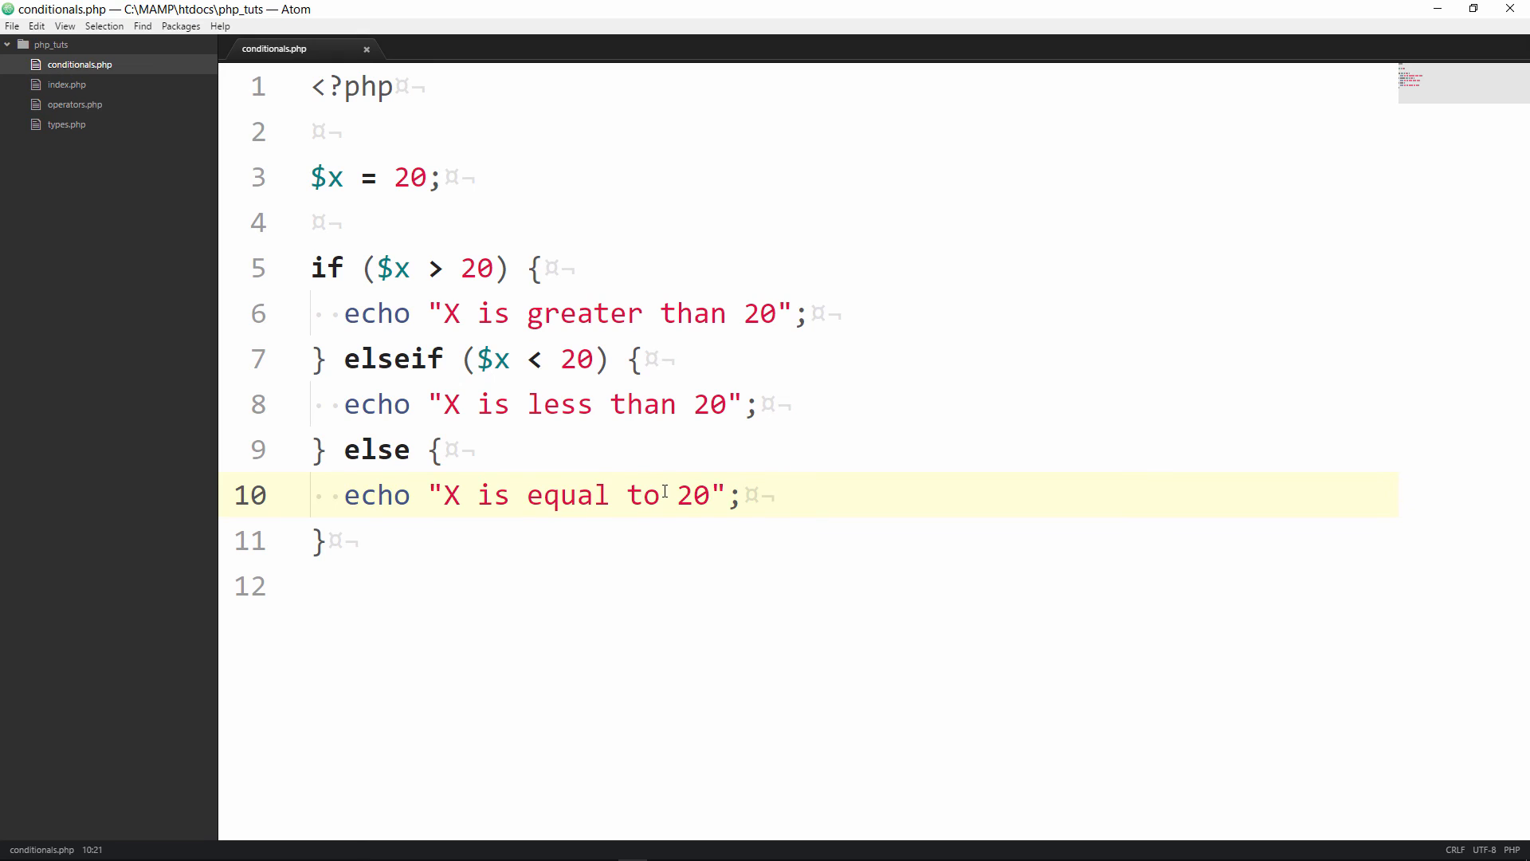
mouse_move(693, 443)
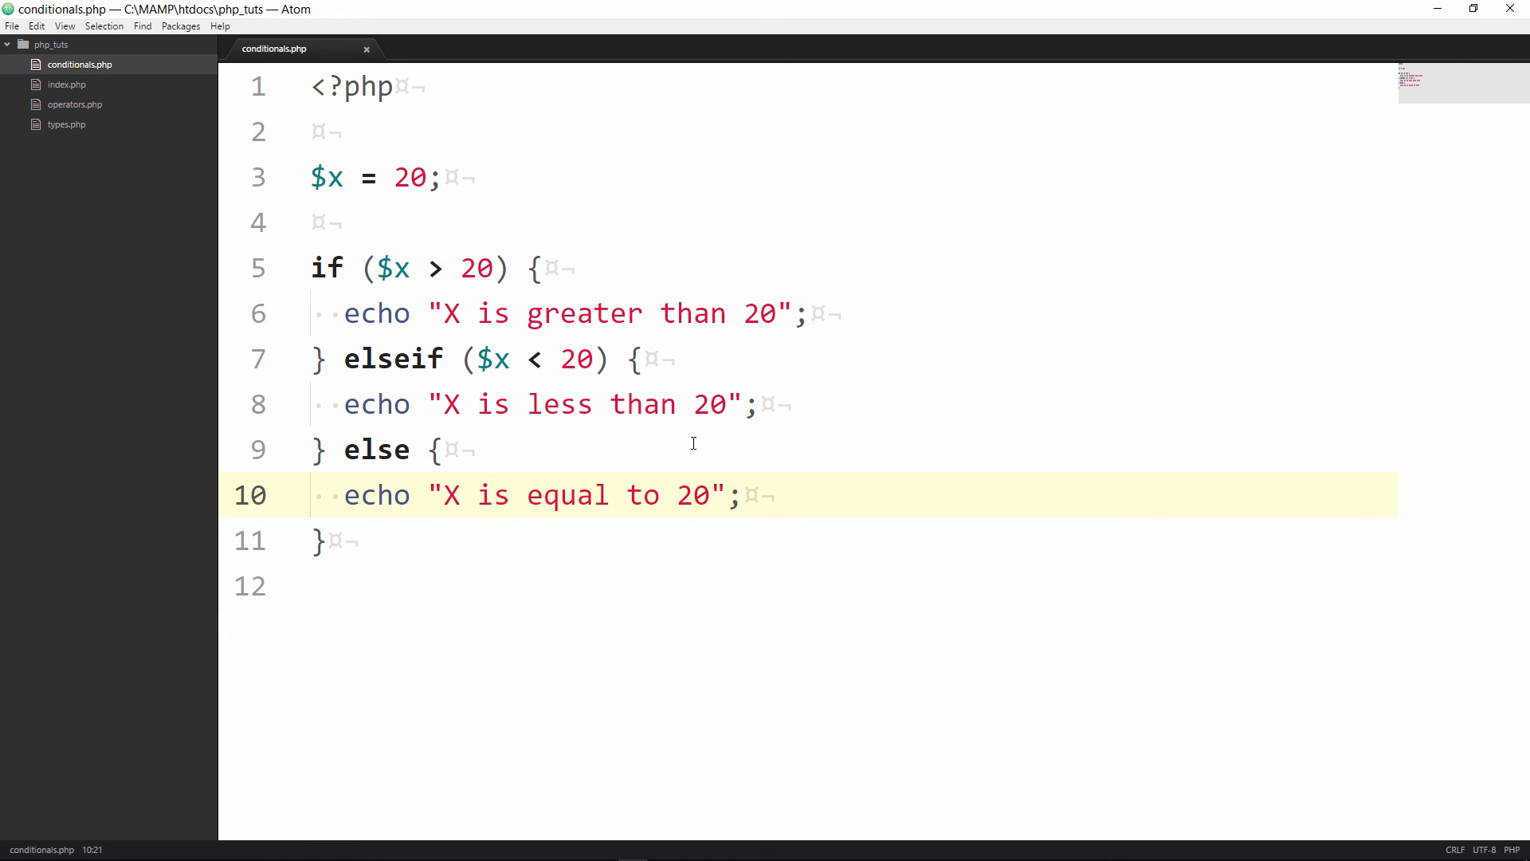
left_click(644, 494)
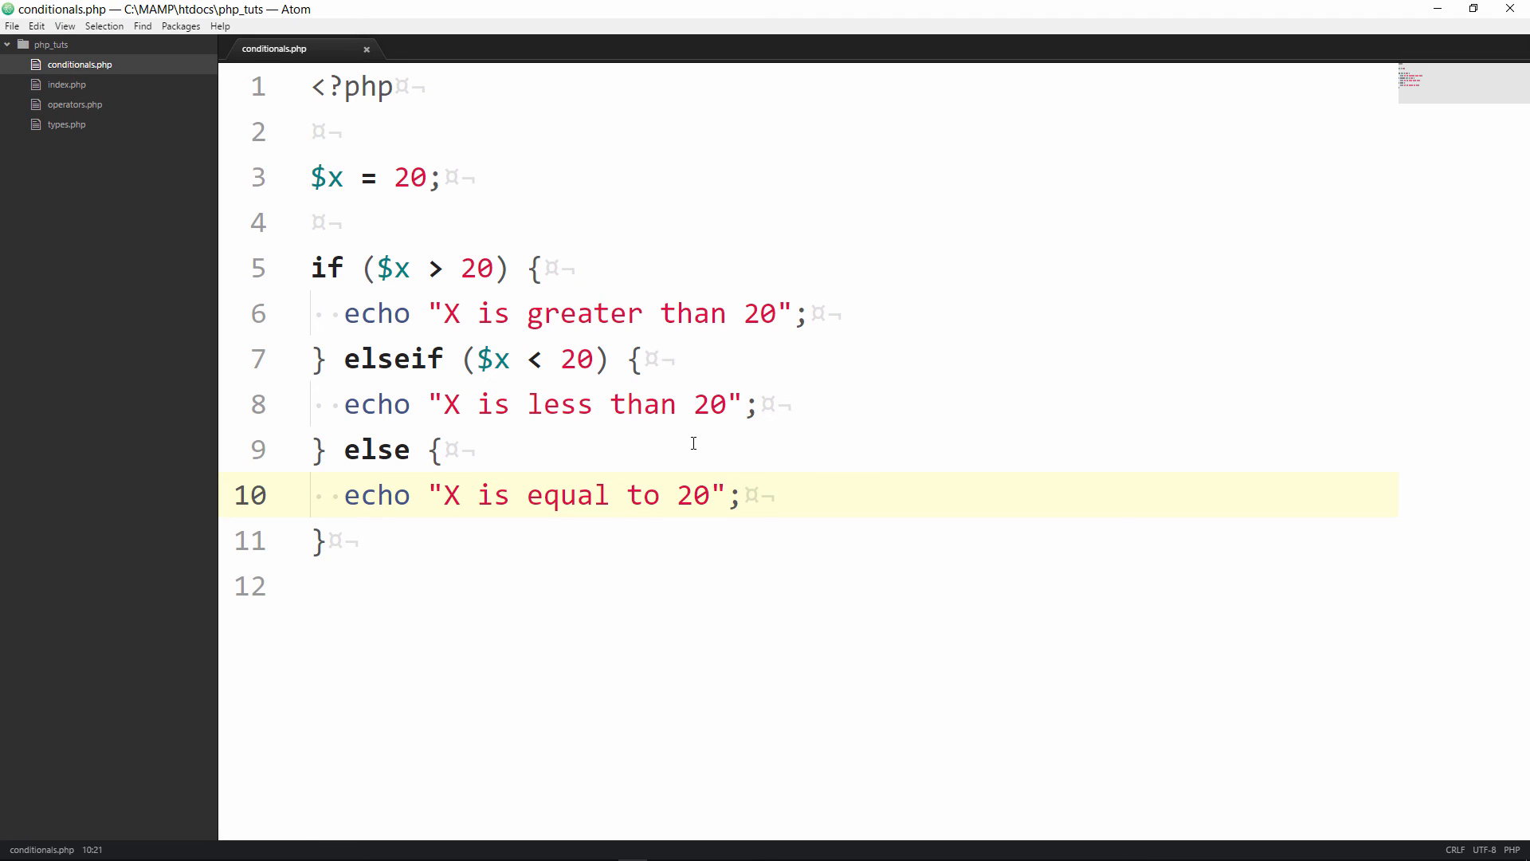
left_click(644, 494)
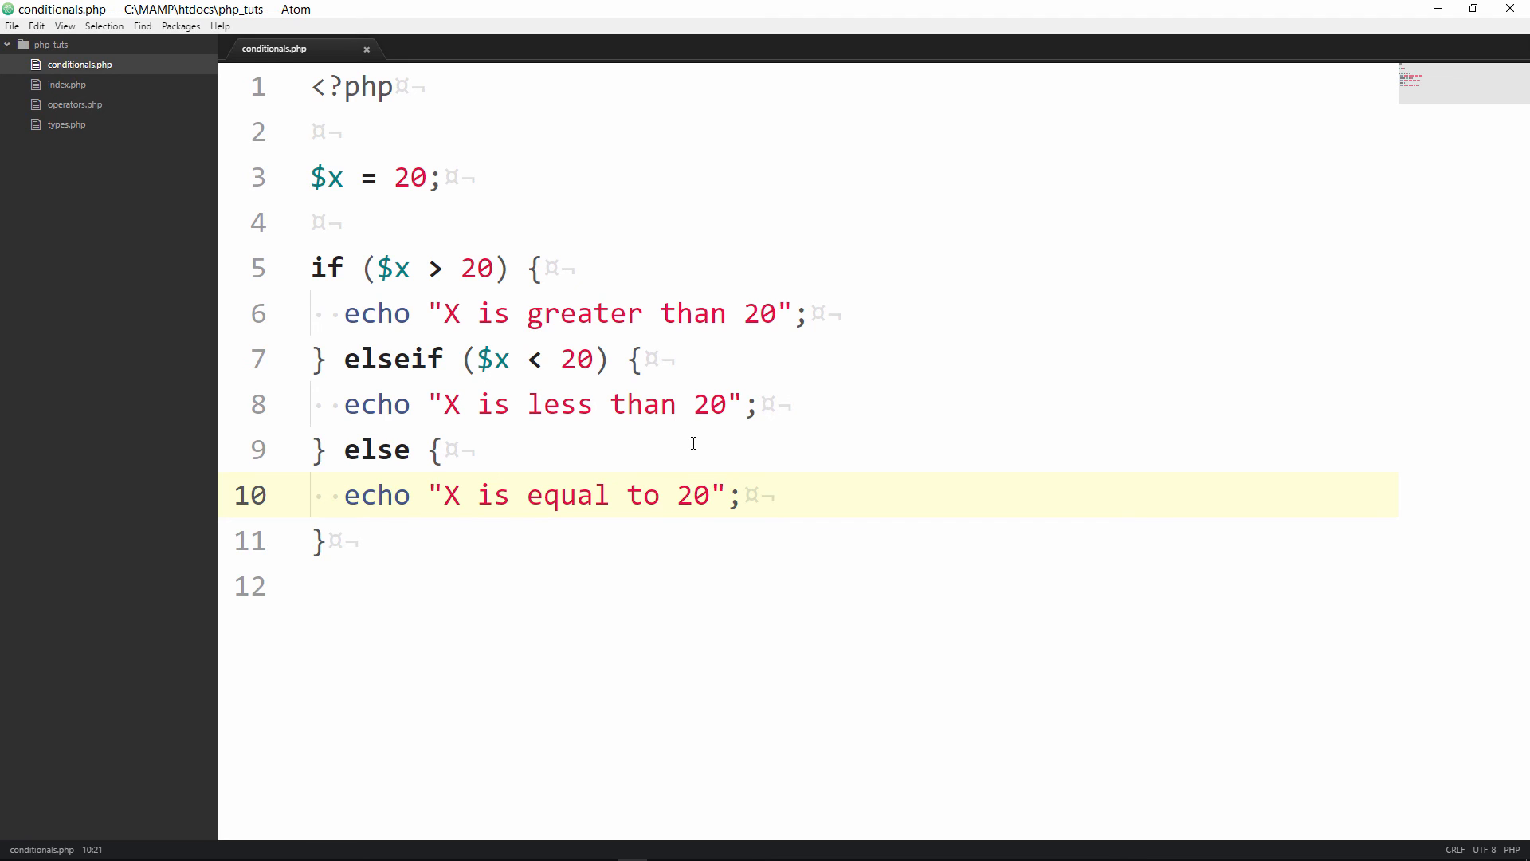
left_click(643, 494)
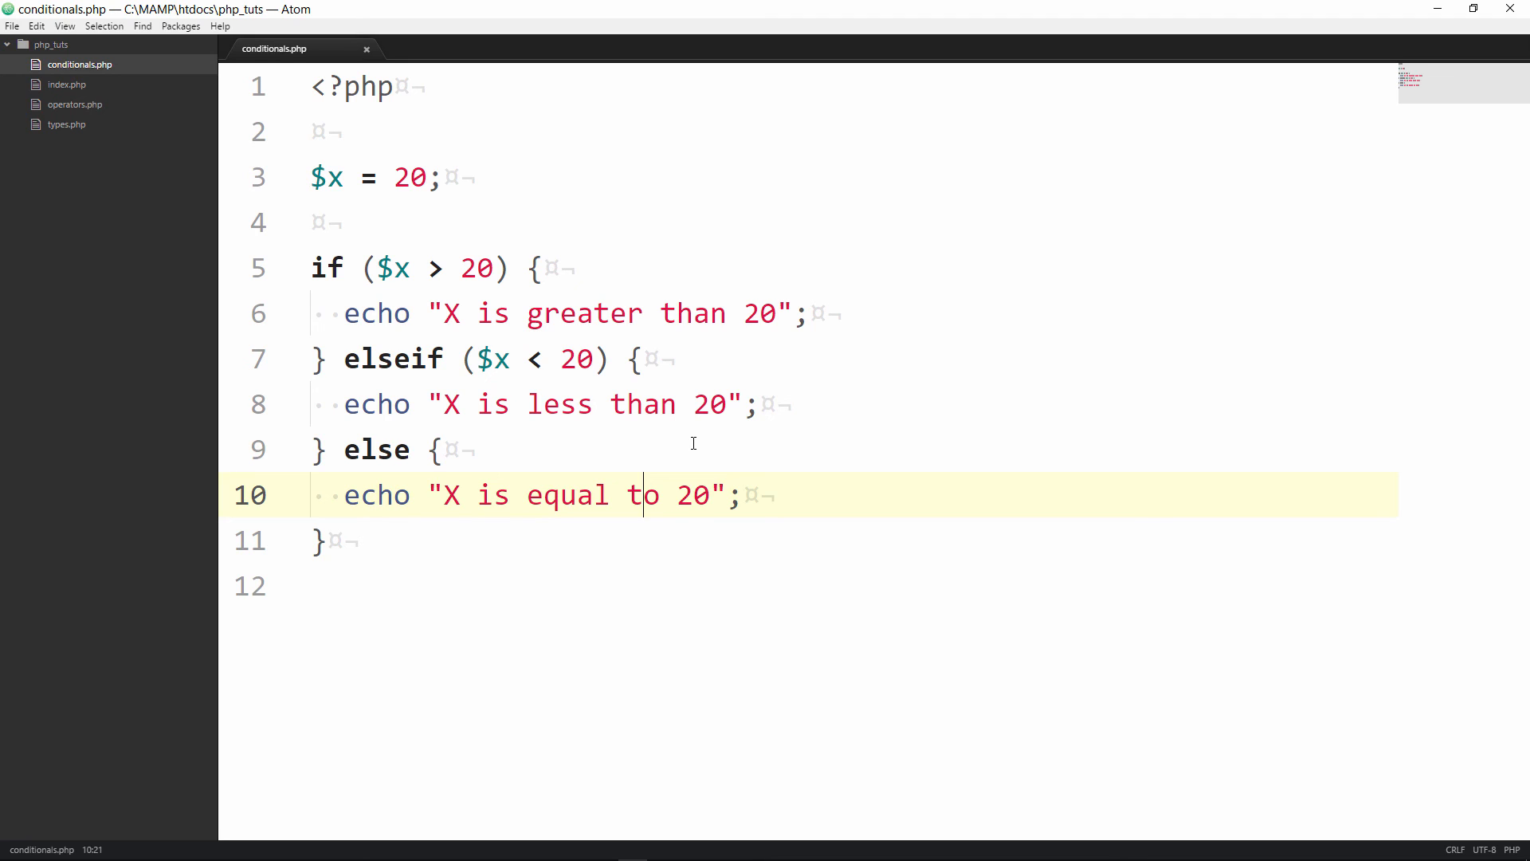